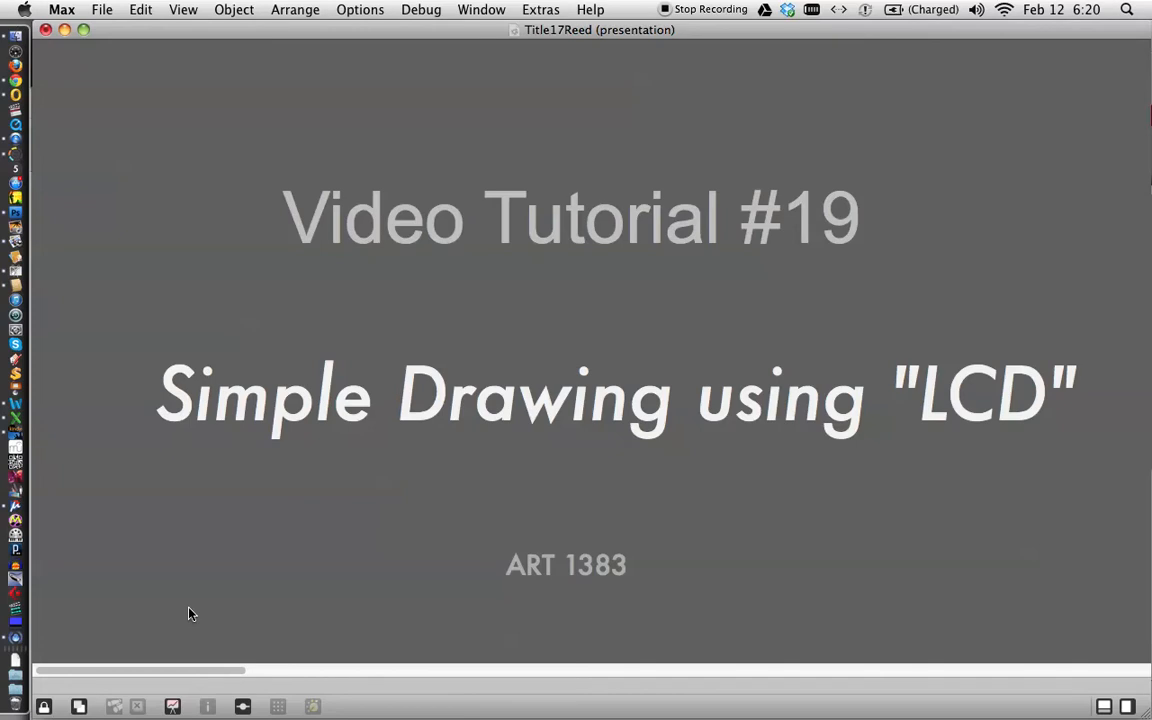
mouse_move(228, 572)
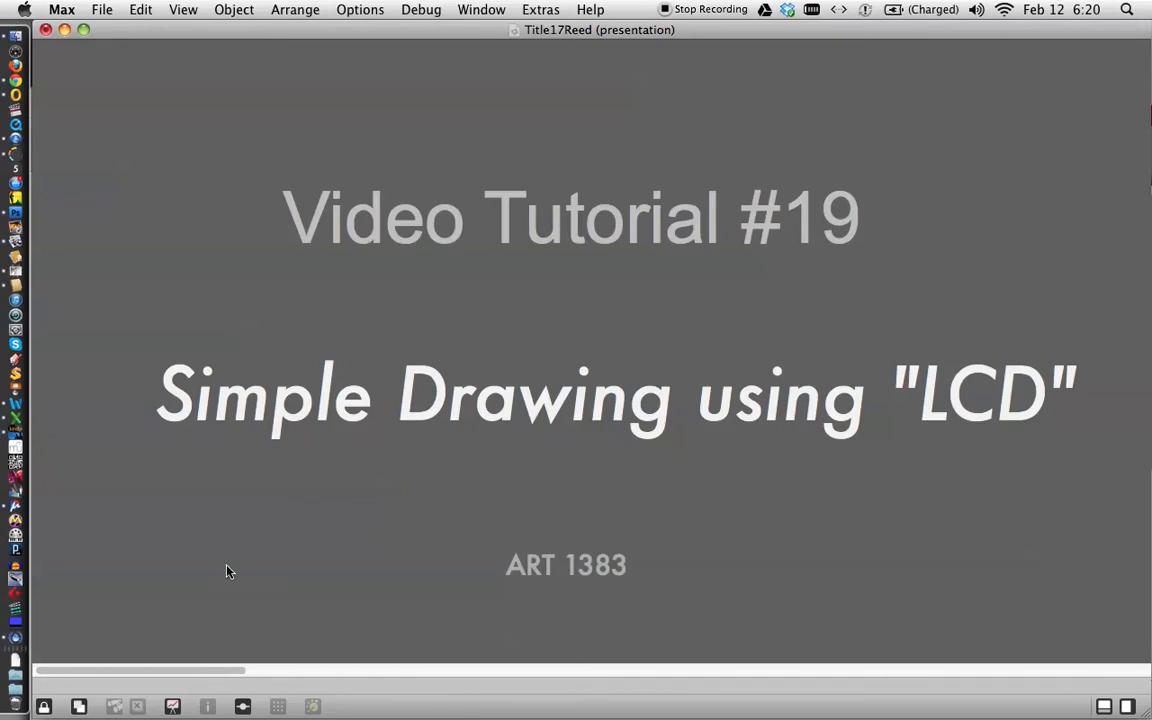
mouse_move(322, 496)
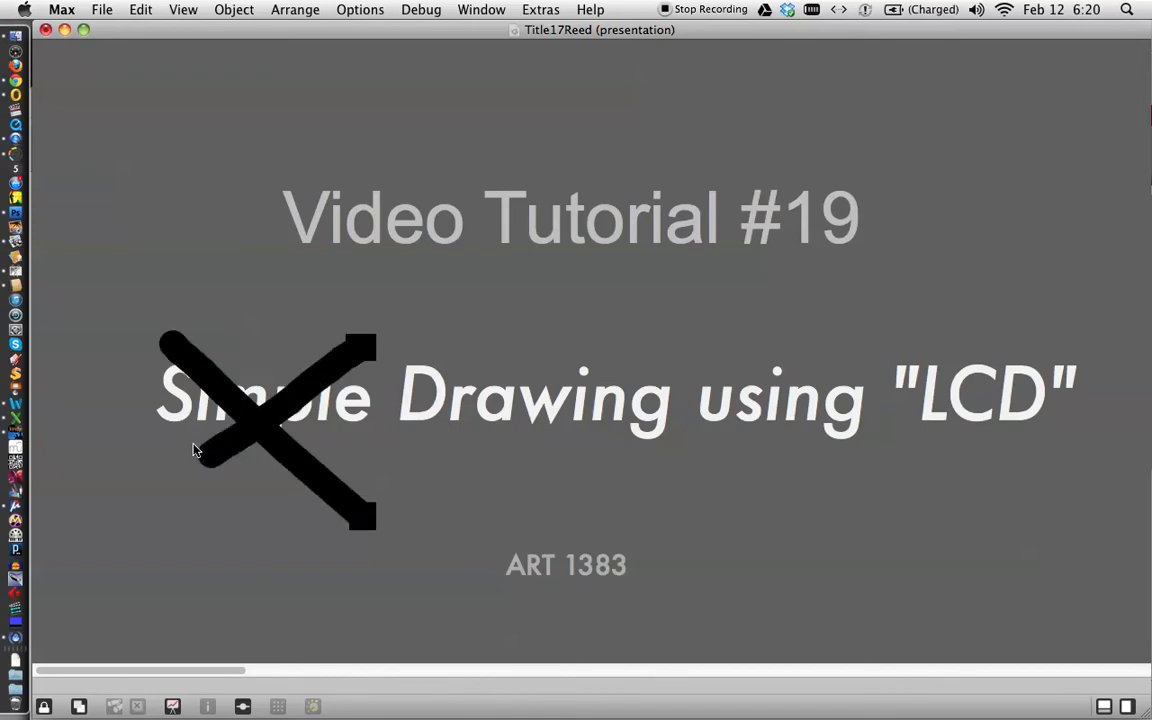
mouse_move(296, 524)
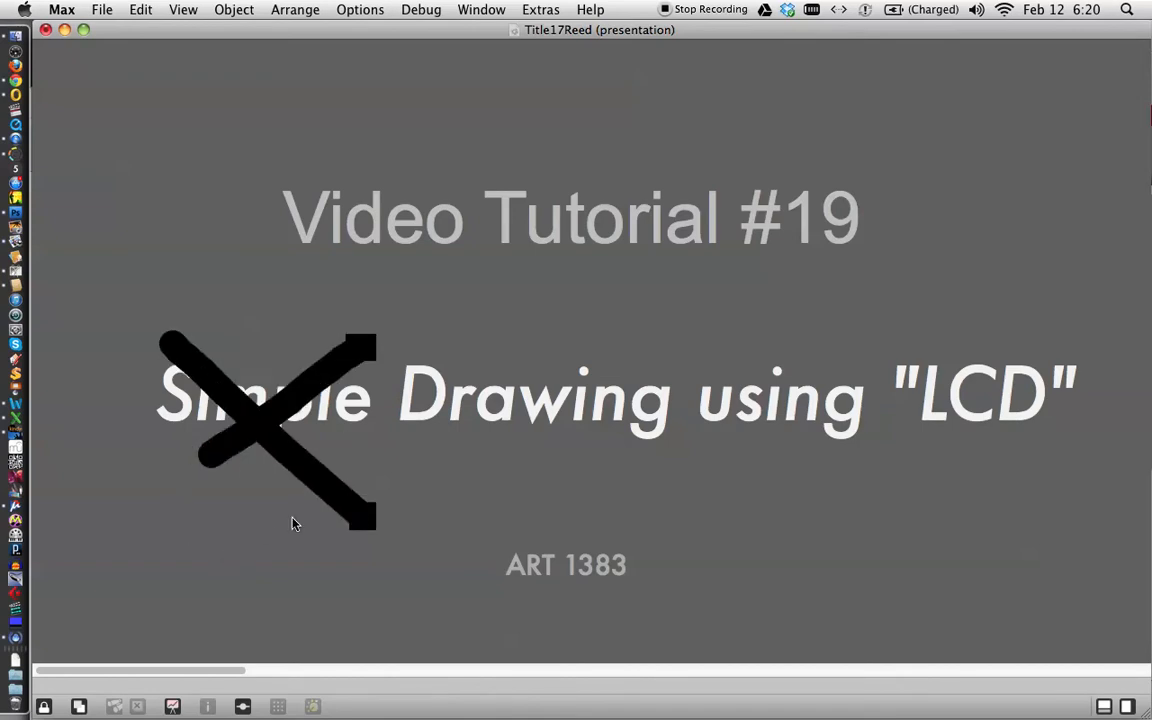
mouse_move(288, 512)
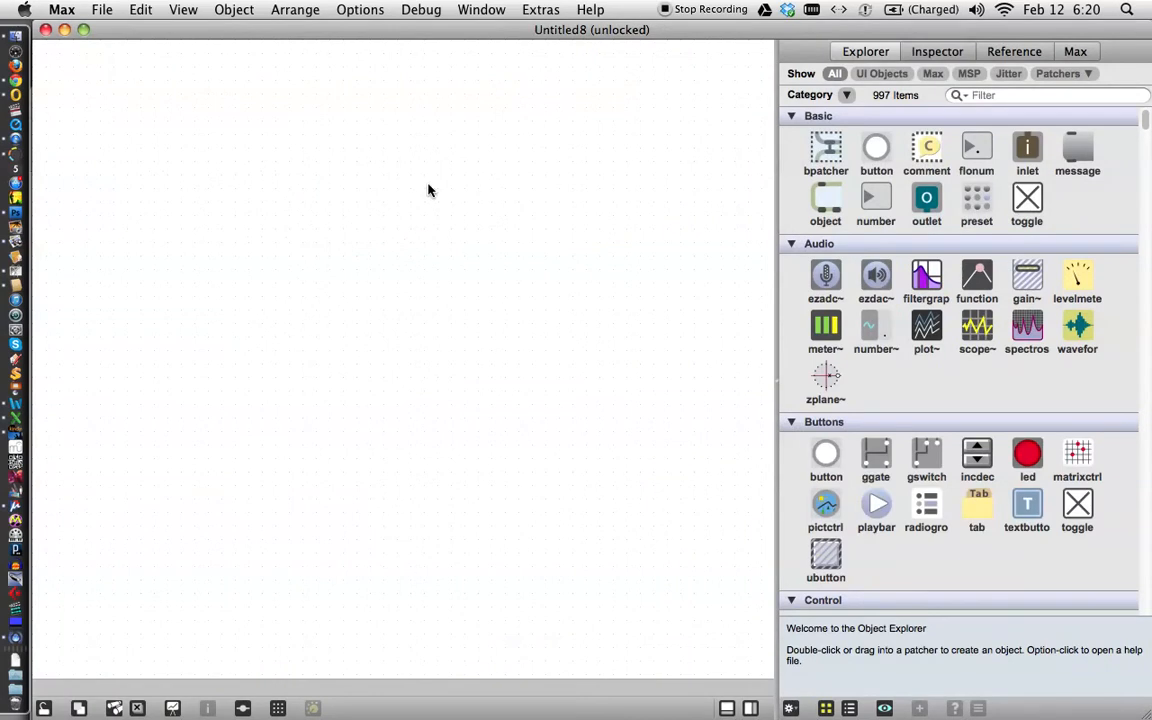
mouse_move(476, 348)
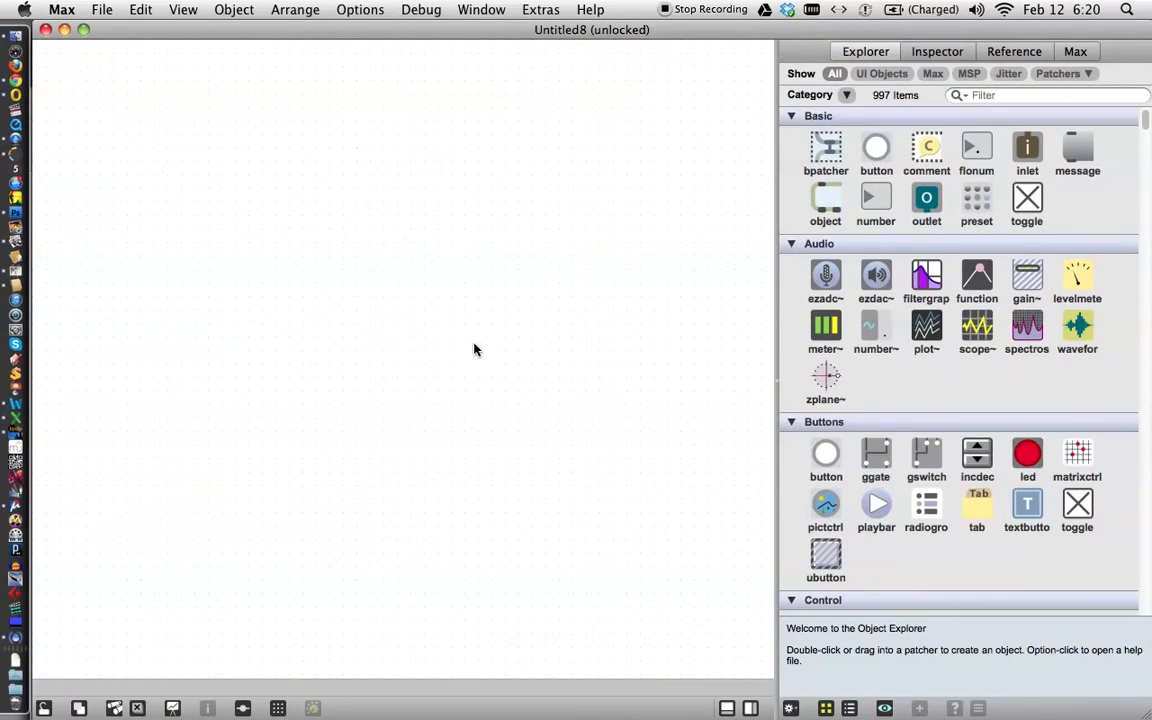
mouse_move(456, 376)
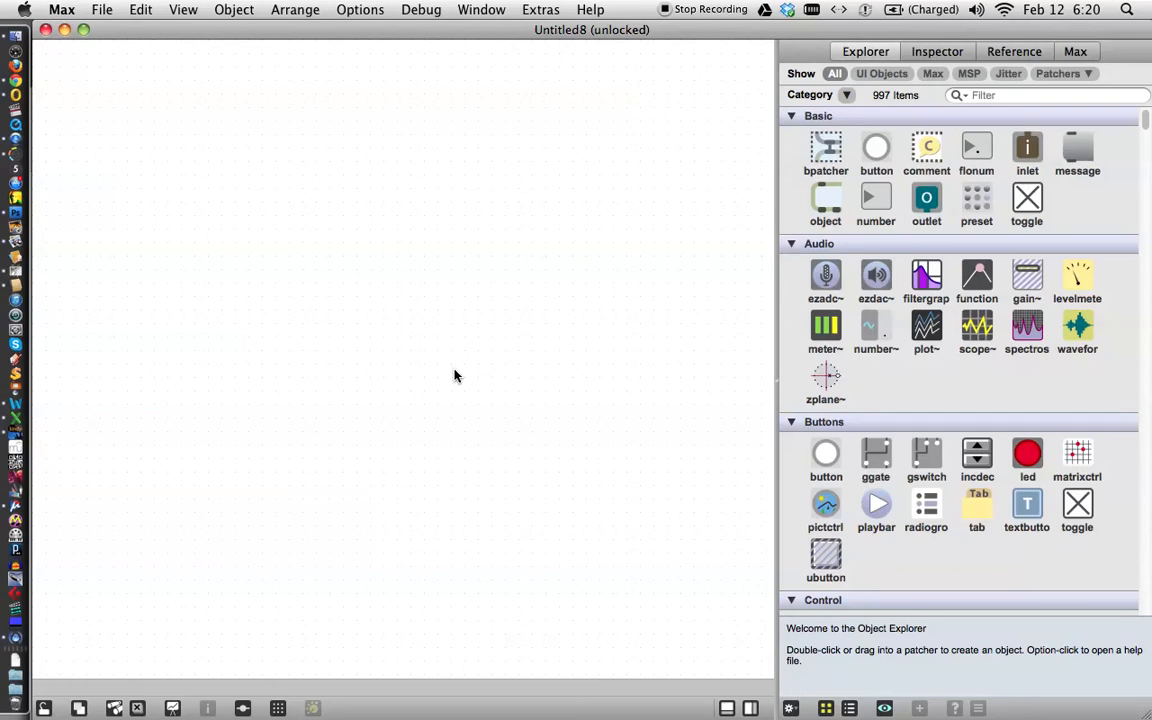
mouse_move(496, 390)
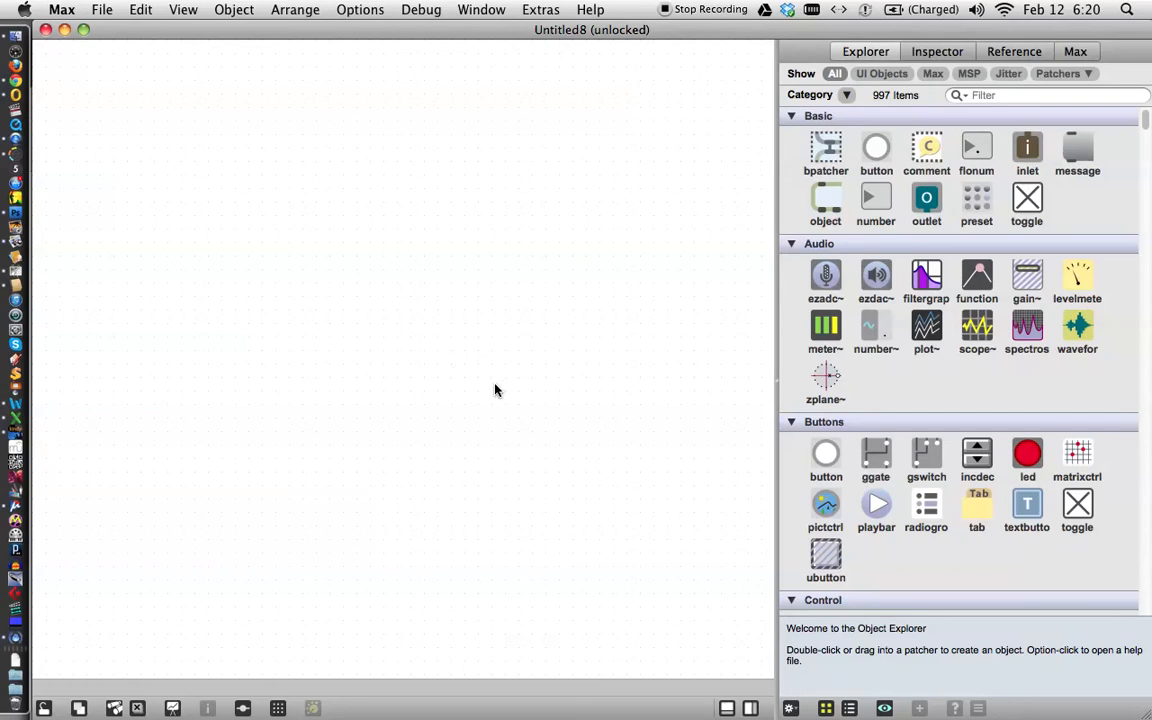
mouse_move(680, 360)
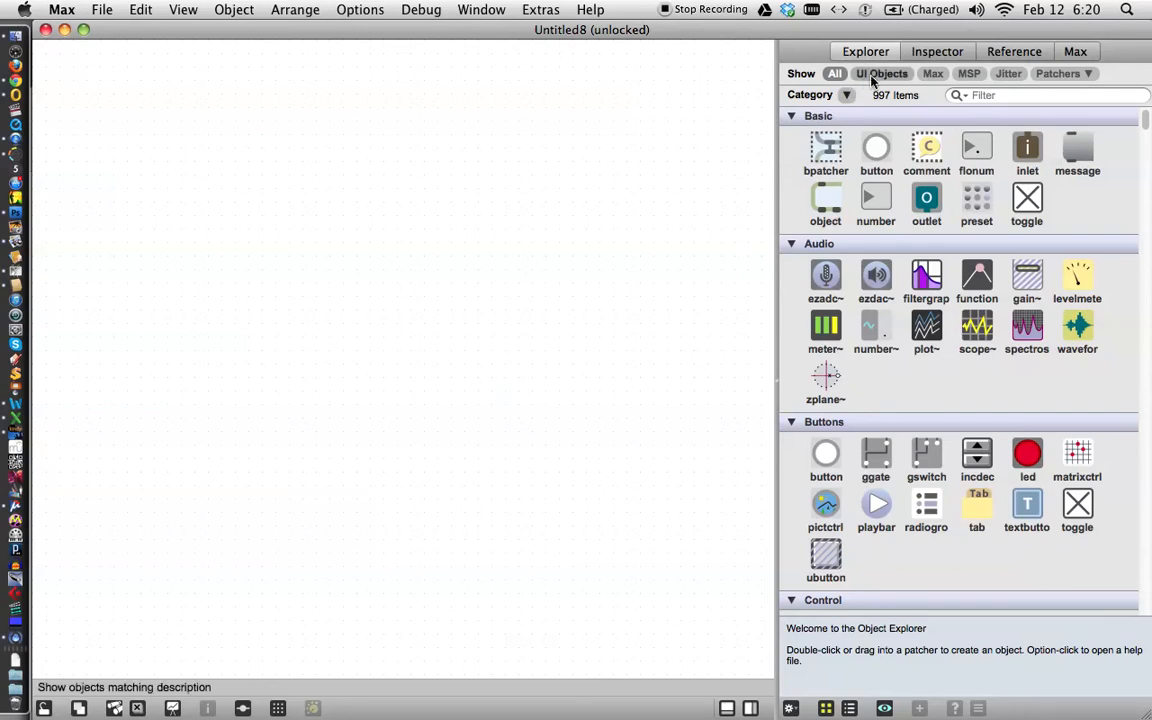
Filter the Object Explorer to UI Objects and scroll to the Images section with lcd.
click(882, 72)
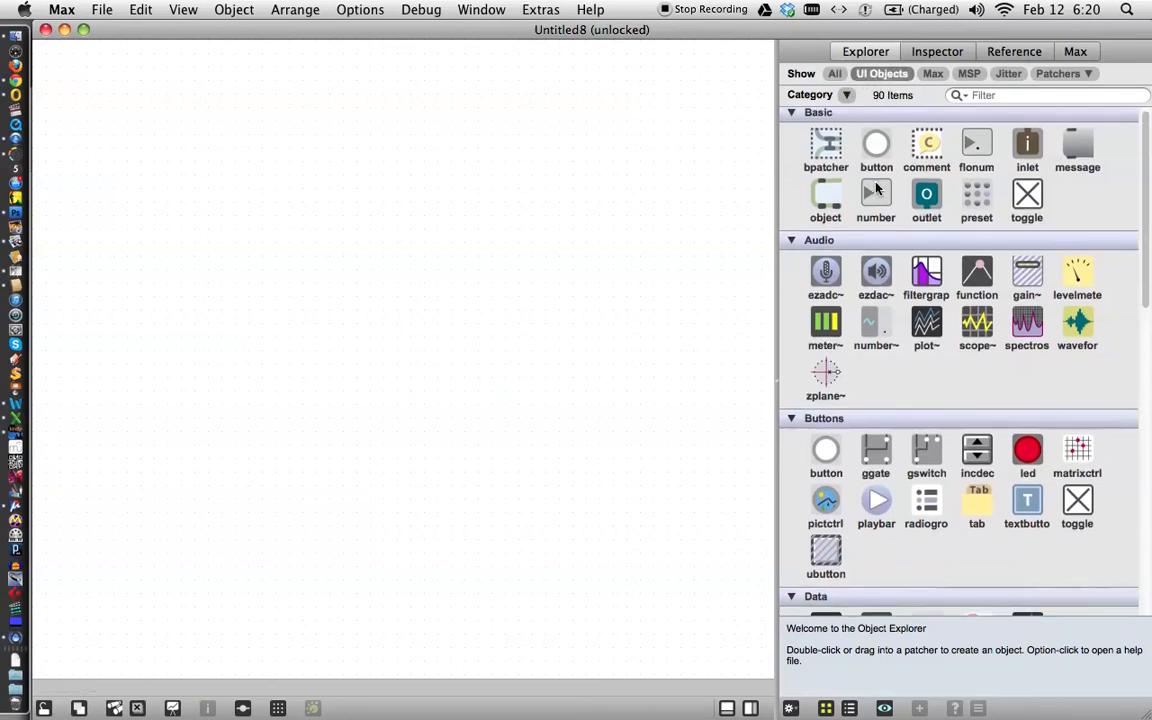
scroll(down, 3)
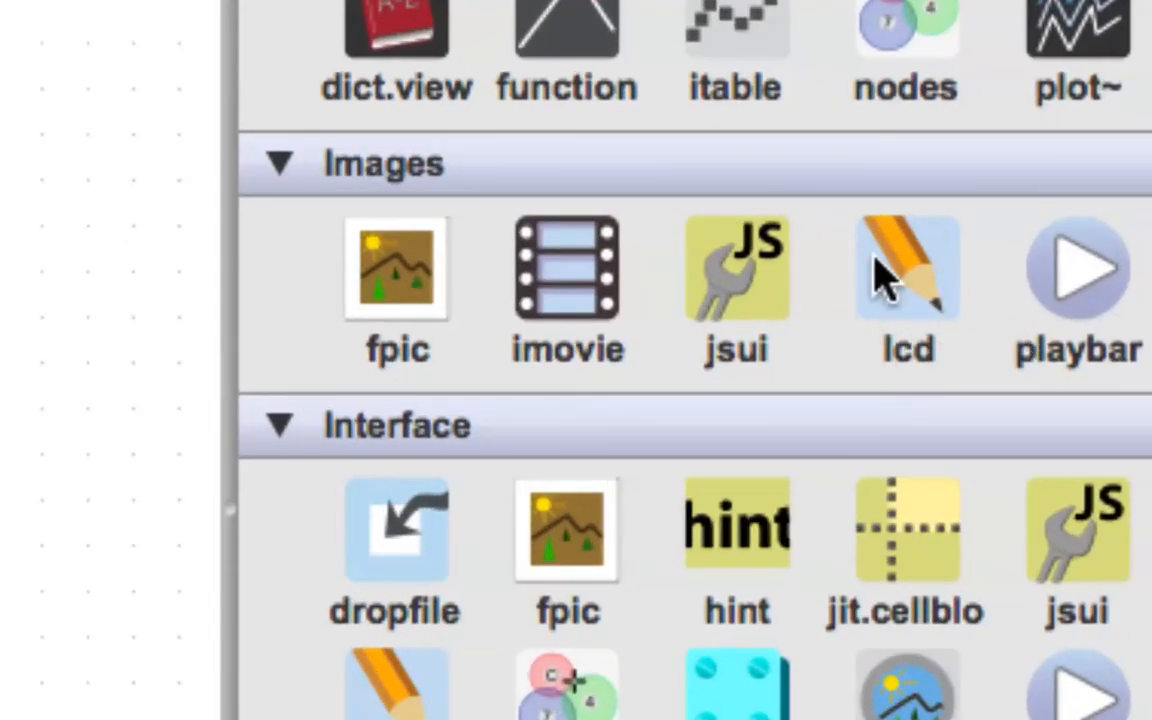
mouse_move(884, 328)
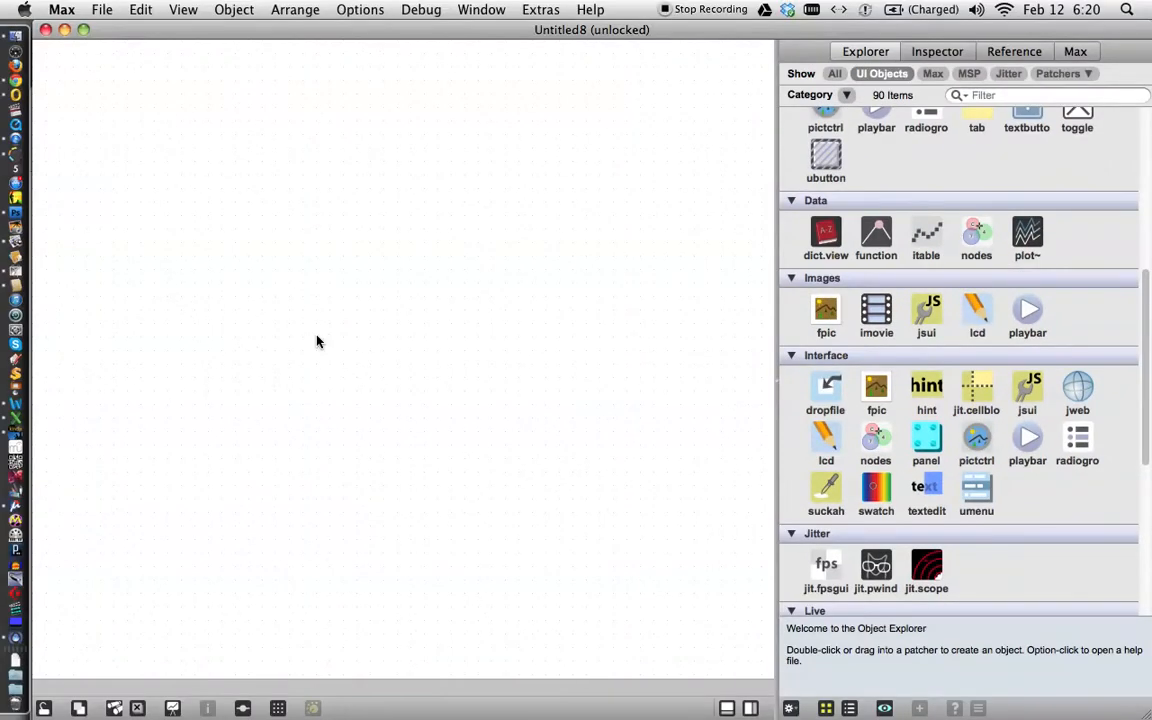
mouse_move(252, 344)
text(lcd)
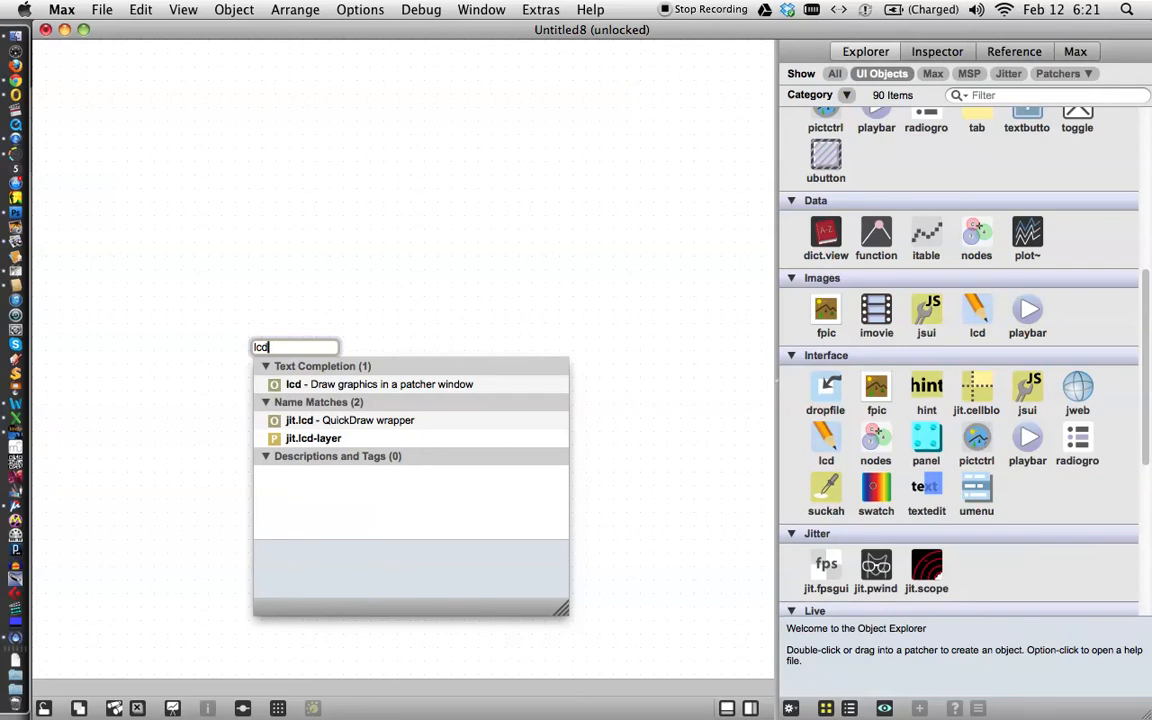
mouse_move(202, 348)
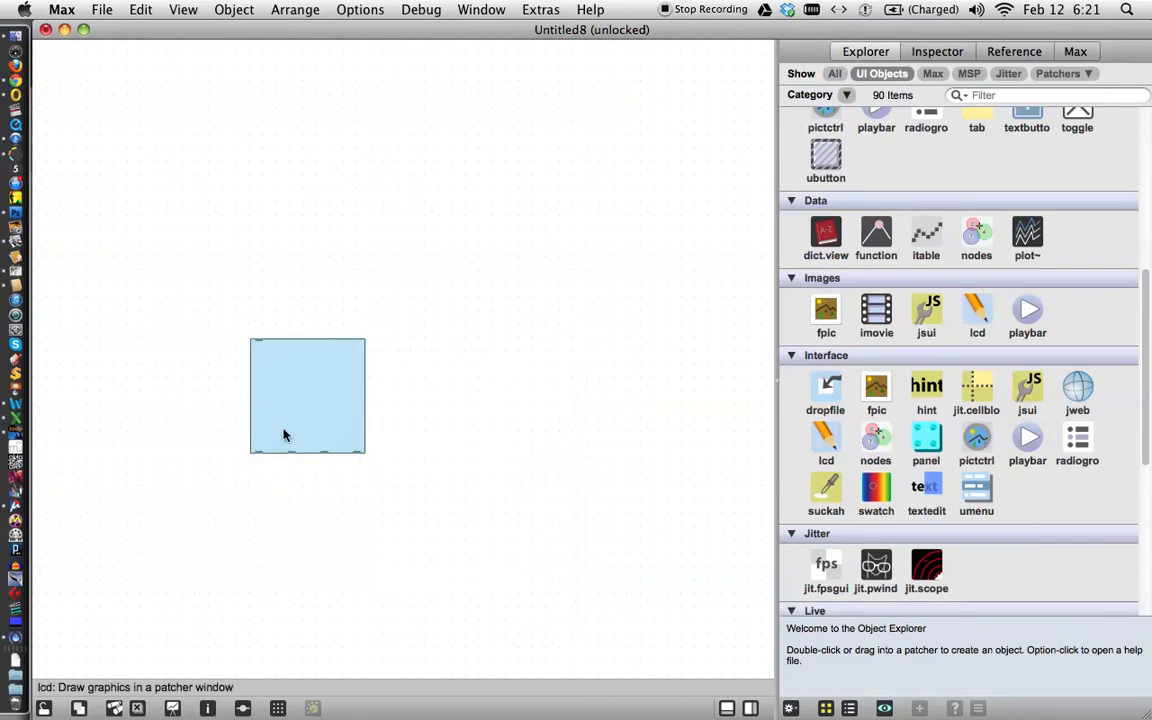
mouse_move(336, 410)
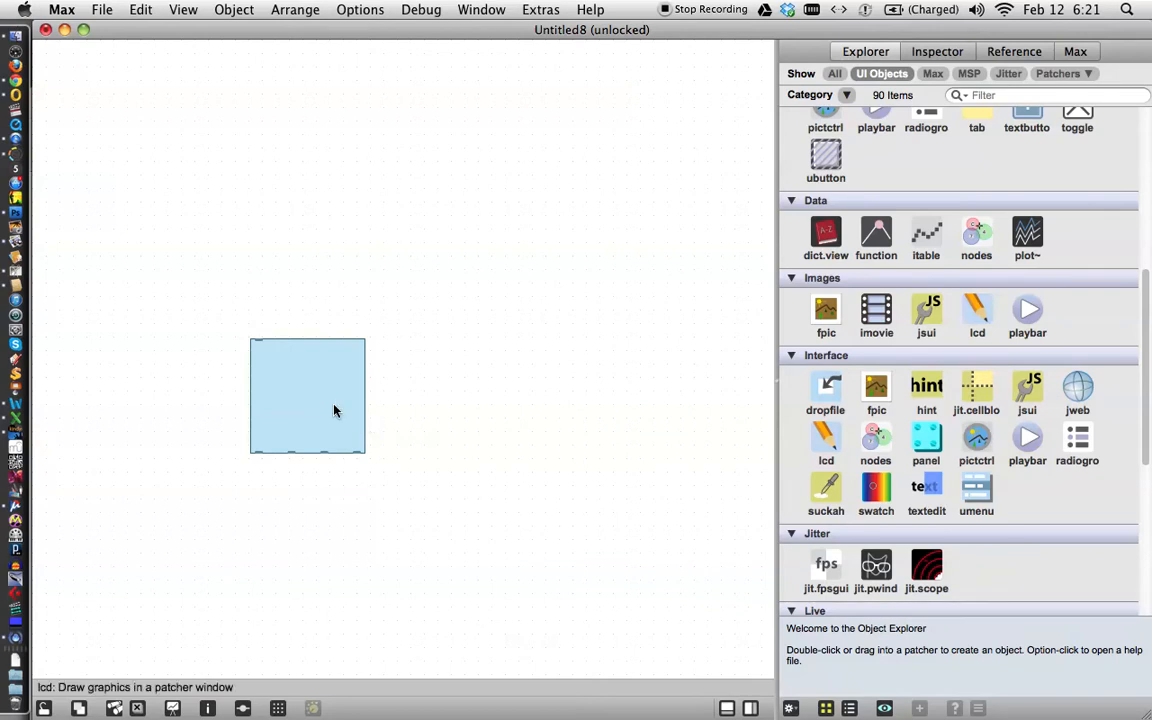
Move the new lcd box to the upper left and enlarge it into a big drawing canvas.
drag(336, 410, 150, 308)
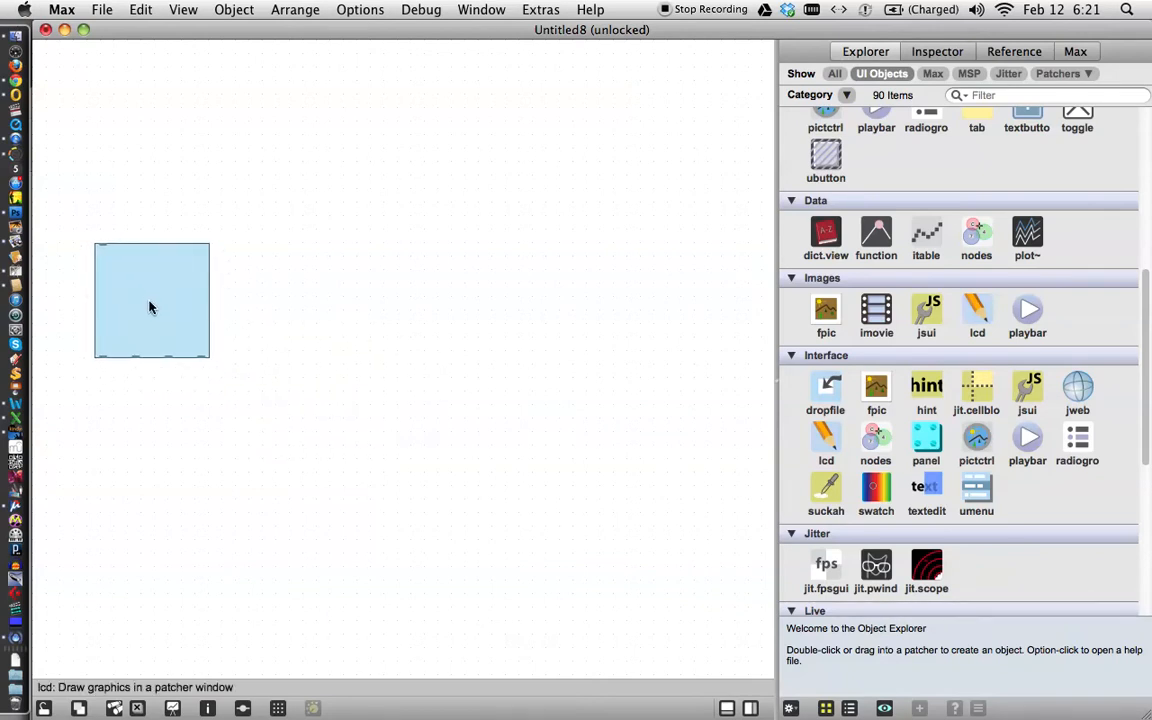
mouse_move(206, 352)
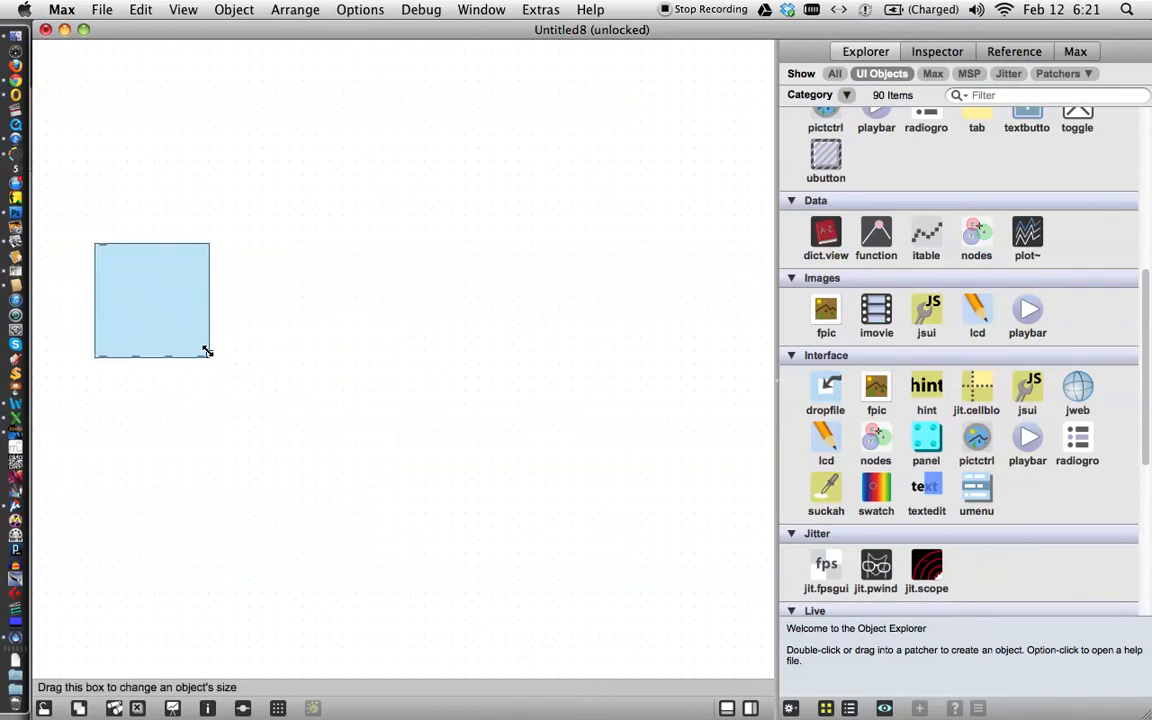
drag(208, 356, 460, 532)
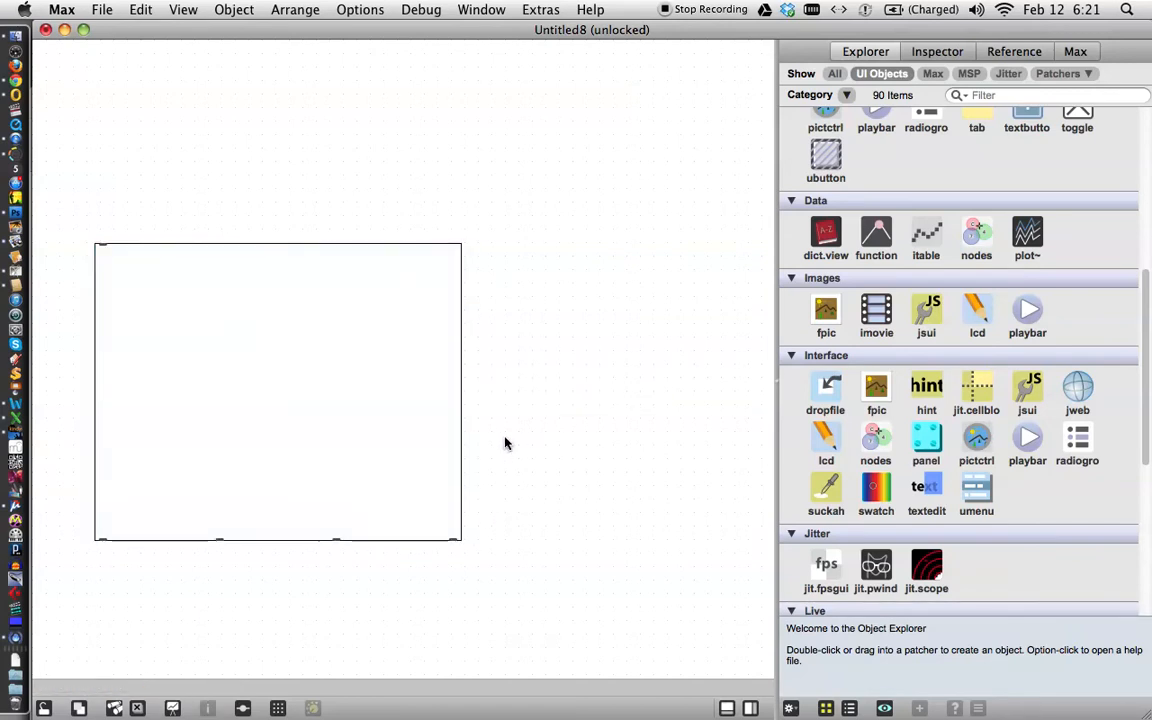
mouse_move(514, 346)
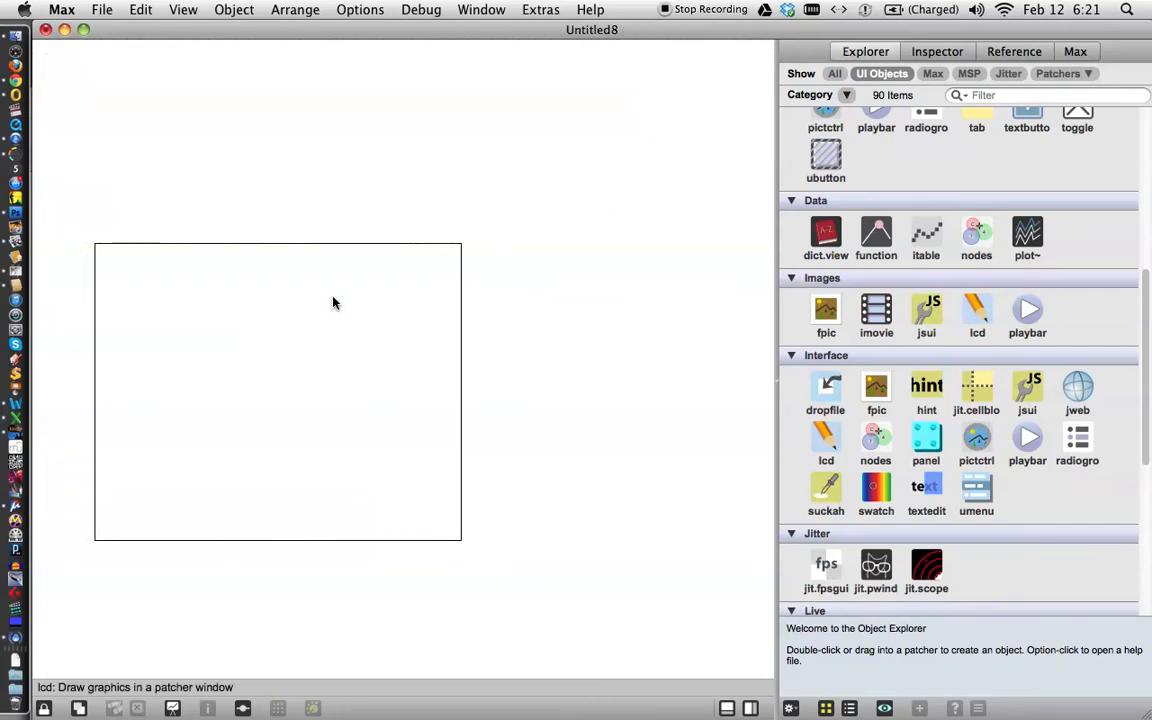
mouse_move(256, 512)
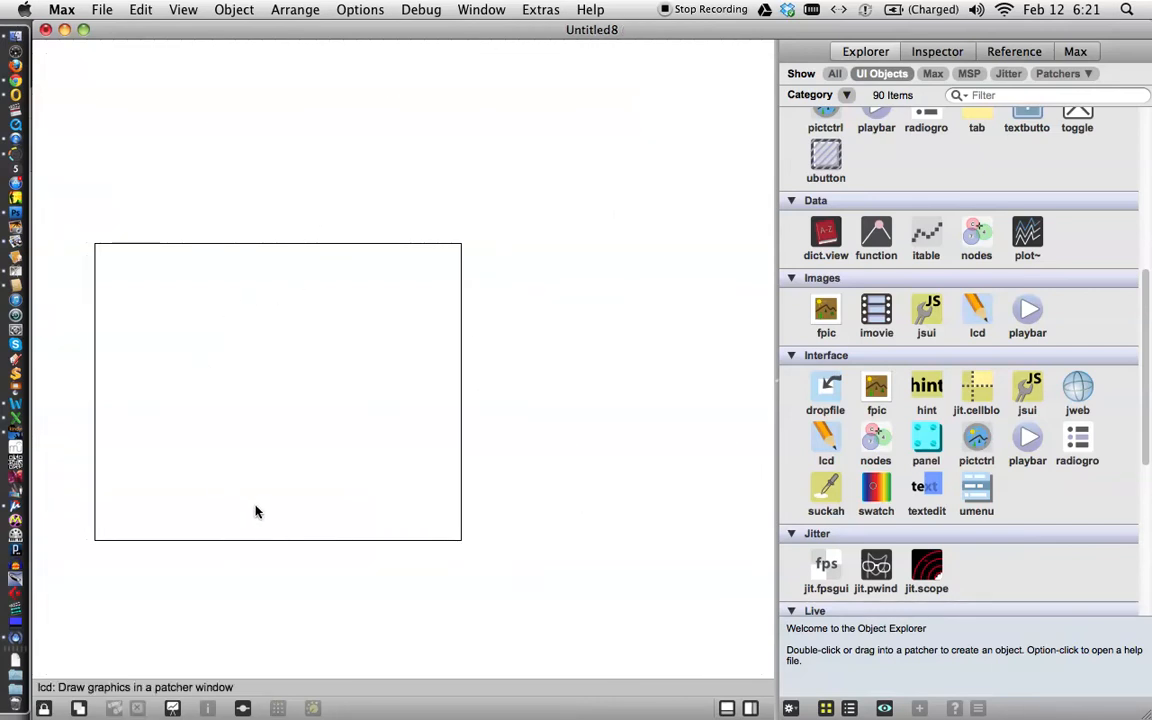
Sketch a head outline with a nose, eyes and mouth inside the lcd.
drag(290, 280, 256, 504)
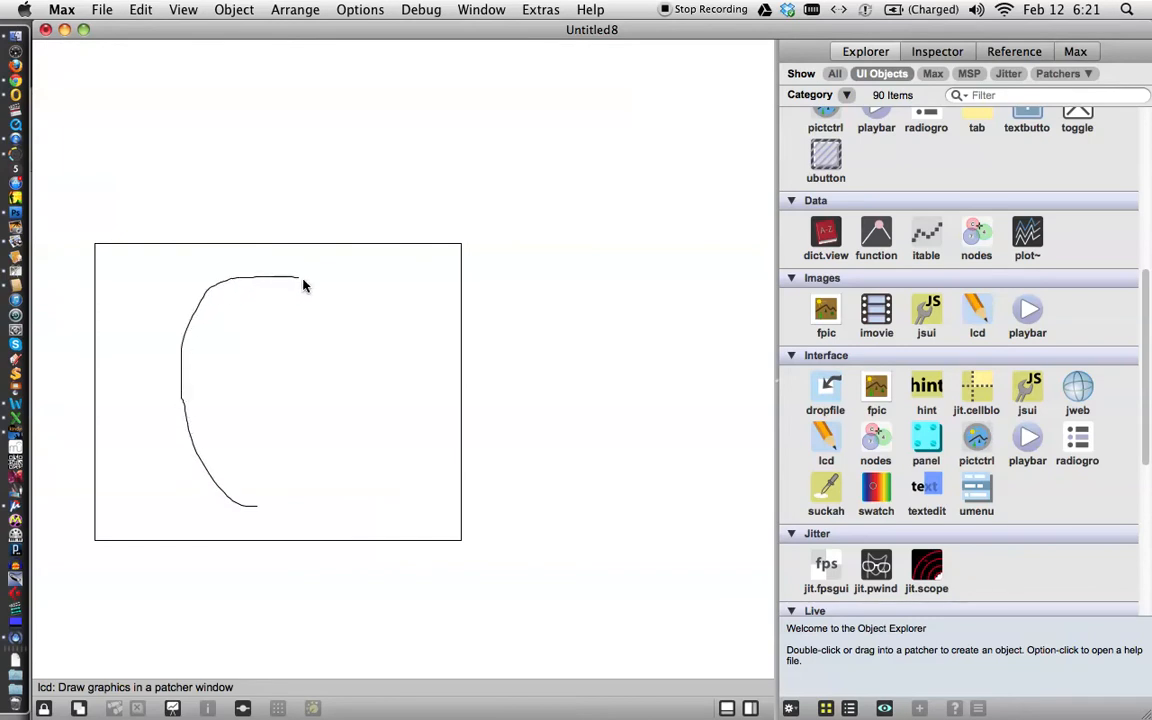
drag(304, 286, 256, 510)
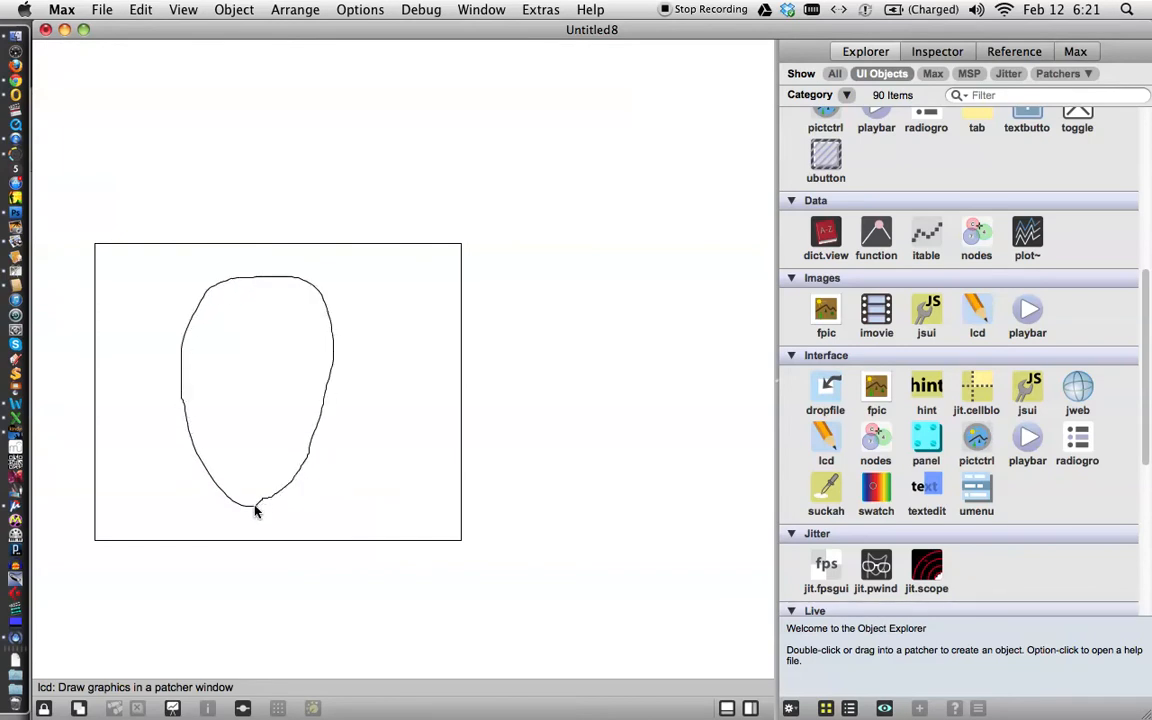
drag(176, 364, 340, 368)
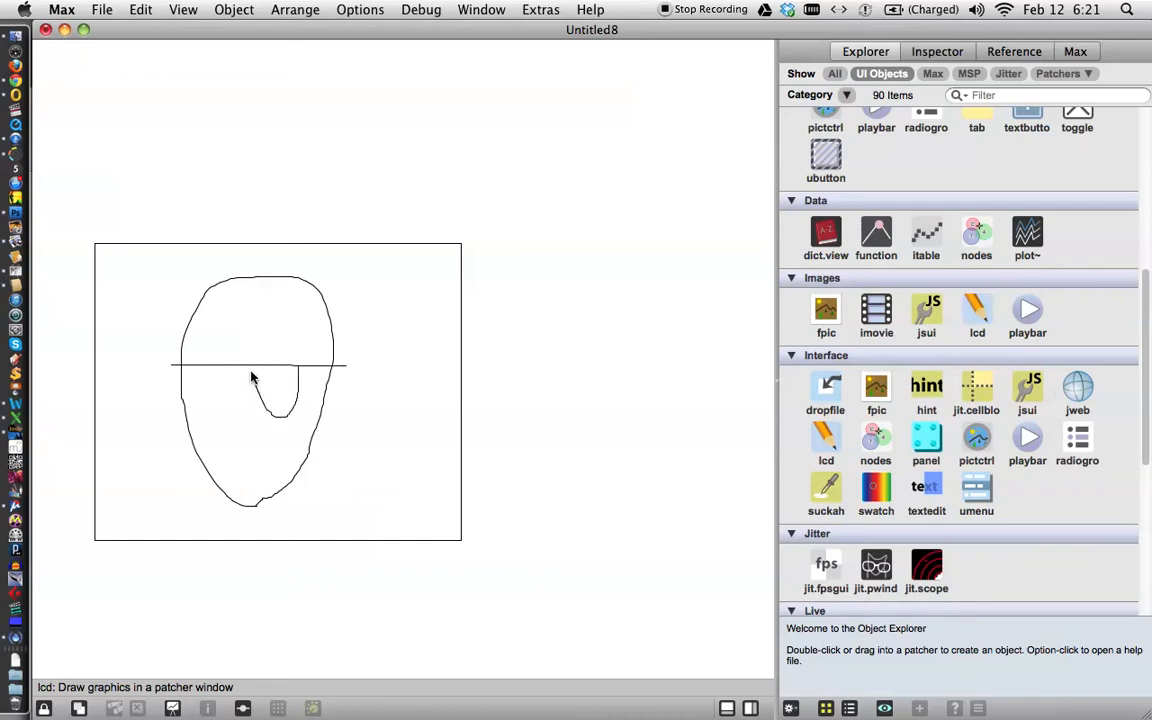
drag(196, 376, 236, 410)
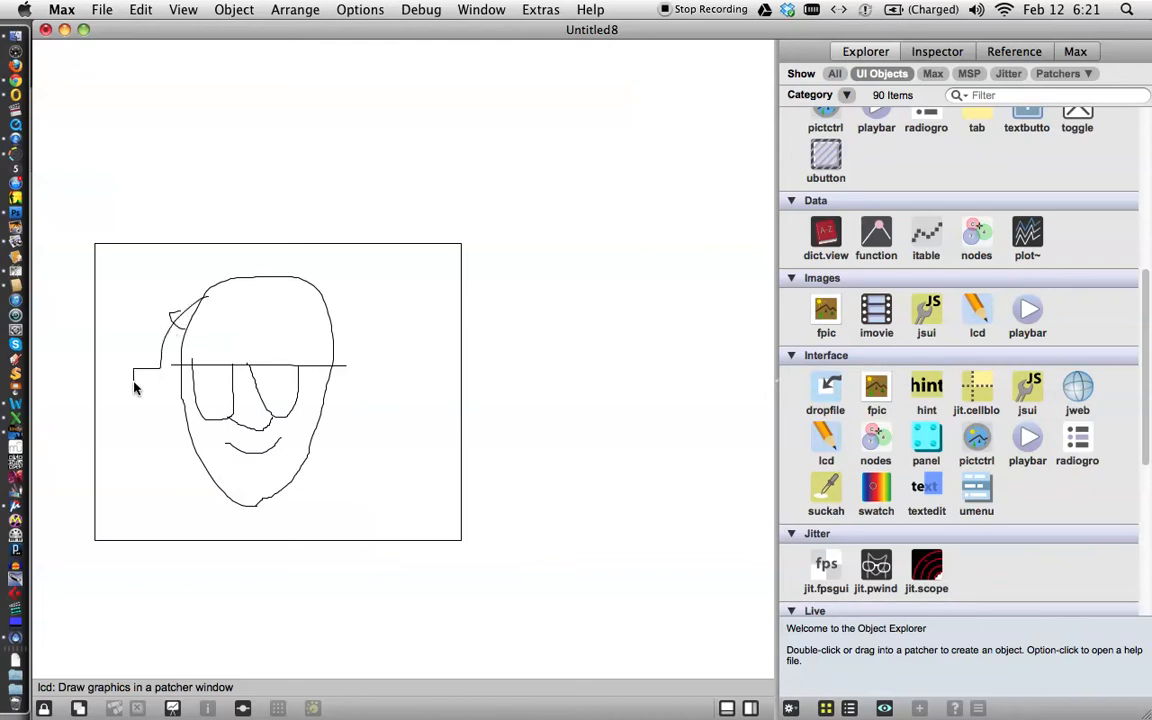
Add wild hair strands on both sides of the head and a final touch near the chin.
drag(136, 384, 112, 448)
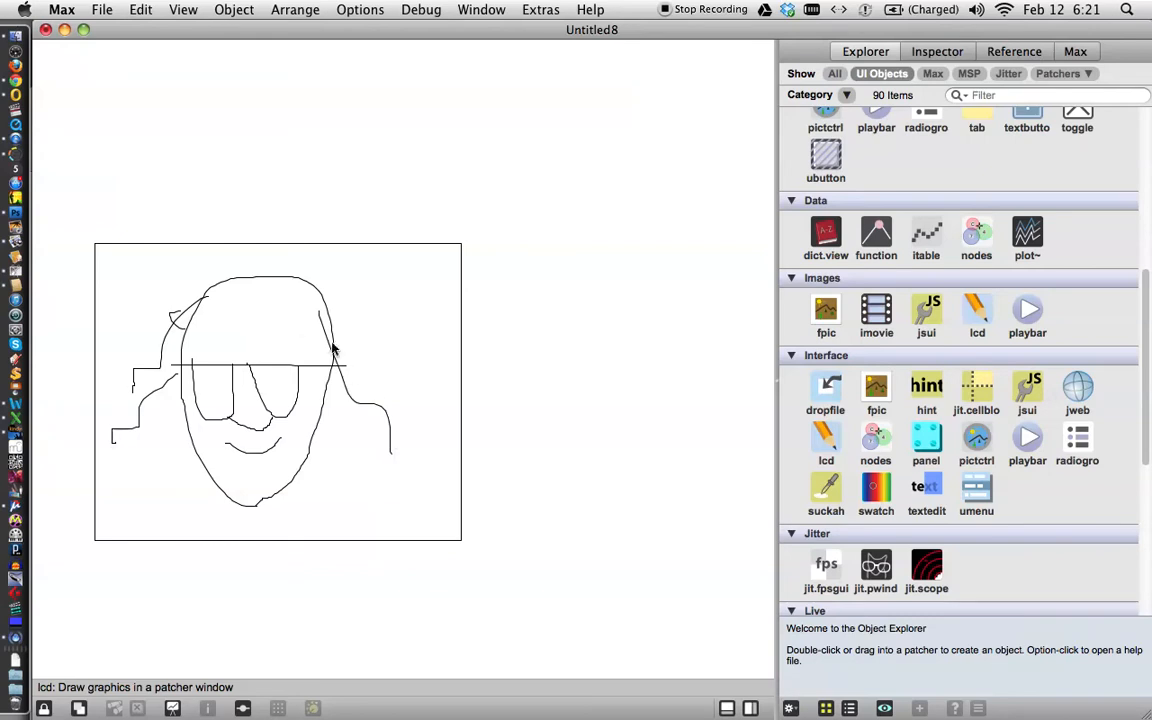
drag(336, 350, 380, 390)
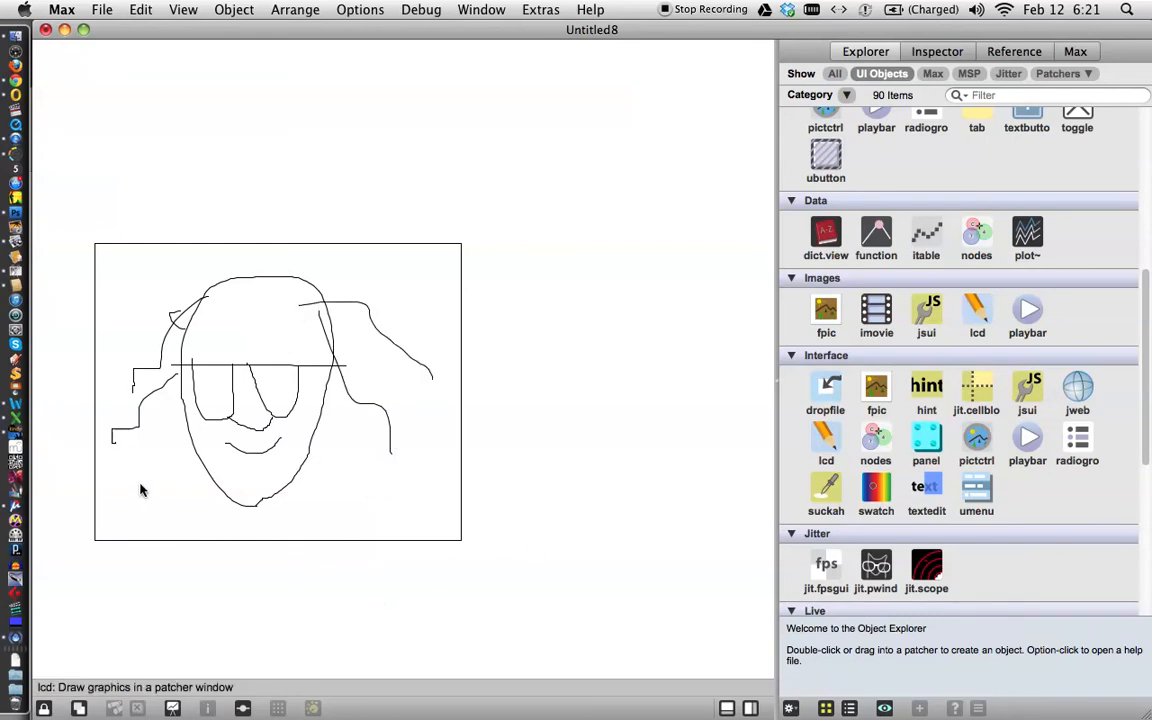
mouse_move(124, 276)
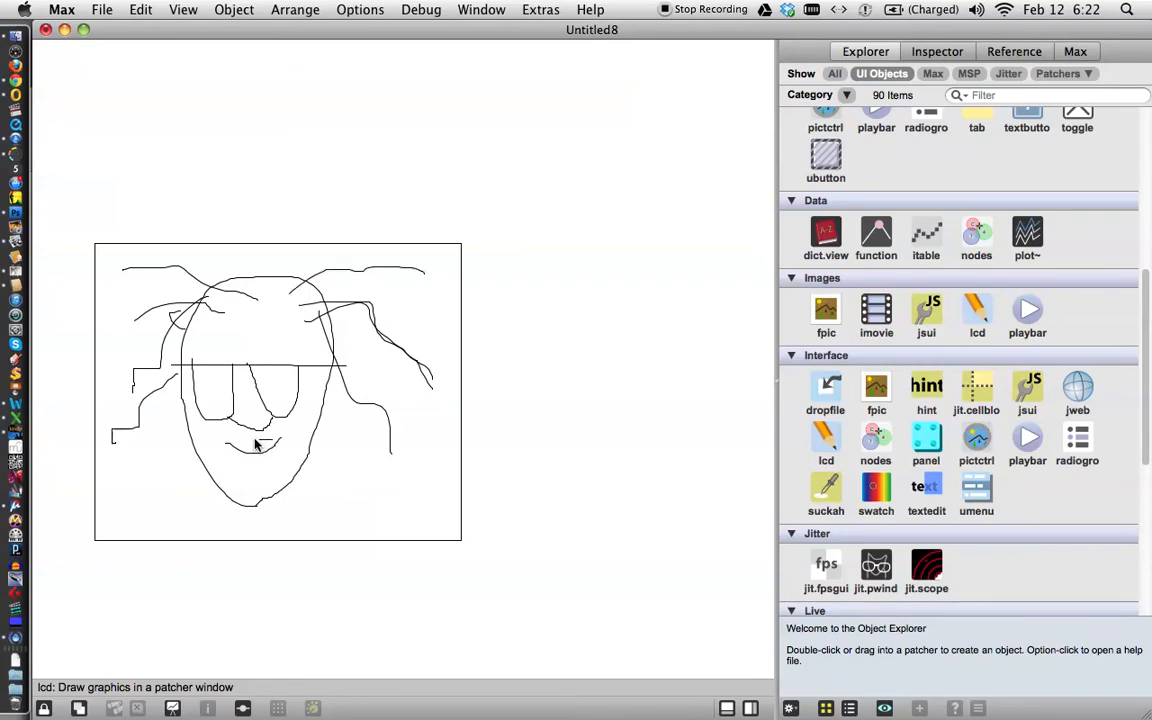
drag(256, 444, 280, 464)
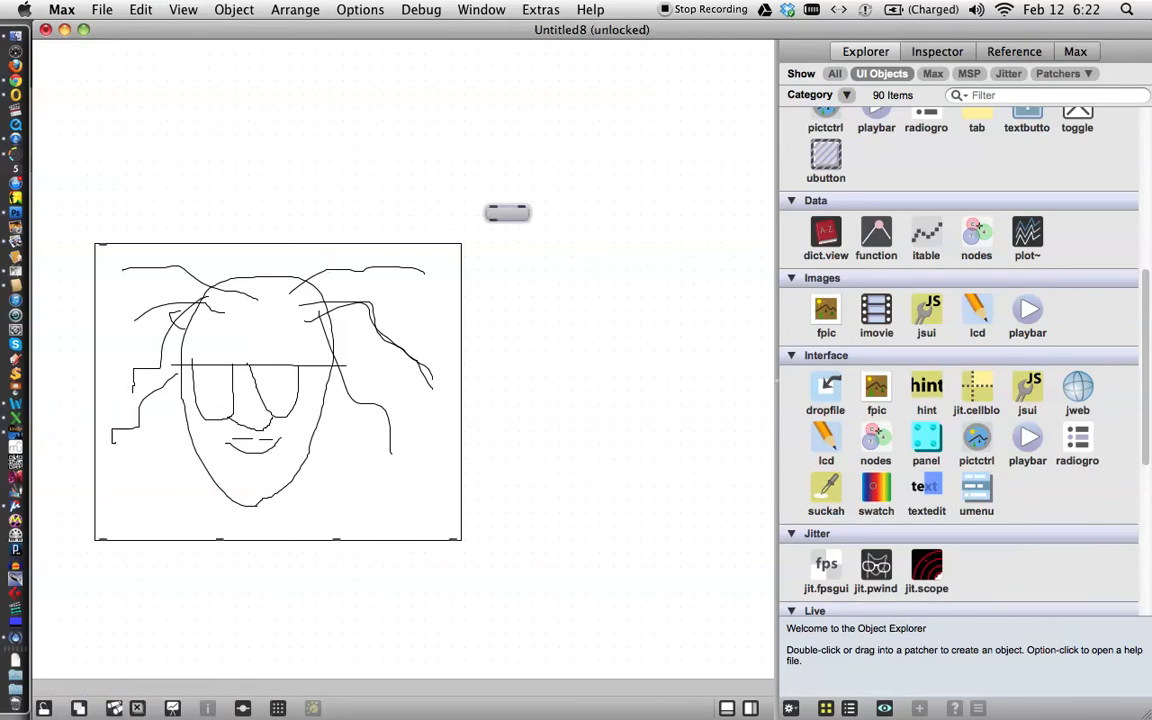
Create a 'clear' message and place it at the top left of the patcher.
text(clear)
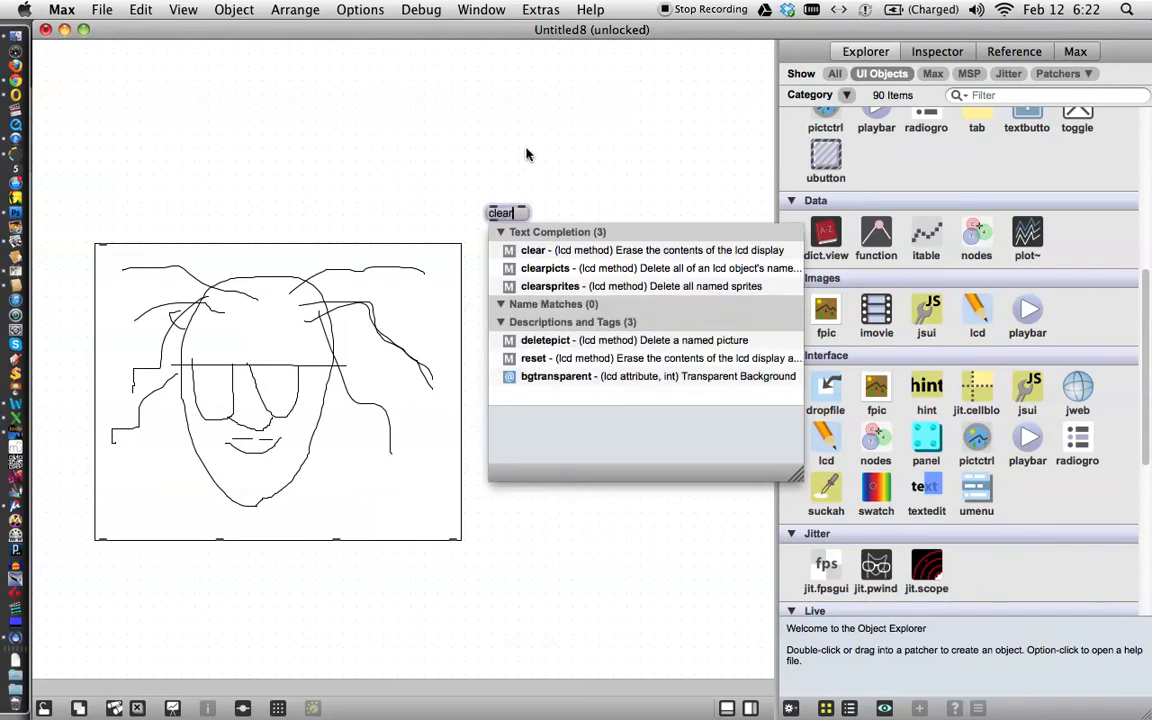
drag(500, 212, 428, 202)
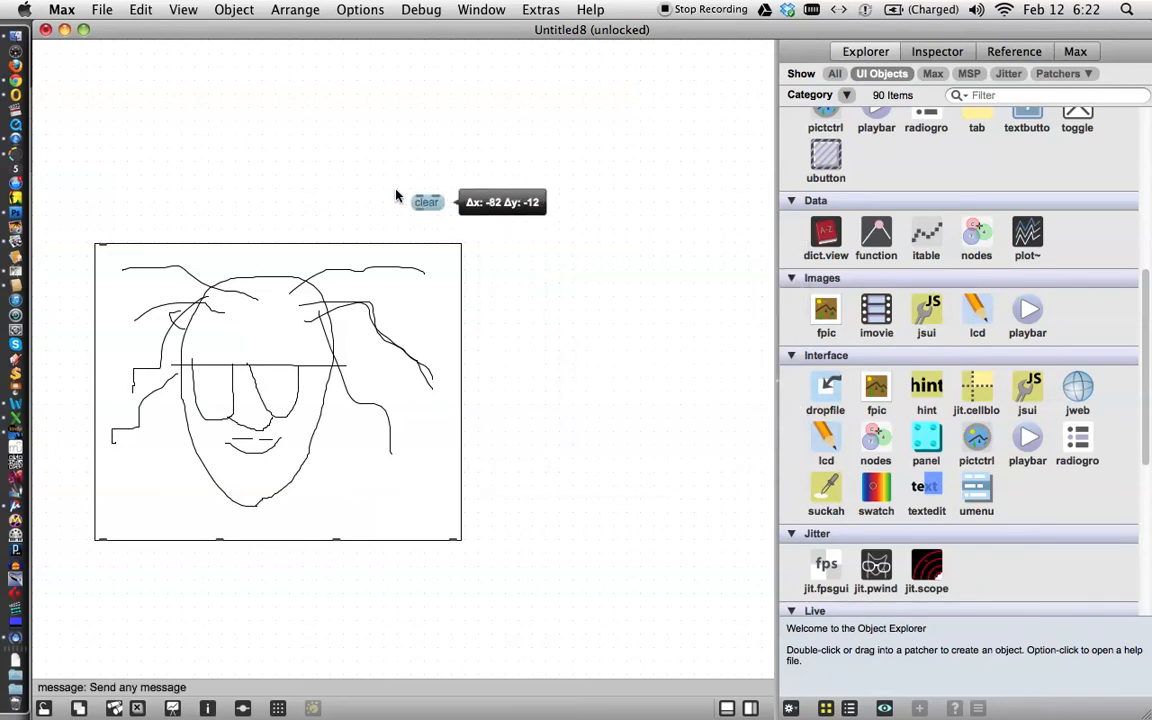
drag(426, 202, 80, 86)
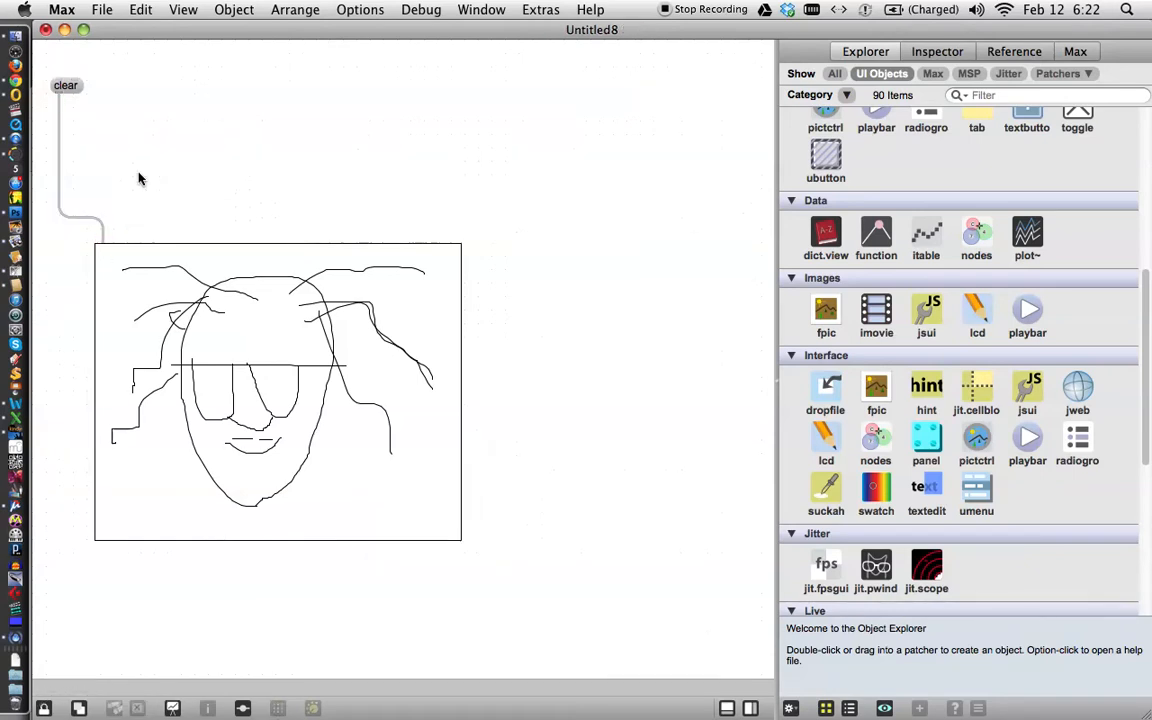
mouse_move(128, 158)
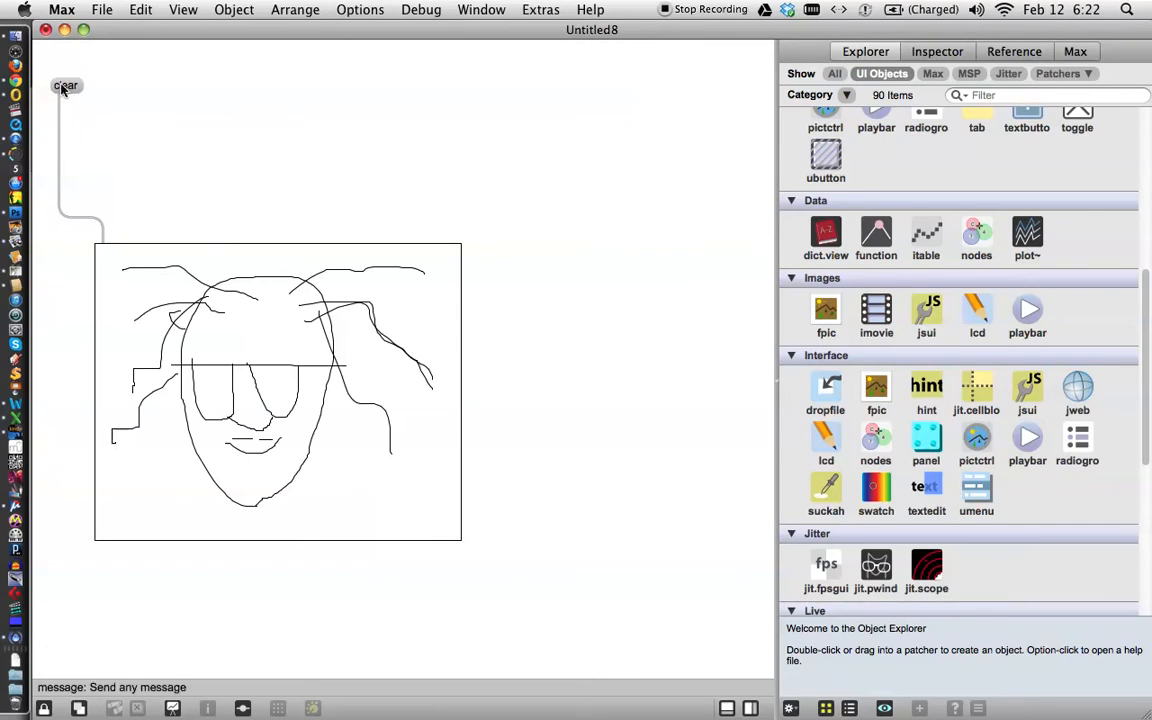
Erase the face, draw a fresh freehand loop on the lcd, then wipe it blank with clear.
click(64, 84)
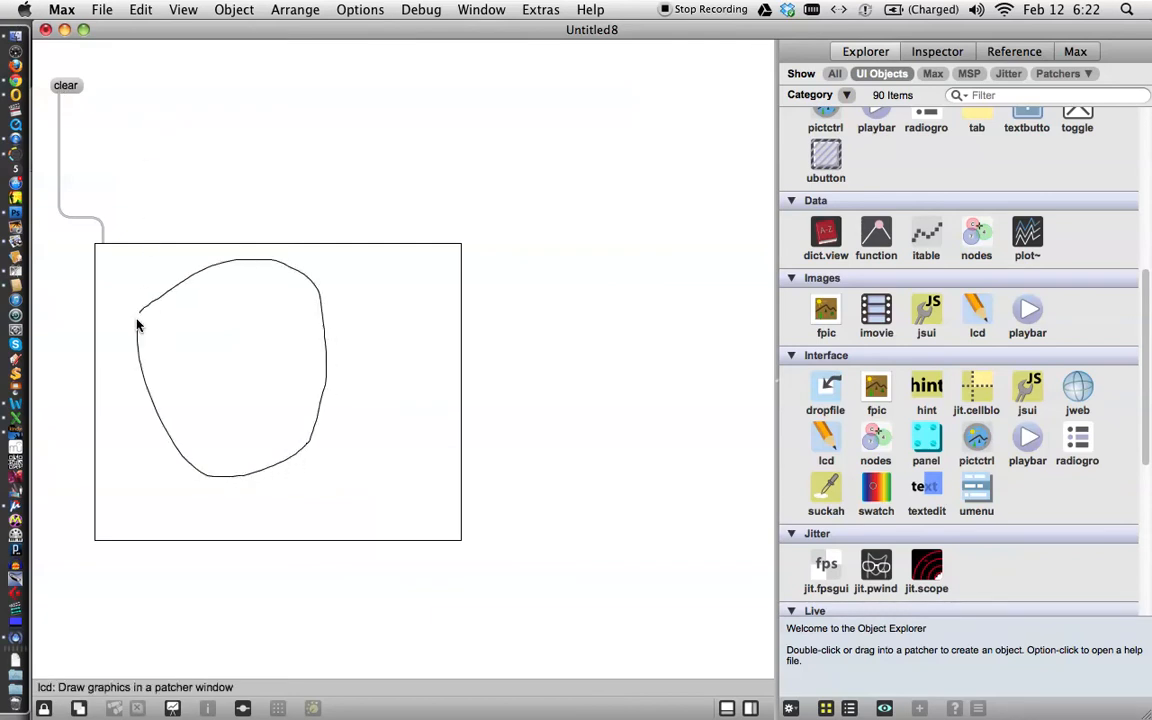
drag(140, 320, 316, 316)
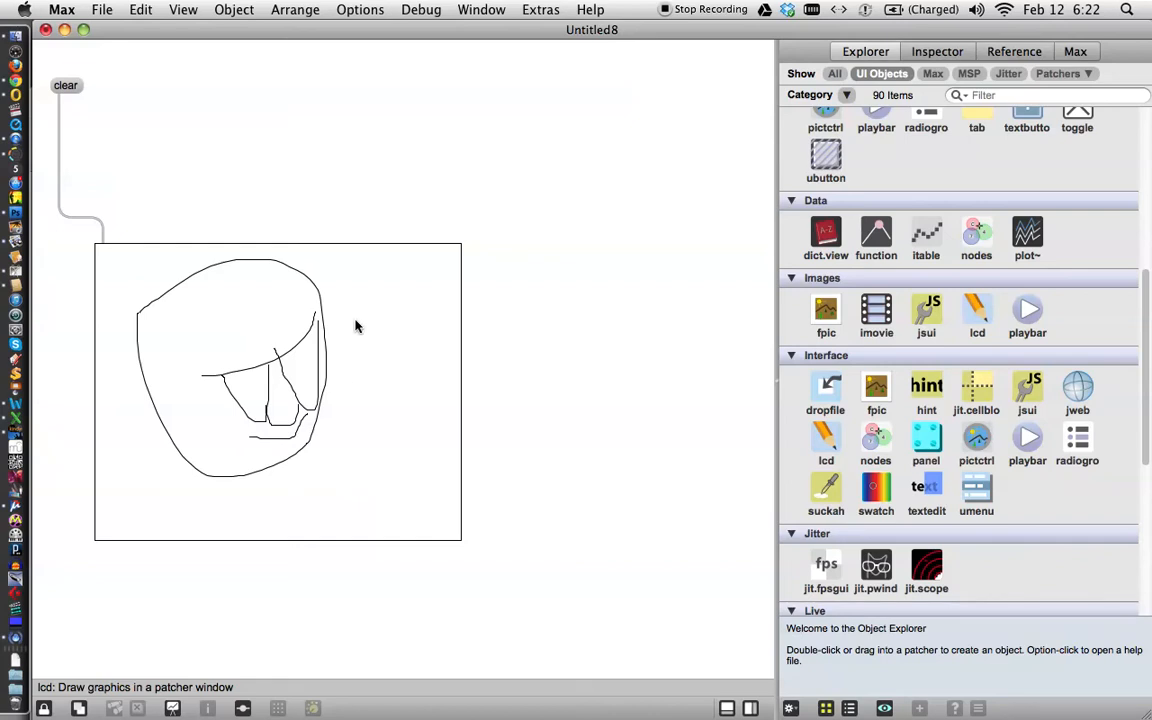
click(64, 84)
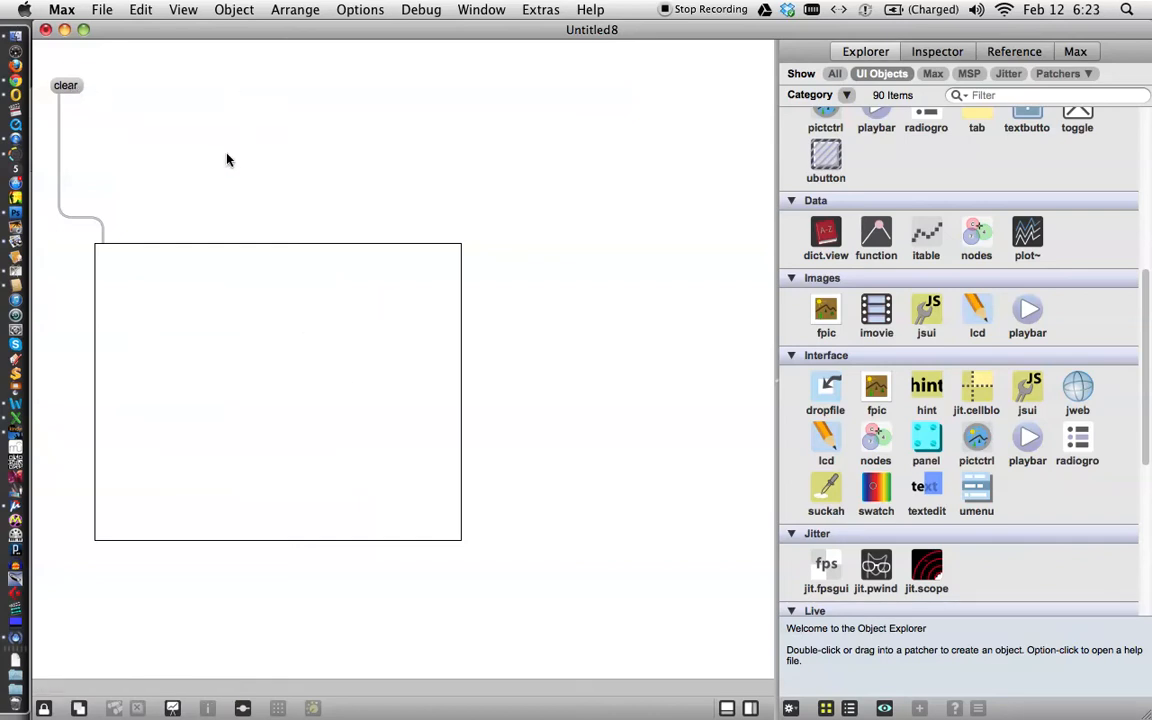
mouse_move(284, 192)
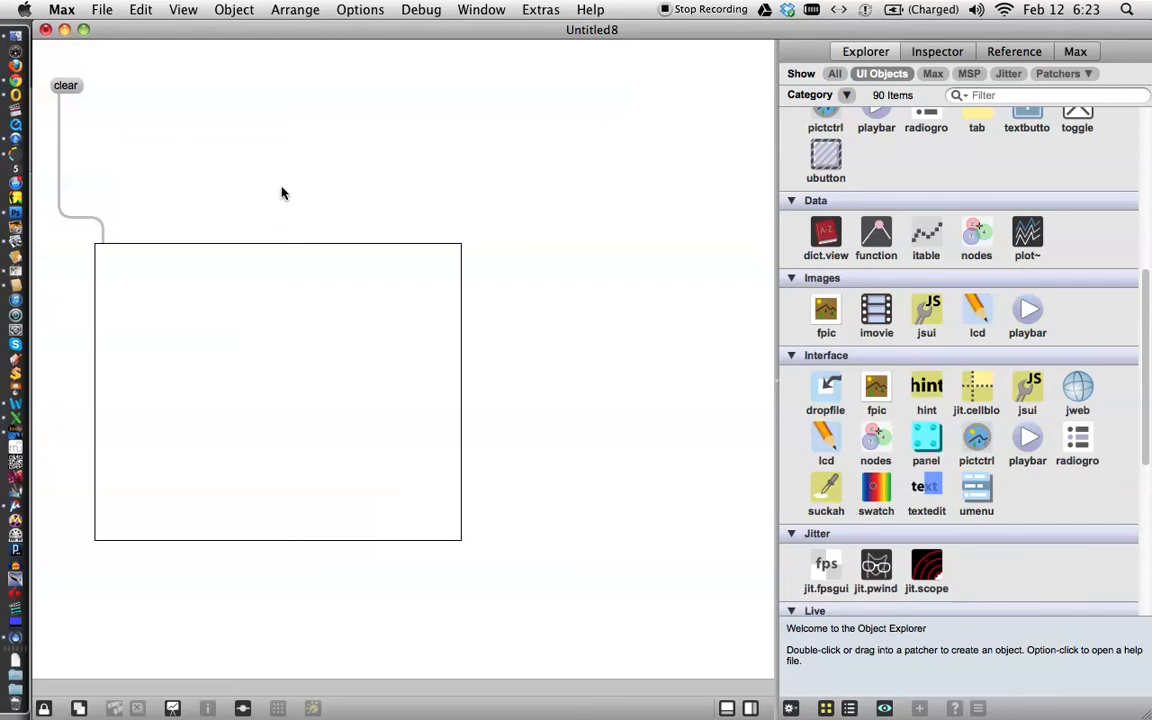
mouse_move(318, 168)
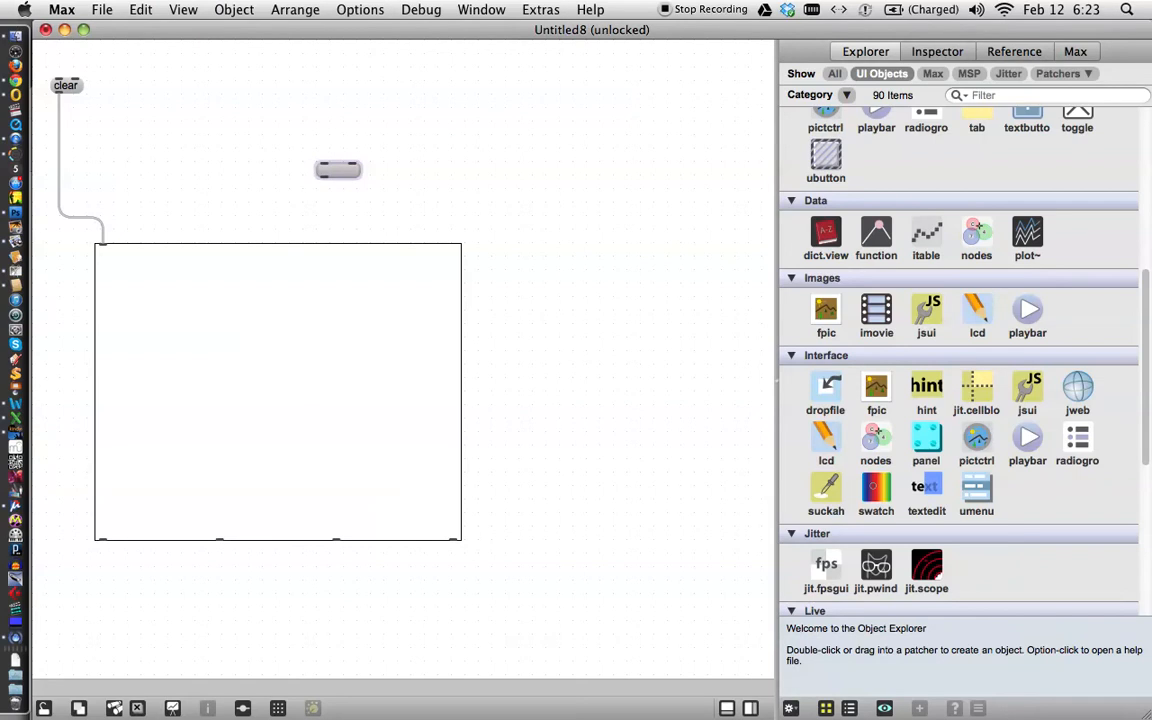
Create a 'pensize 10 10' message below clear and wire it into the lcd.
text(pensize)
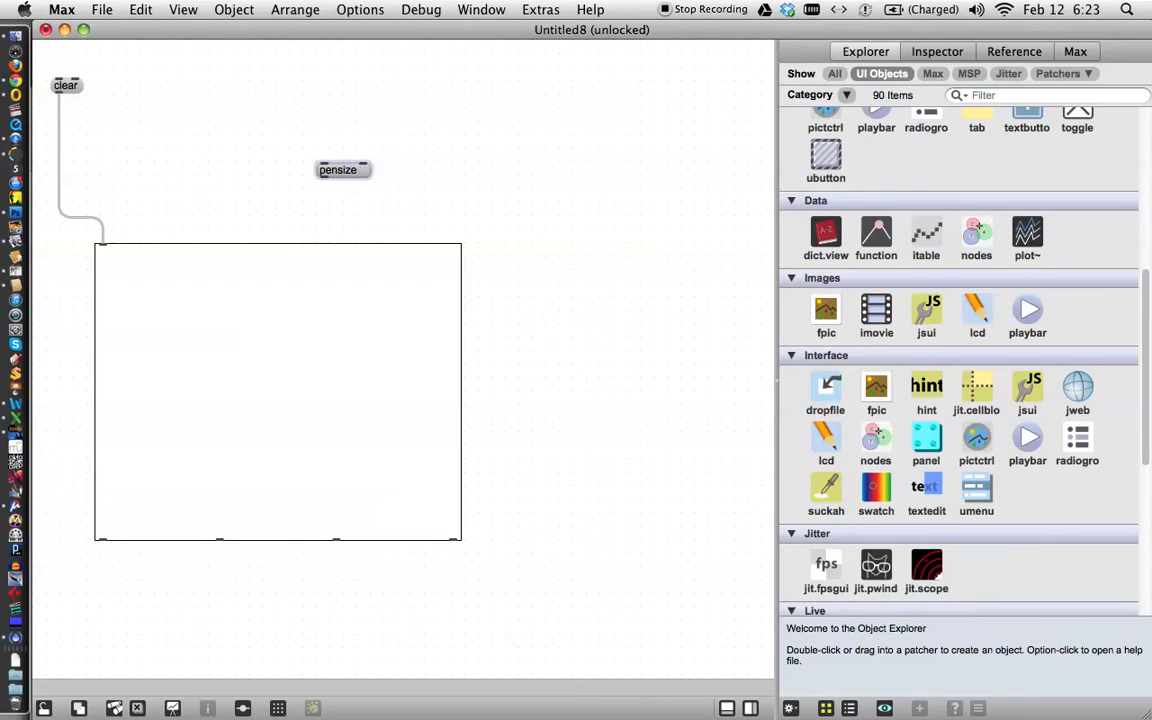
text(10 10)
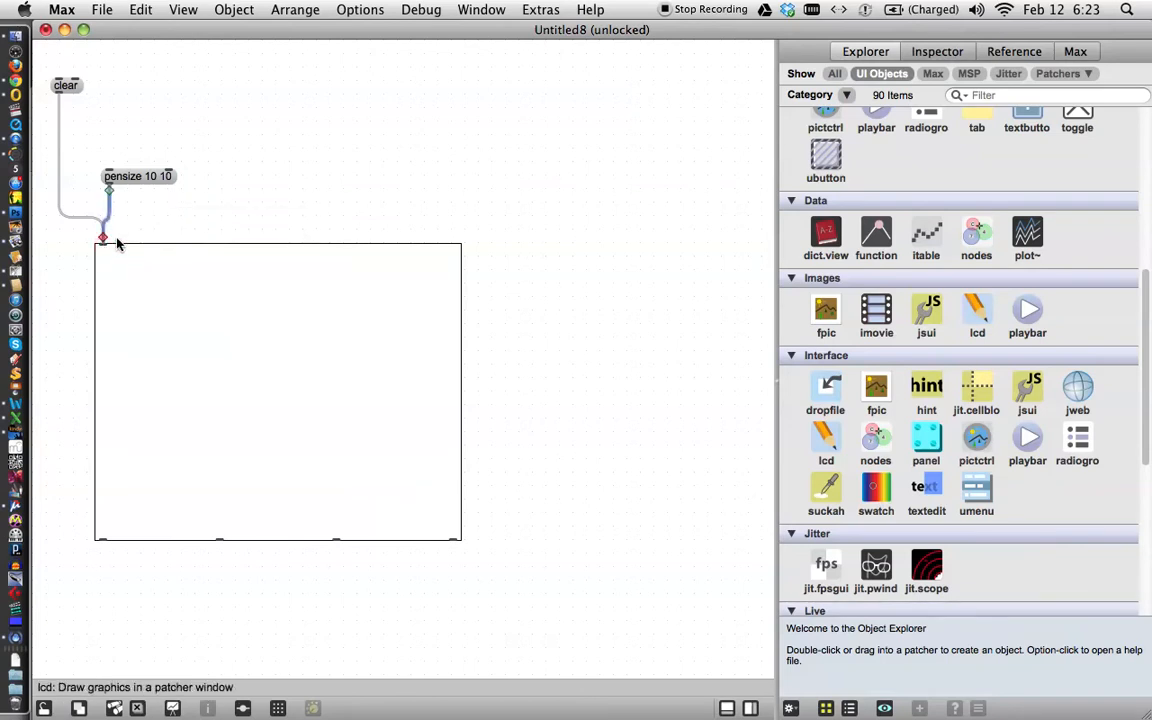
drag(138, 176, 136, 176)
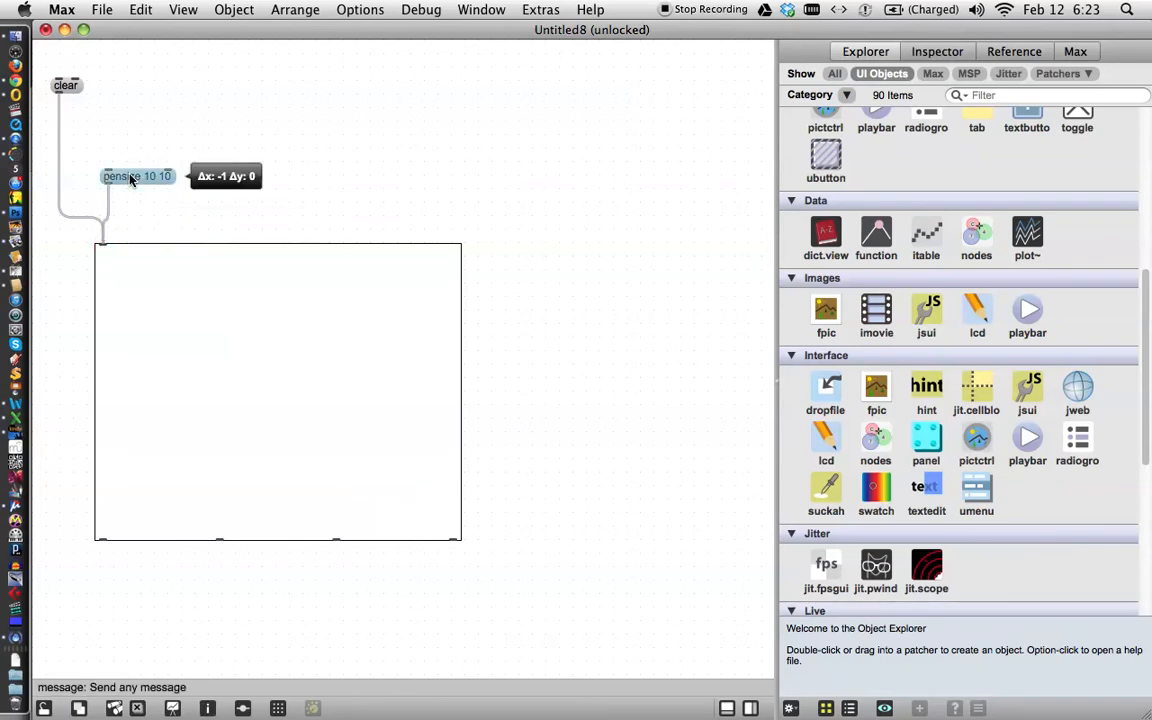
drag(136, 176, 100, 122)
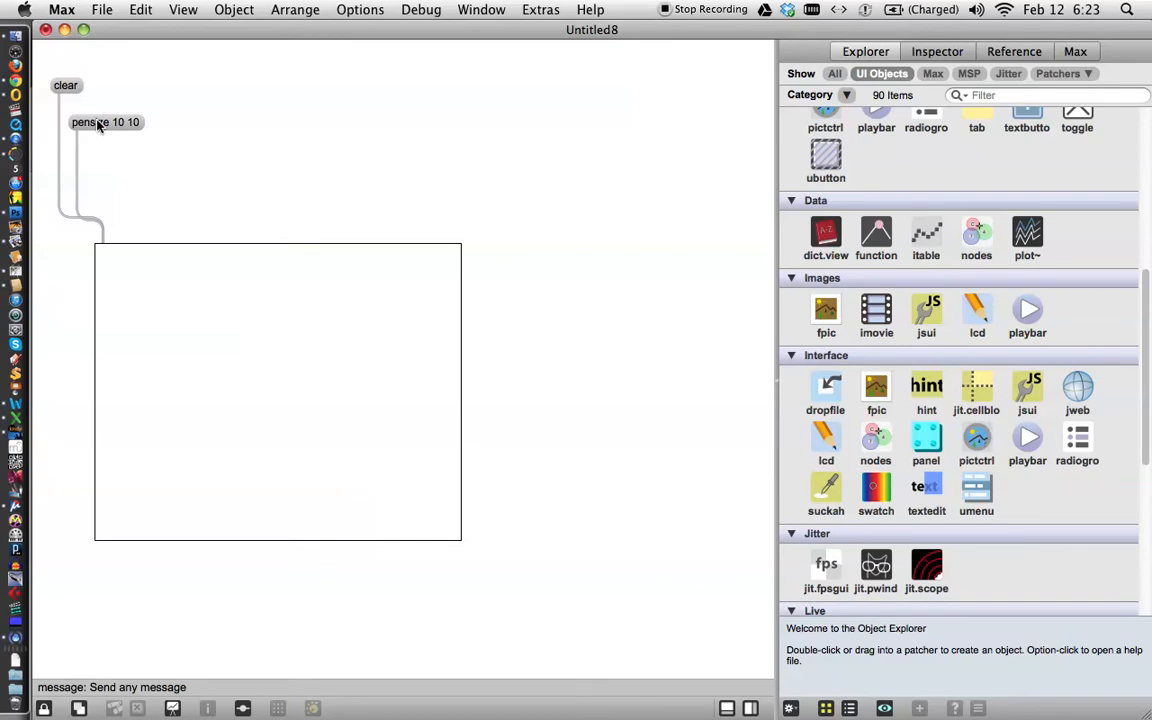
Scribble thick 10-pixel strokes on the lcd, then wipe them off with clear.
drag(144, 298, 240, 278)
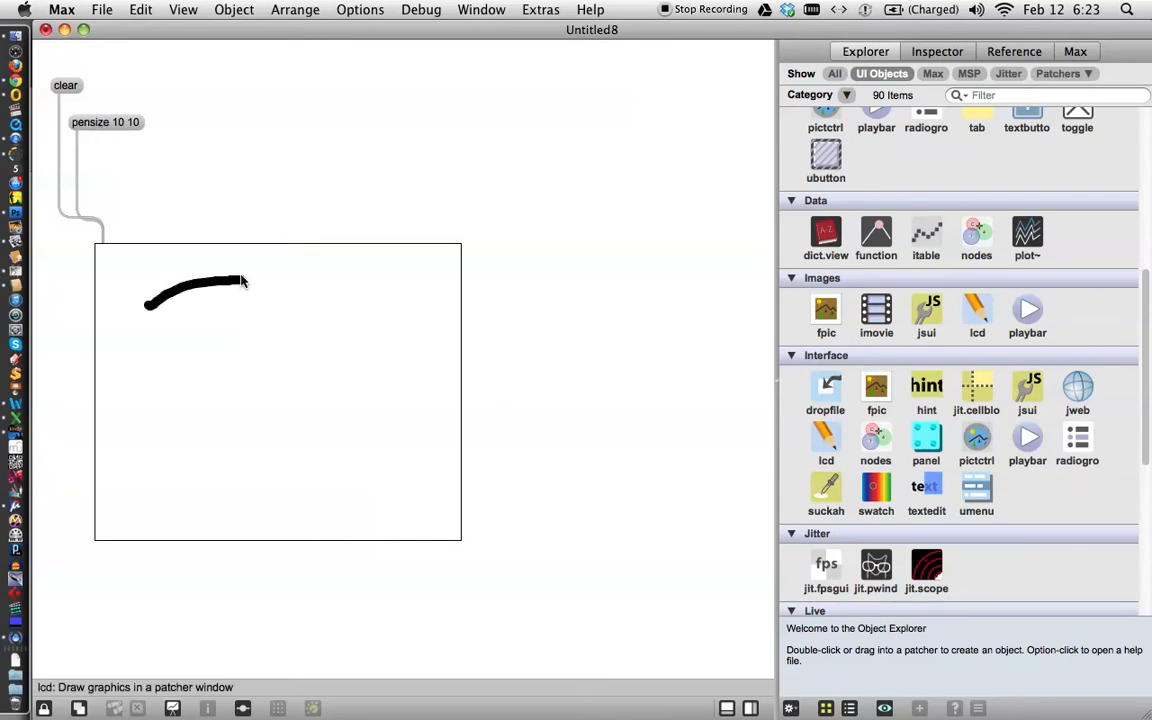
drag(240, 280, 280, 430)
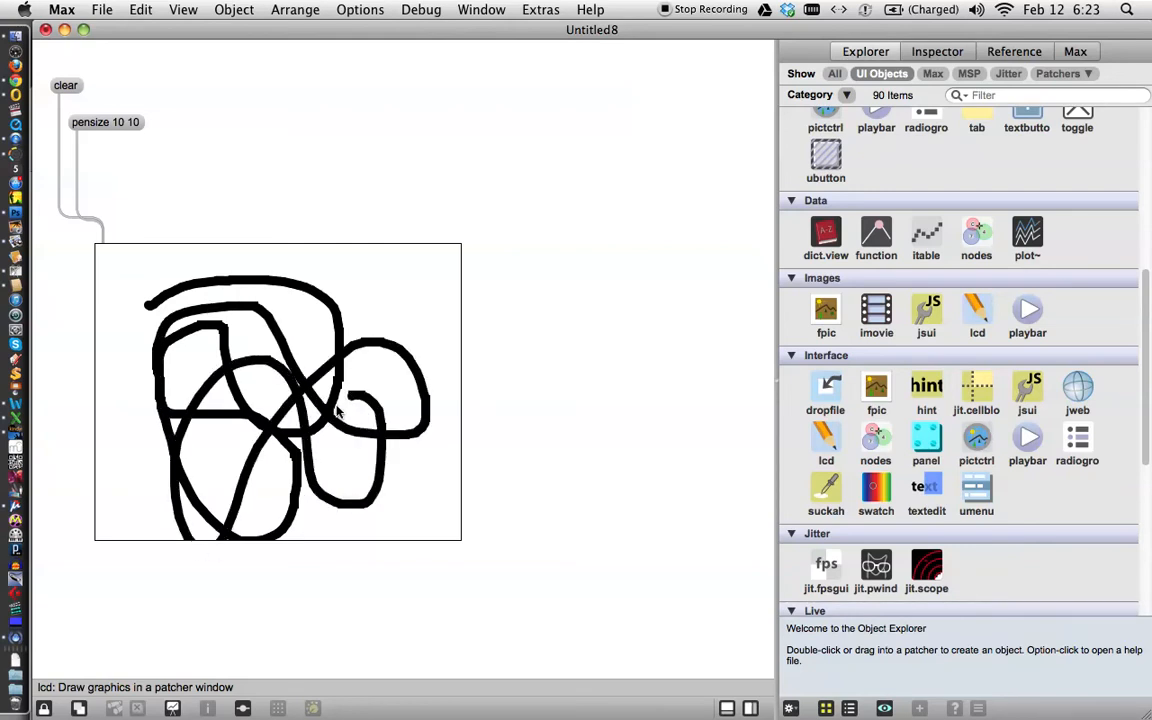
click(62, 84)
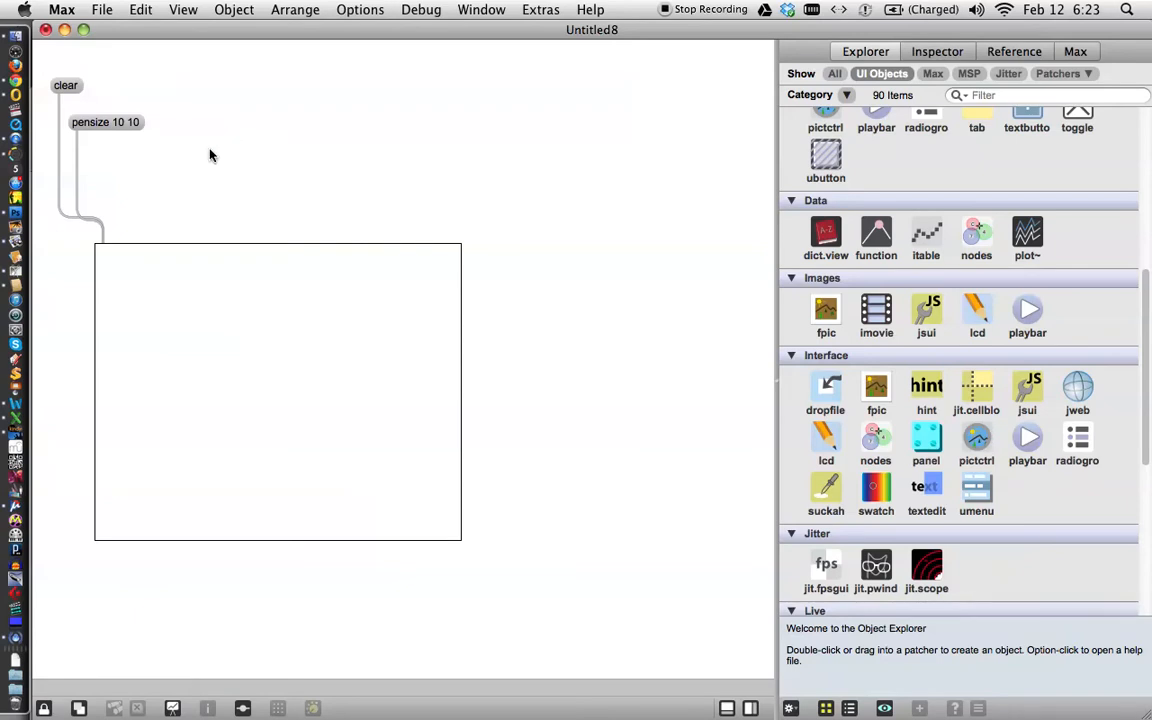
mouse_move(136, 188)
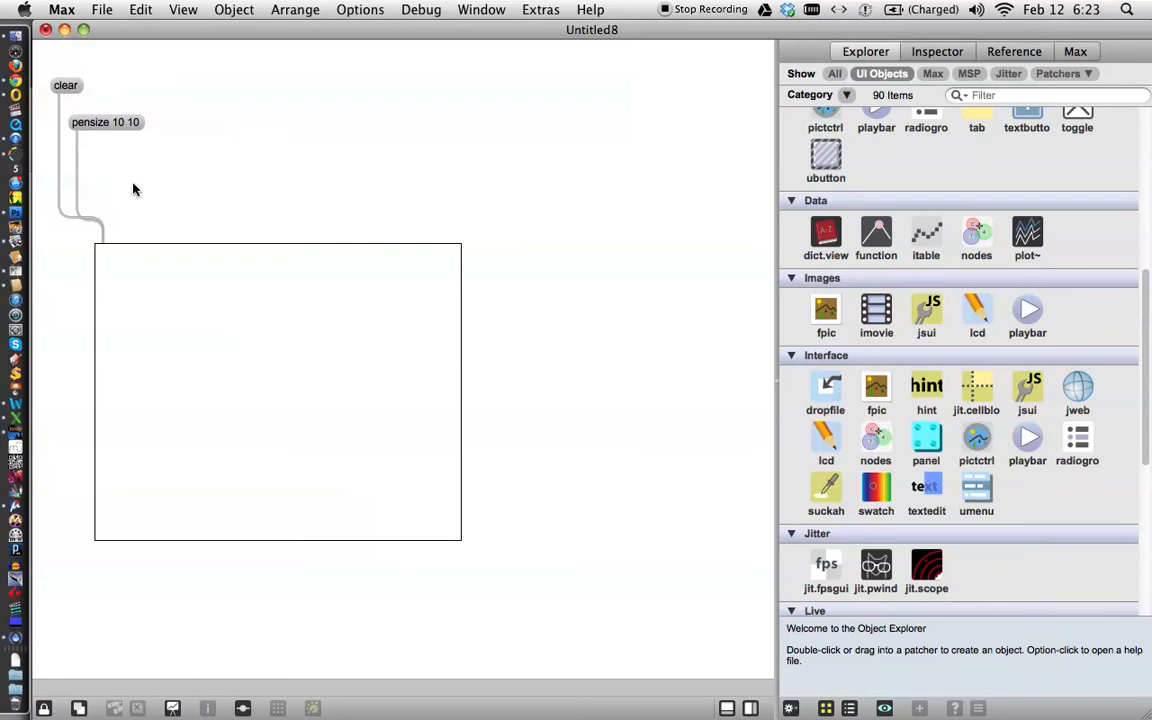
mouse_move(168, 174)
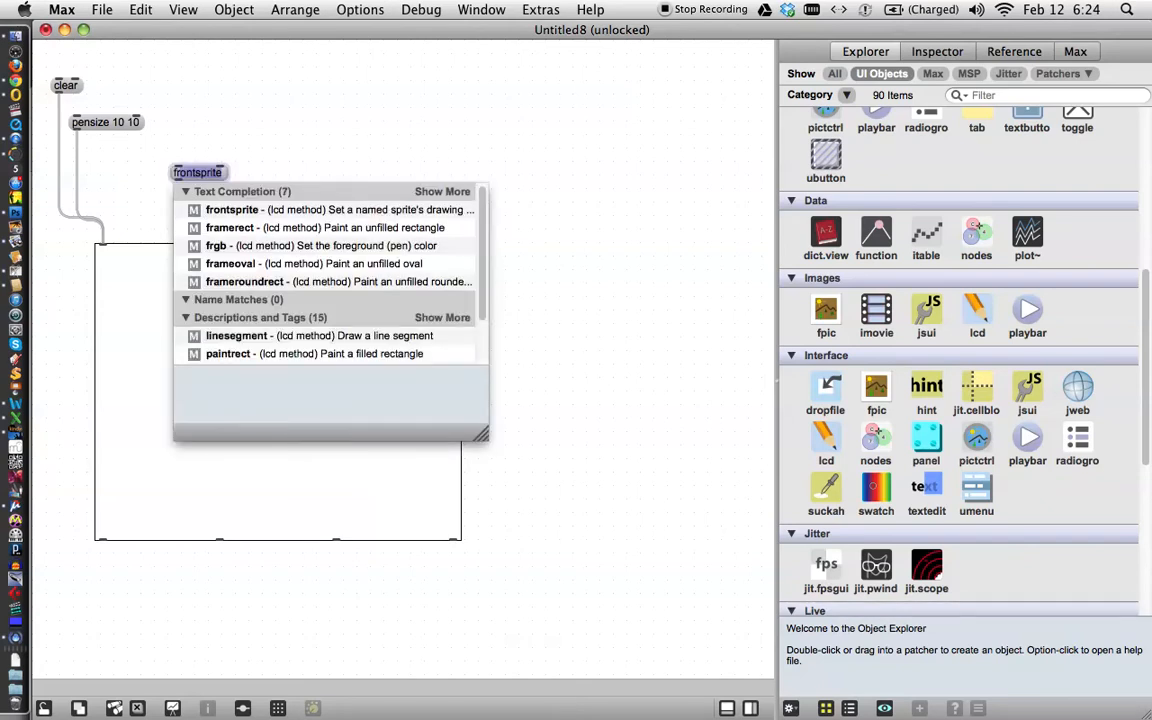
Type a new message reading 'frgb 255 125 25' for an orange pen colour.
text(frgb)
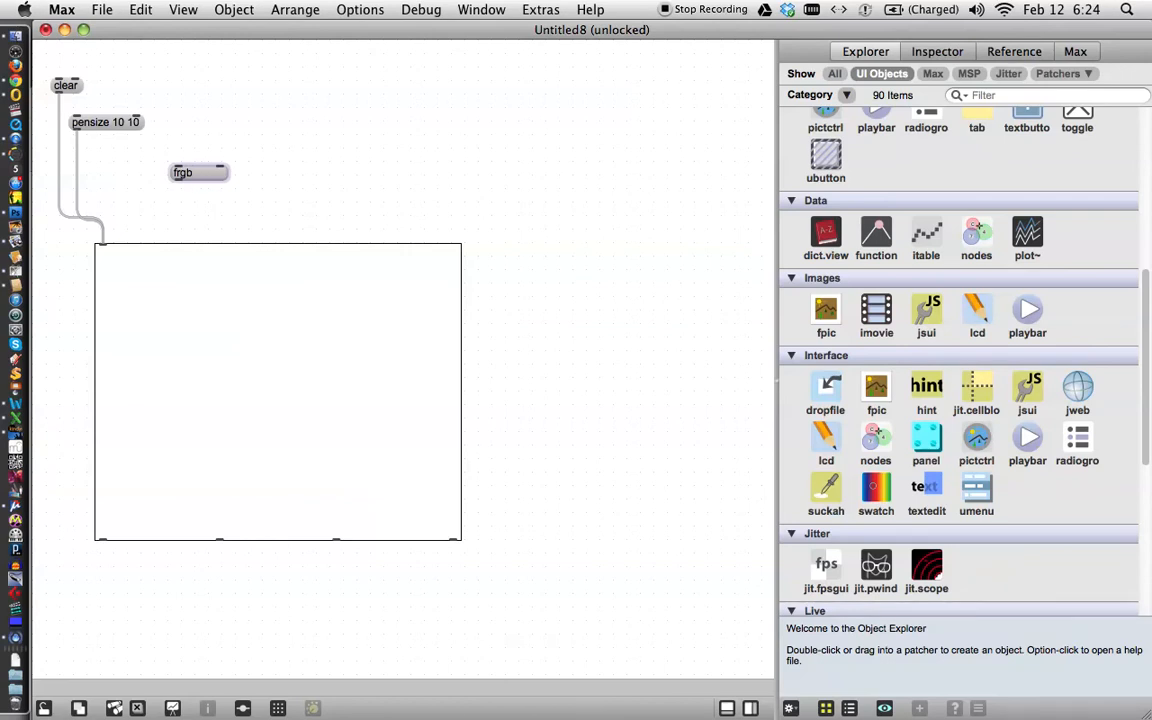
click(198, 172)
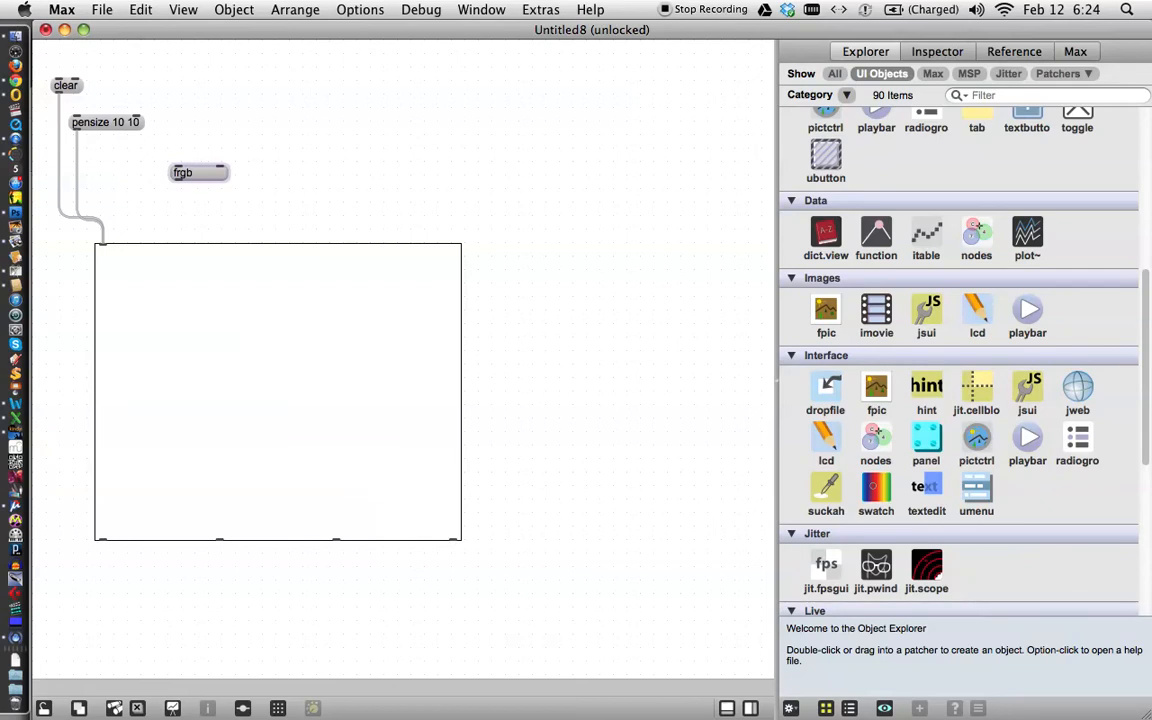
text(255)
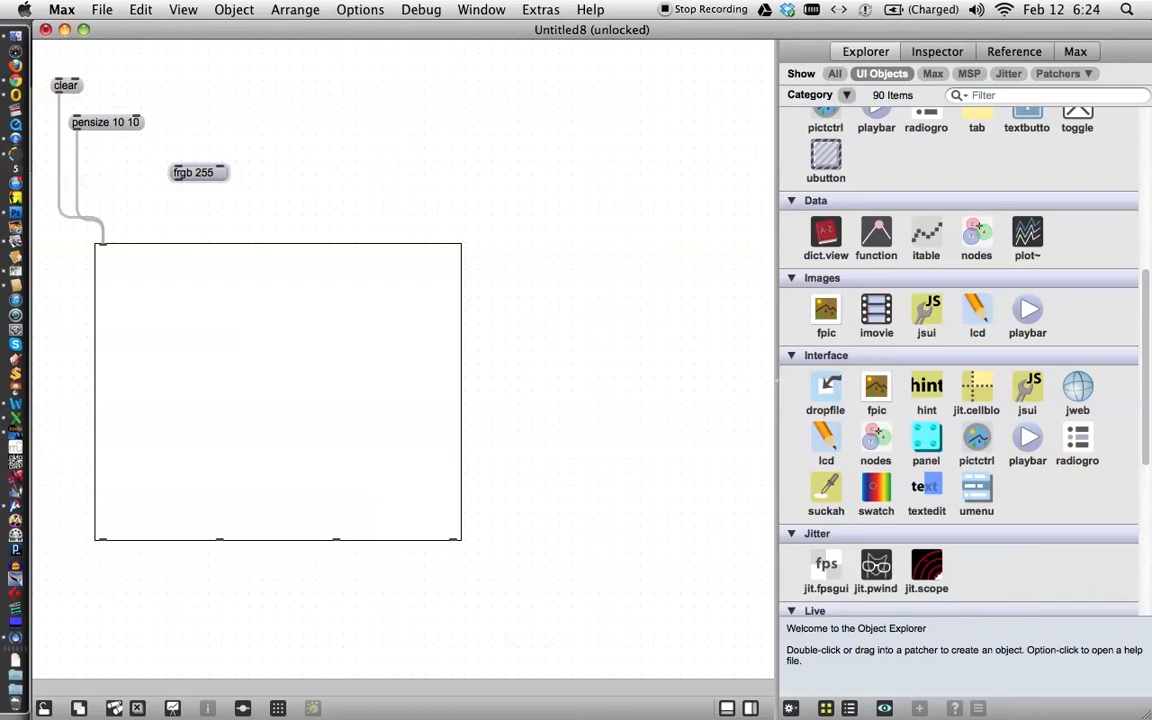
text(1)
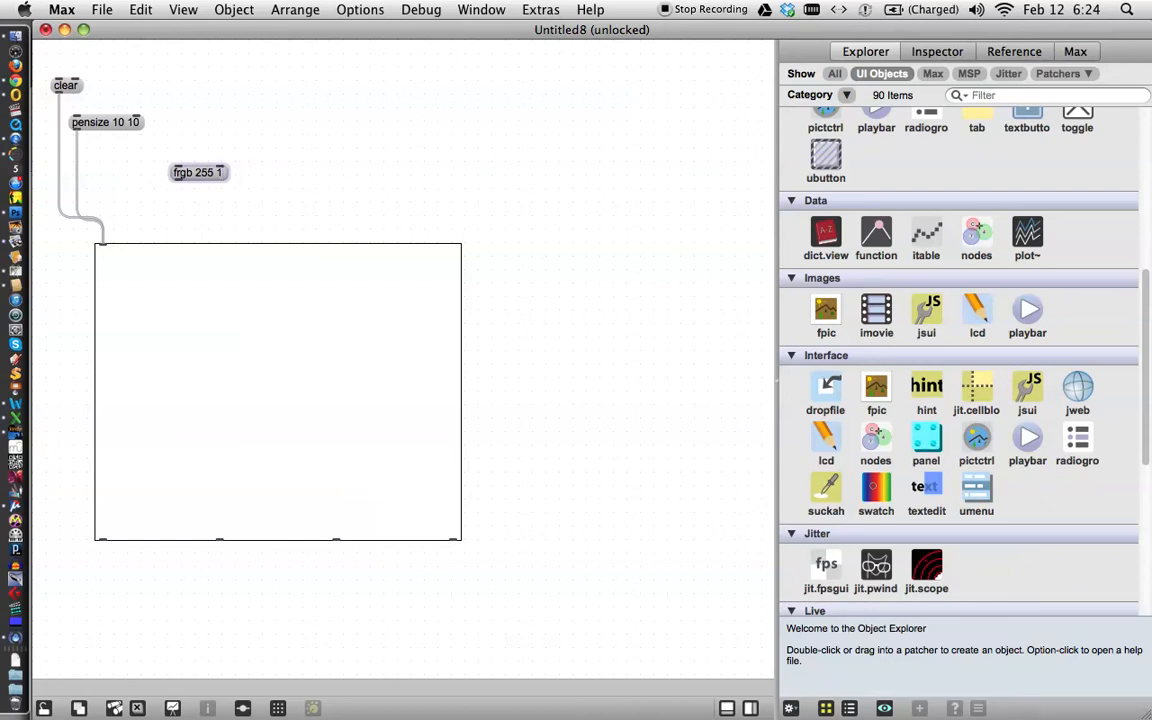
text(2)
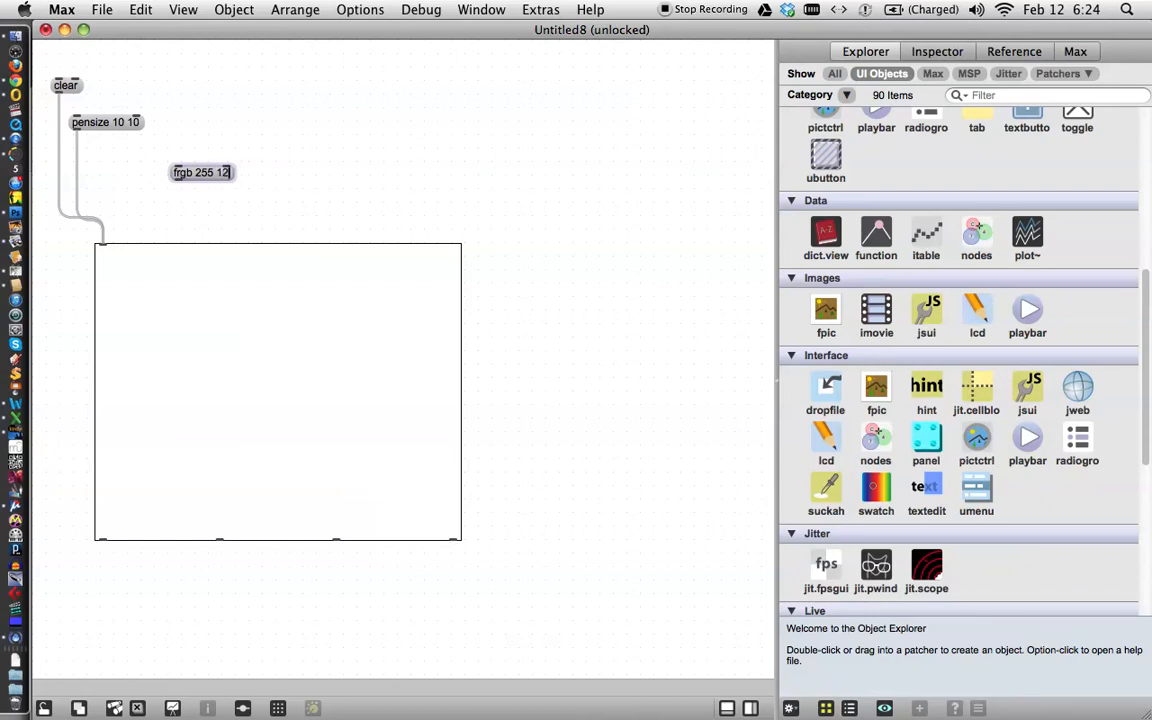
text(5)
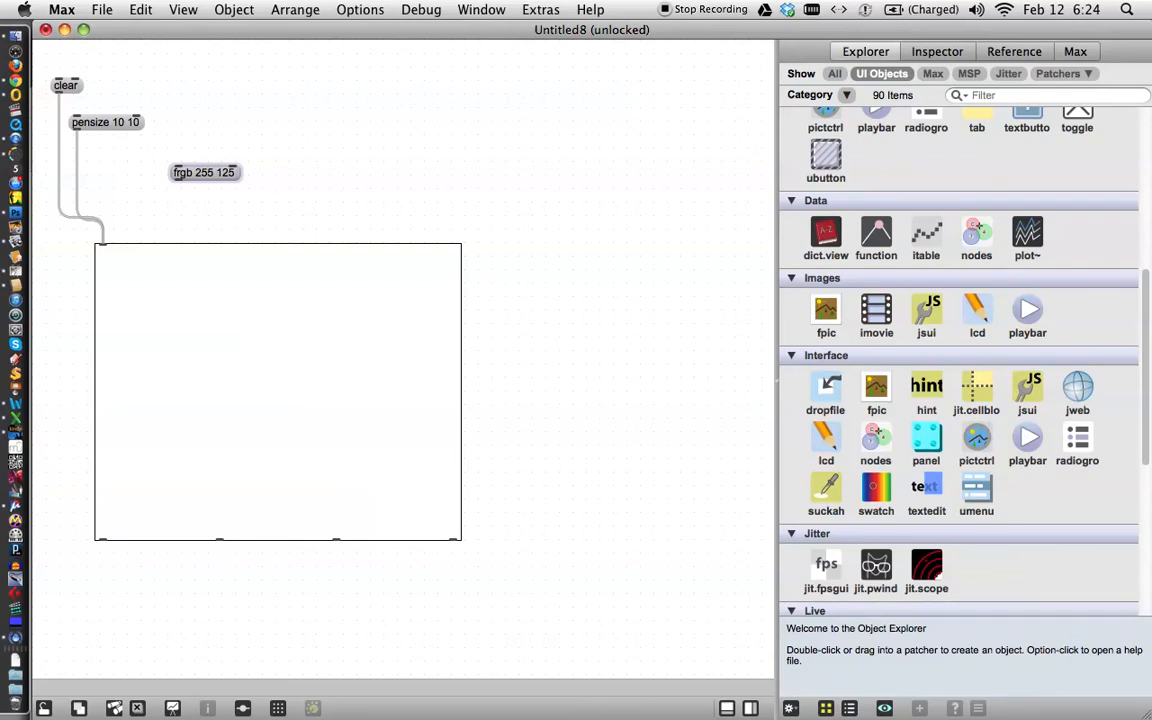
text(25)
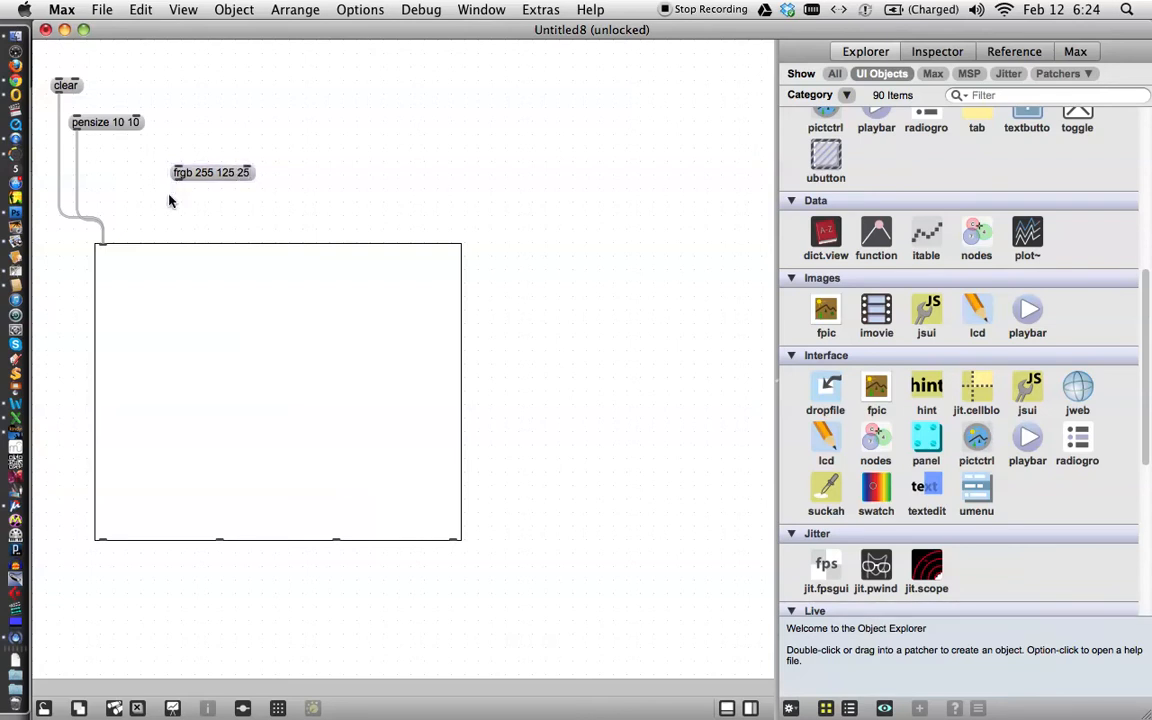
mouse_move(180, 222)
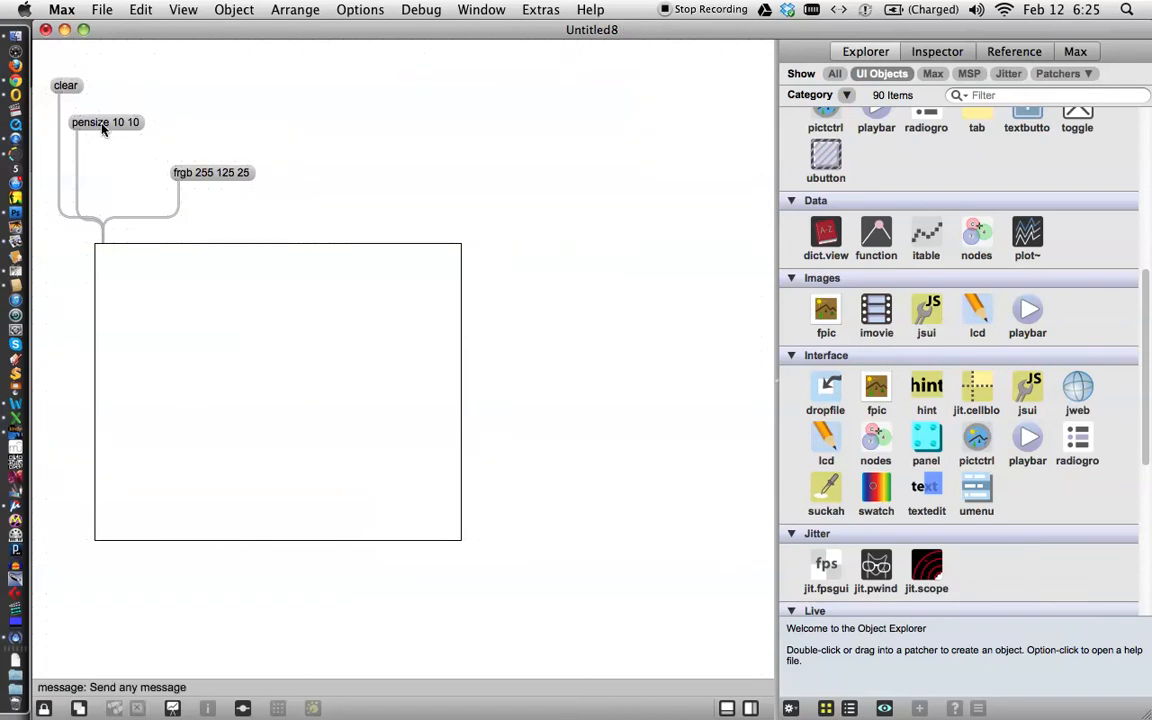
Draw a thick black stroke, then trigger frgb and scribble thick orange strokes beside it.
drag(130, 270, 200, 320)
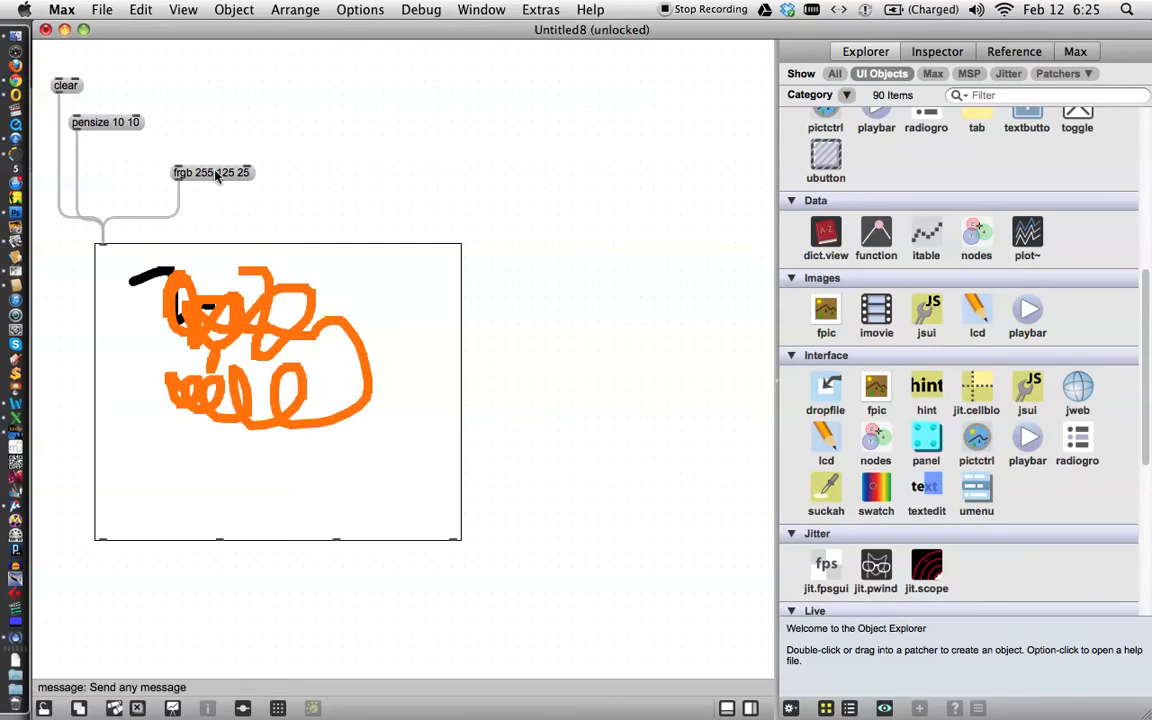
drag(212, 172, 124, 156)
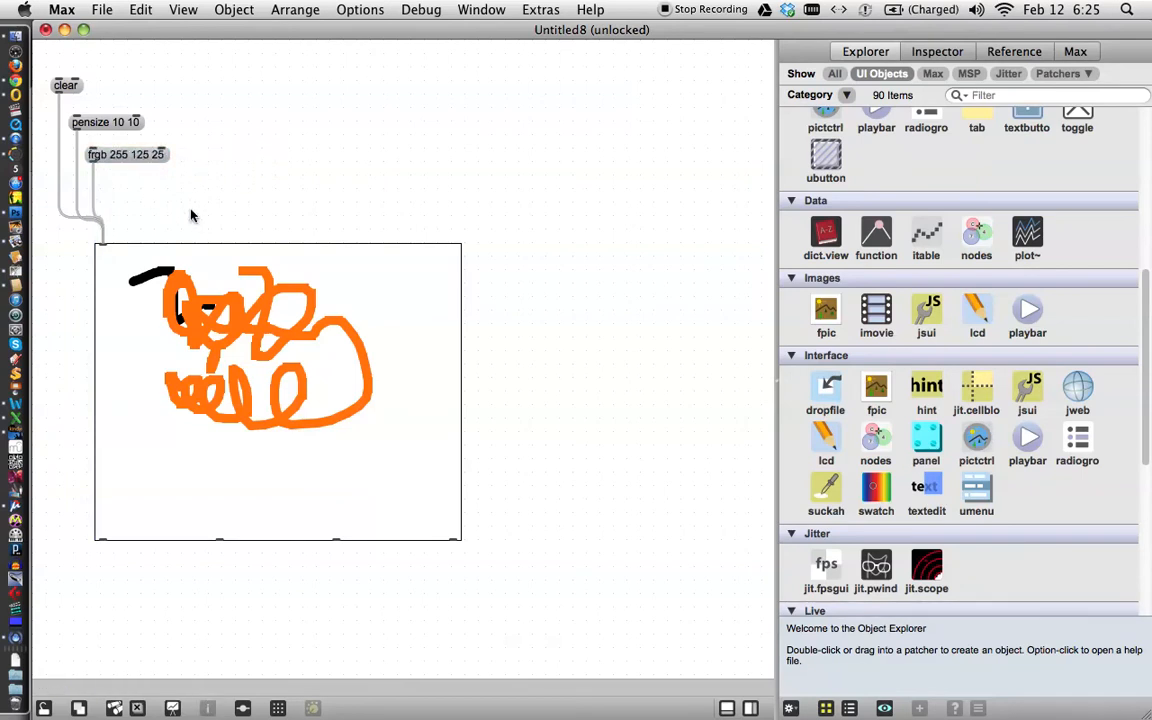
mouse_move(220, 222)
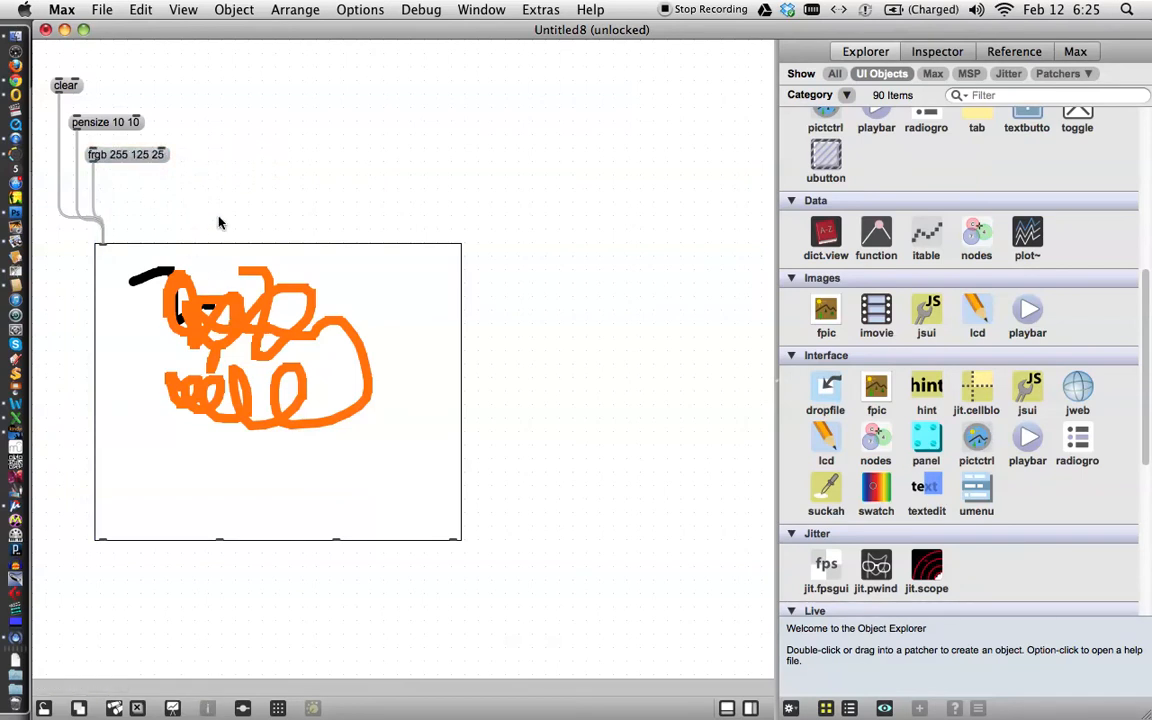
mouse_move(230, 192)
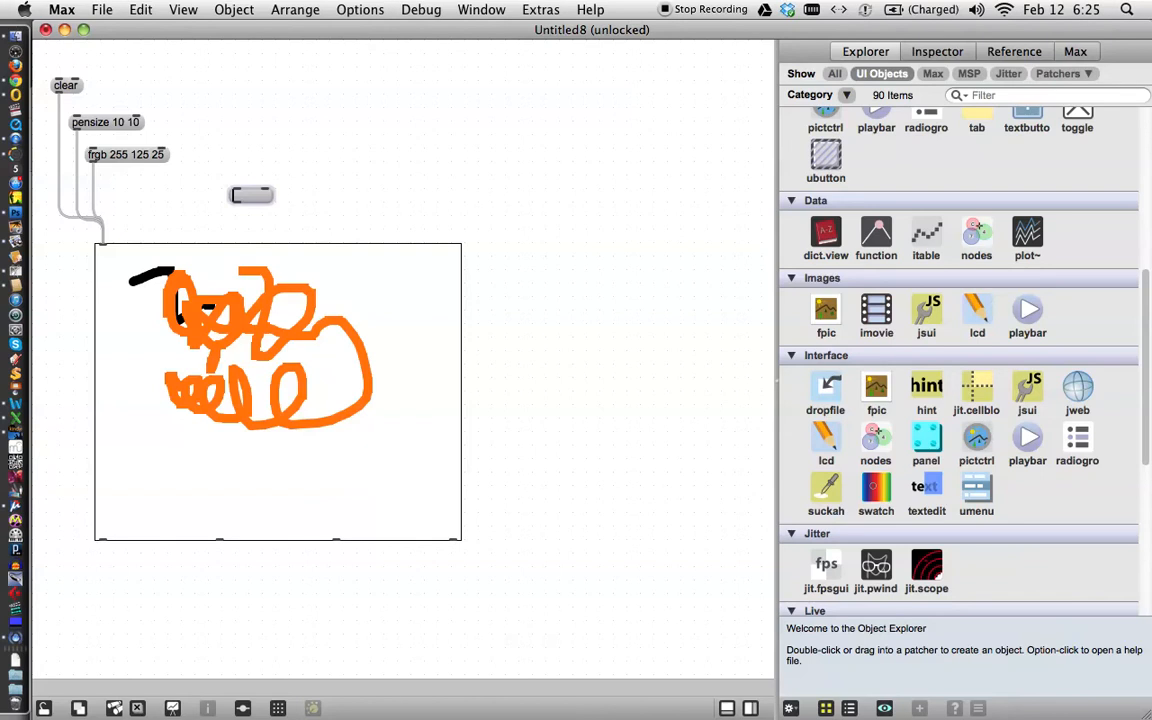
Create a 'brgb 0 0 0' background-colour message and wire it into the lcd.
text(brgb)
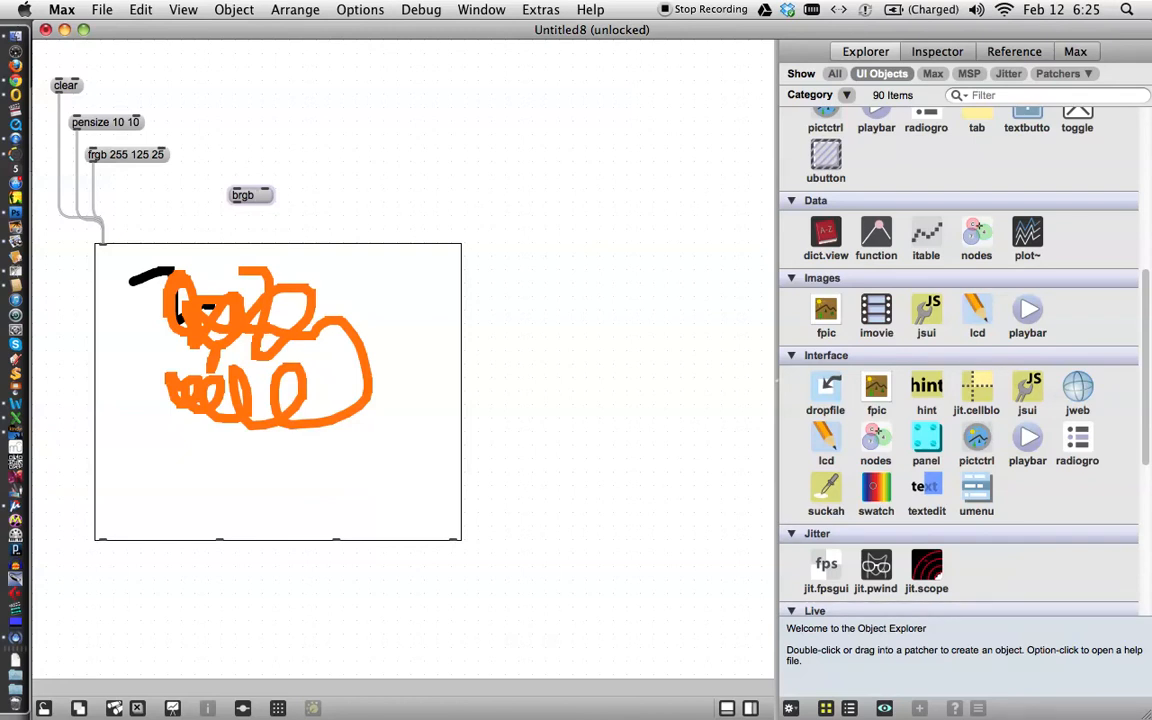
text(0 0 0)
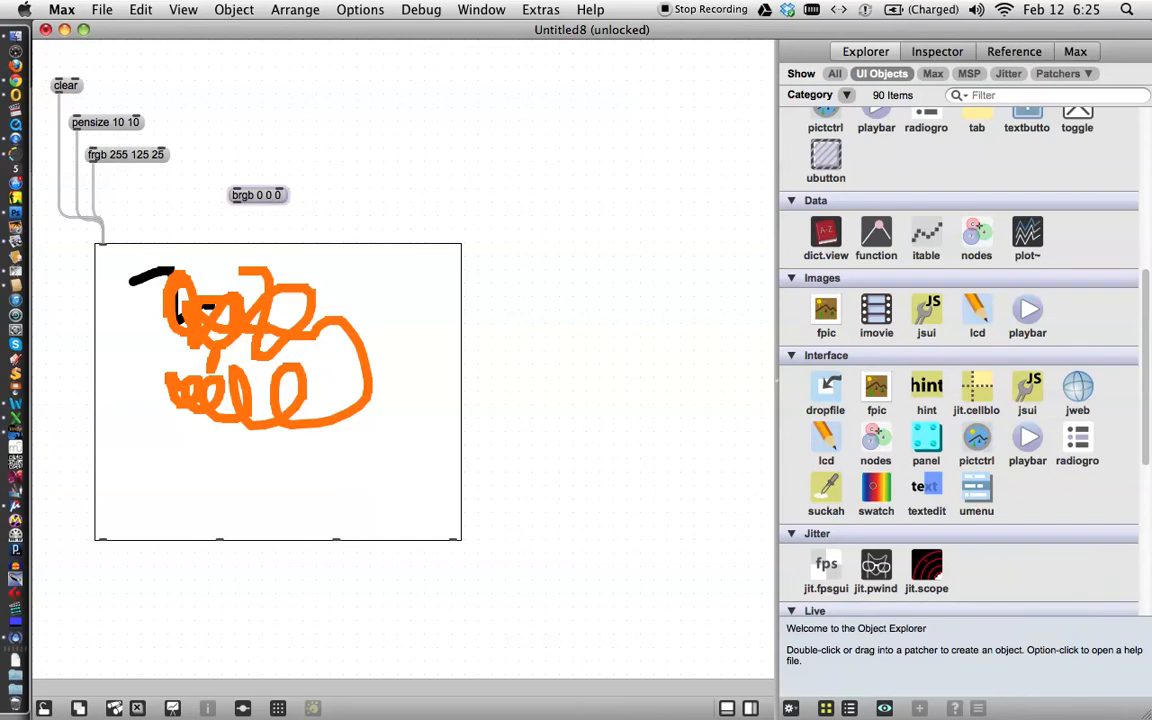
click(256, 196)
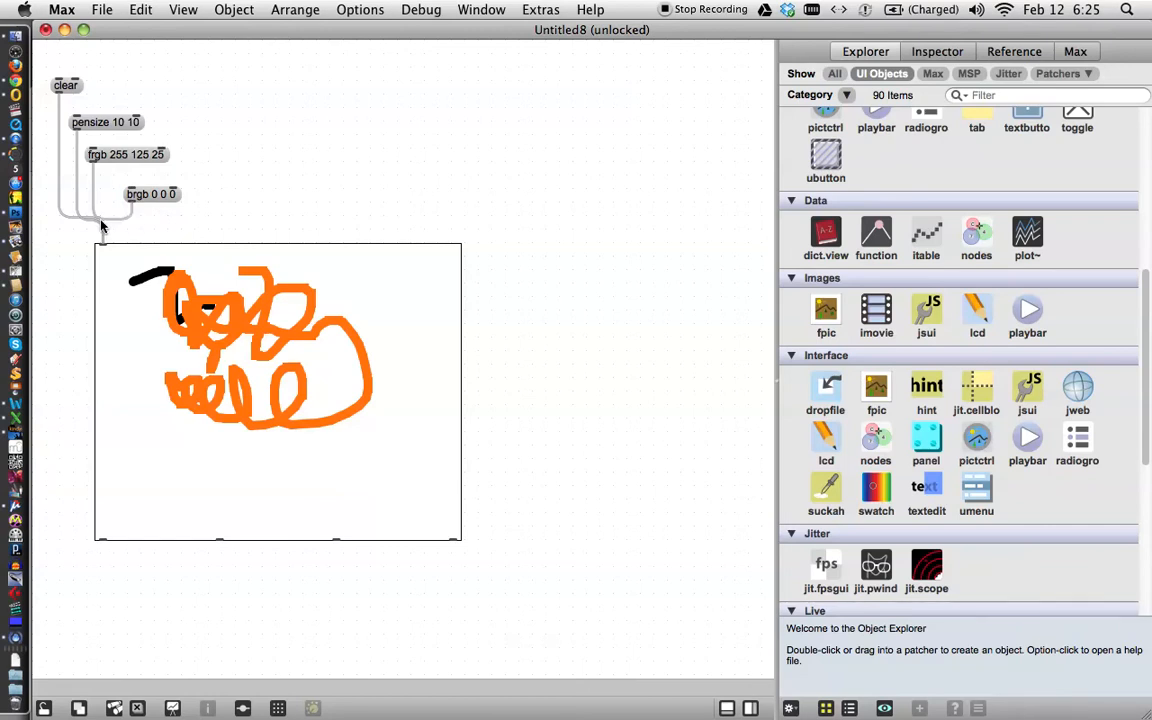
mouse_move(172, 224)
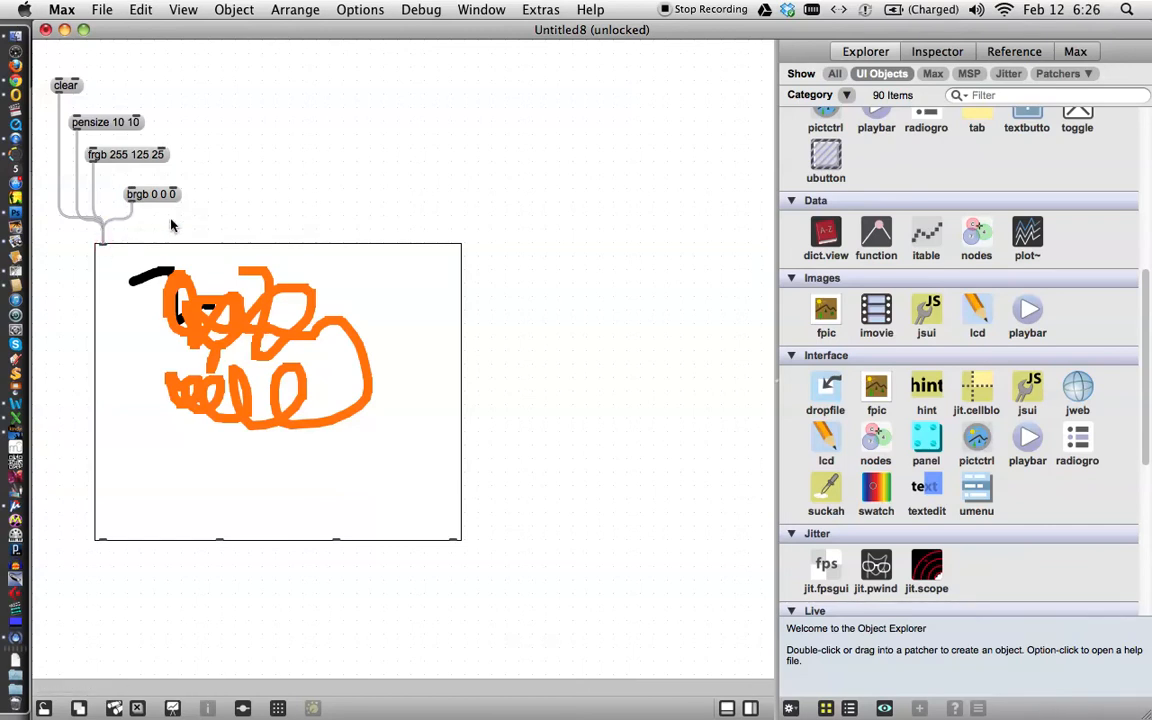
click(150, 194)
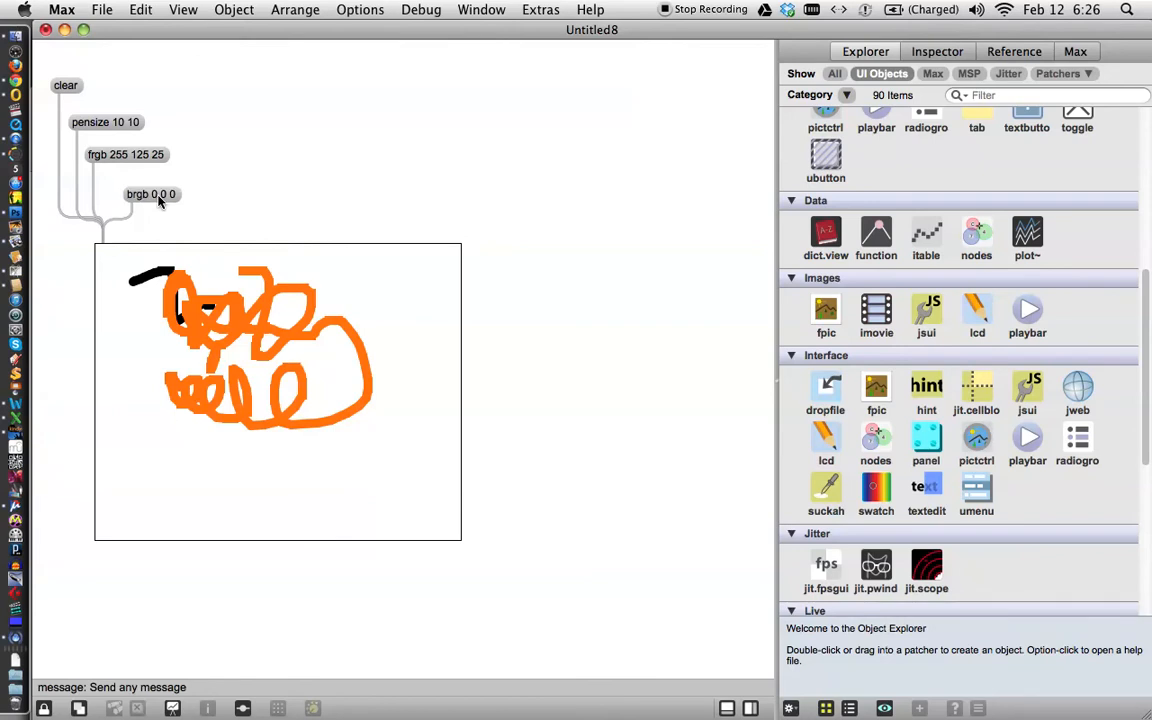
mouse_move(144, 206)
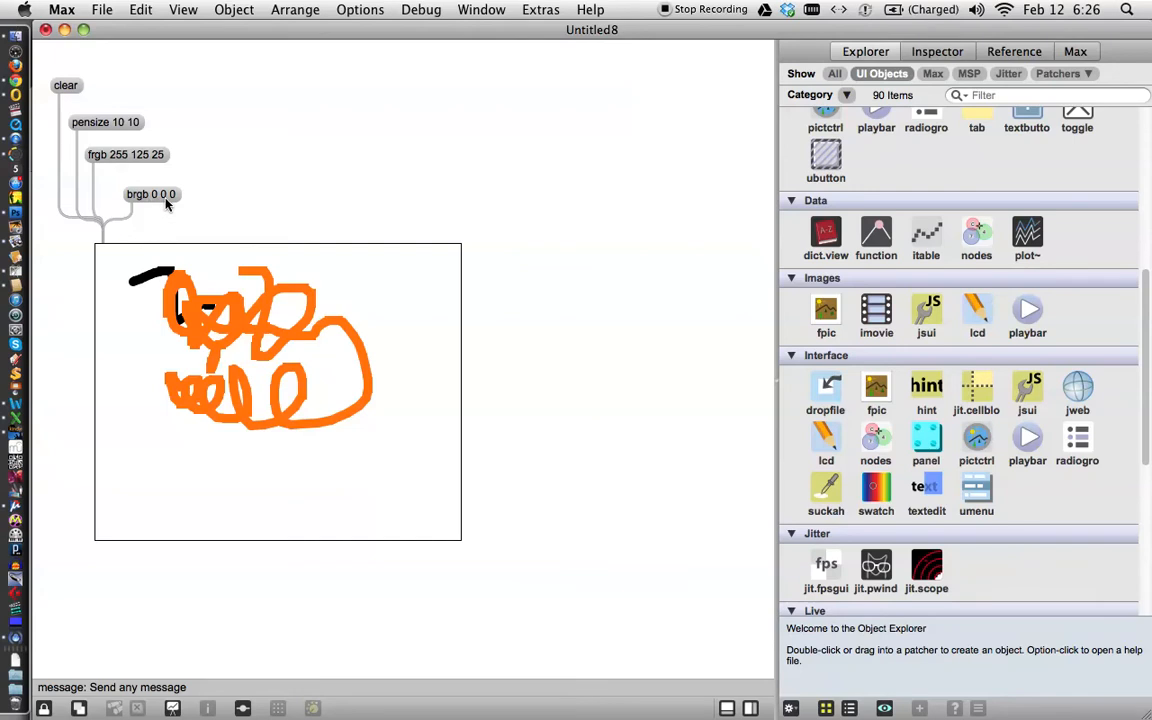
mouse_move(68, 92)
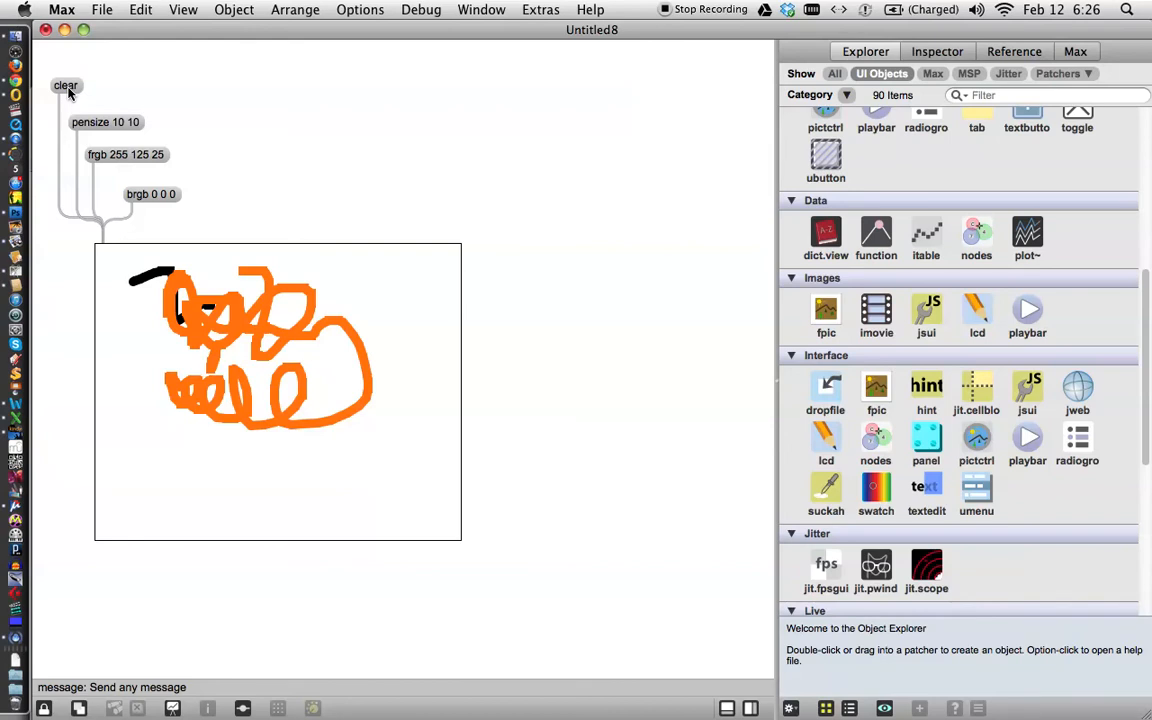
mouse_move(92, 288)
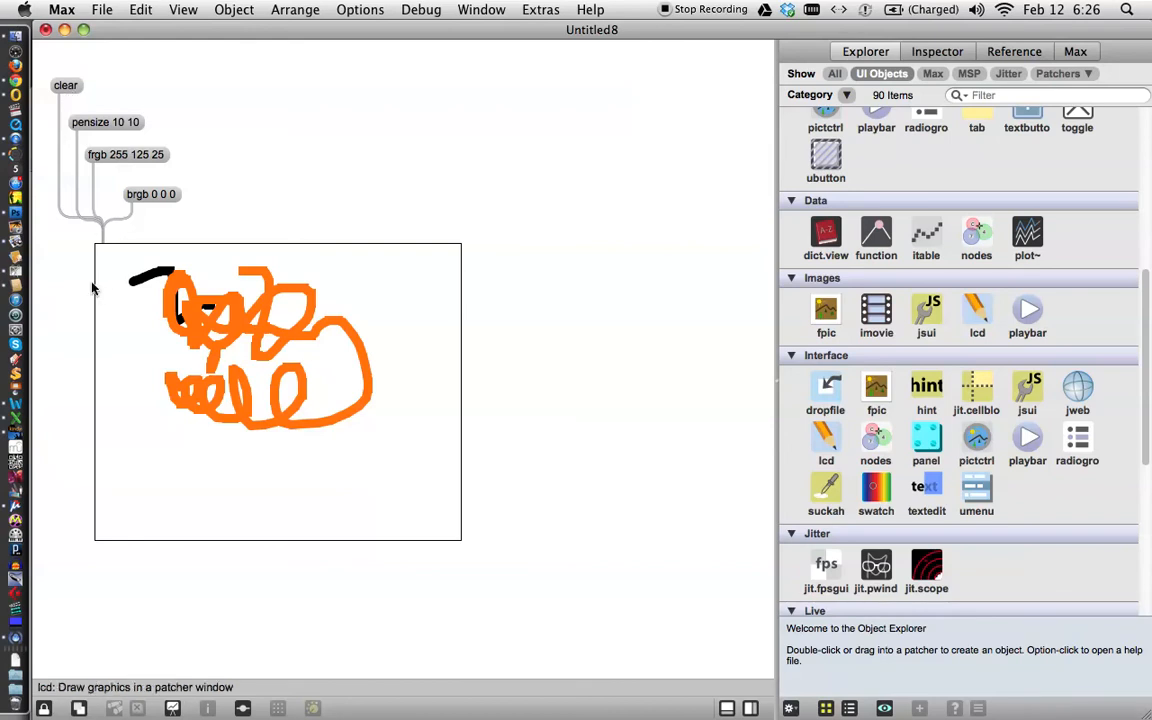
mouse_move(218, 496)
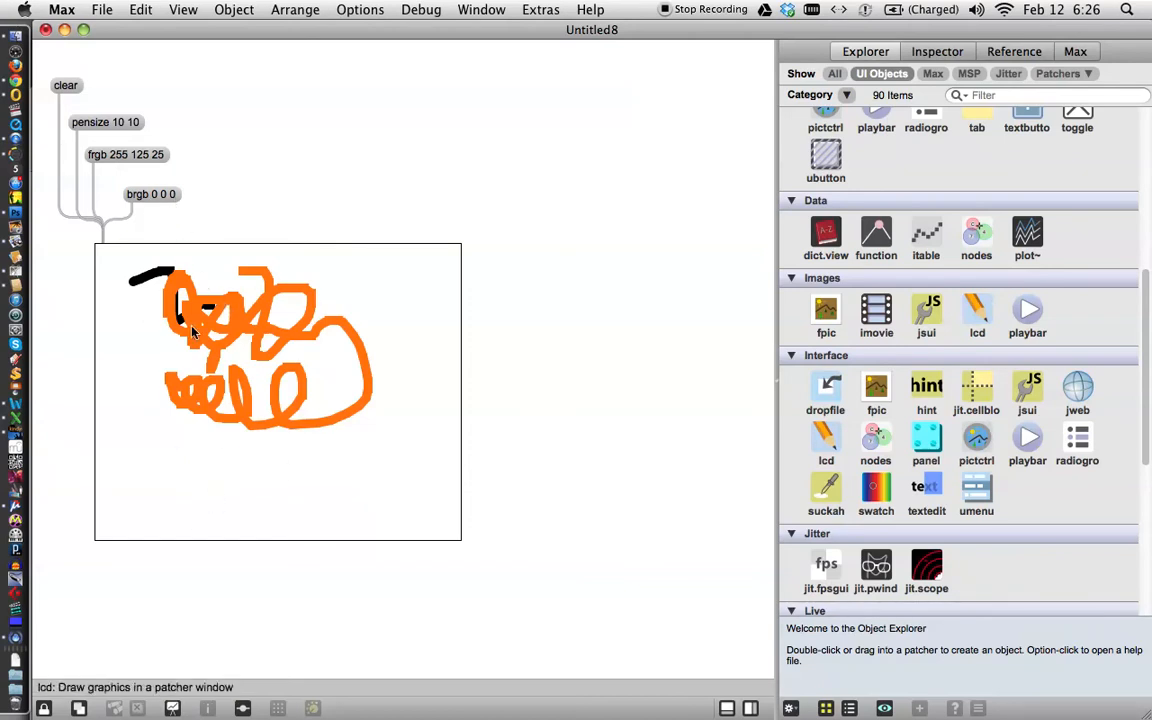
mouse_move(180, 316)
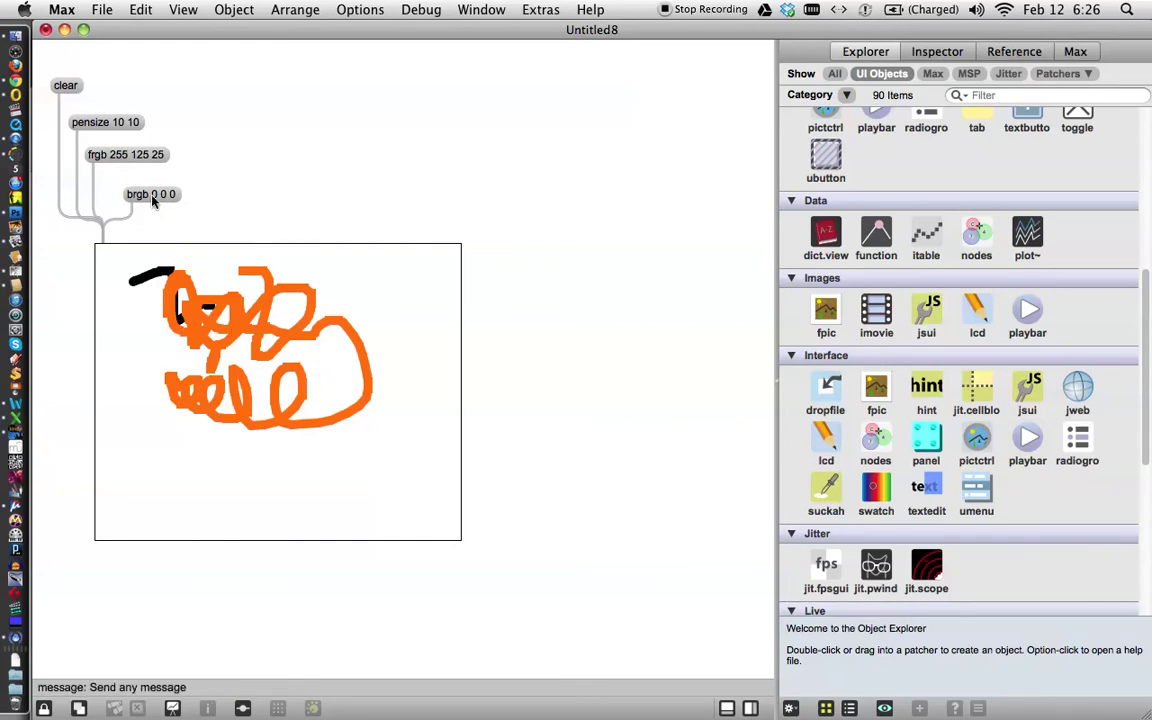
mouse_move(176, 206)
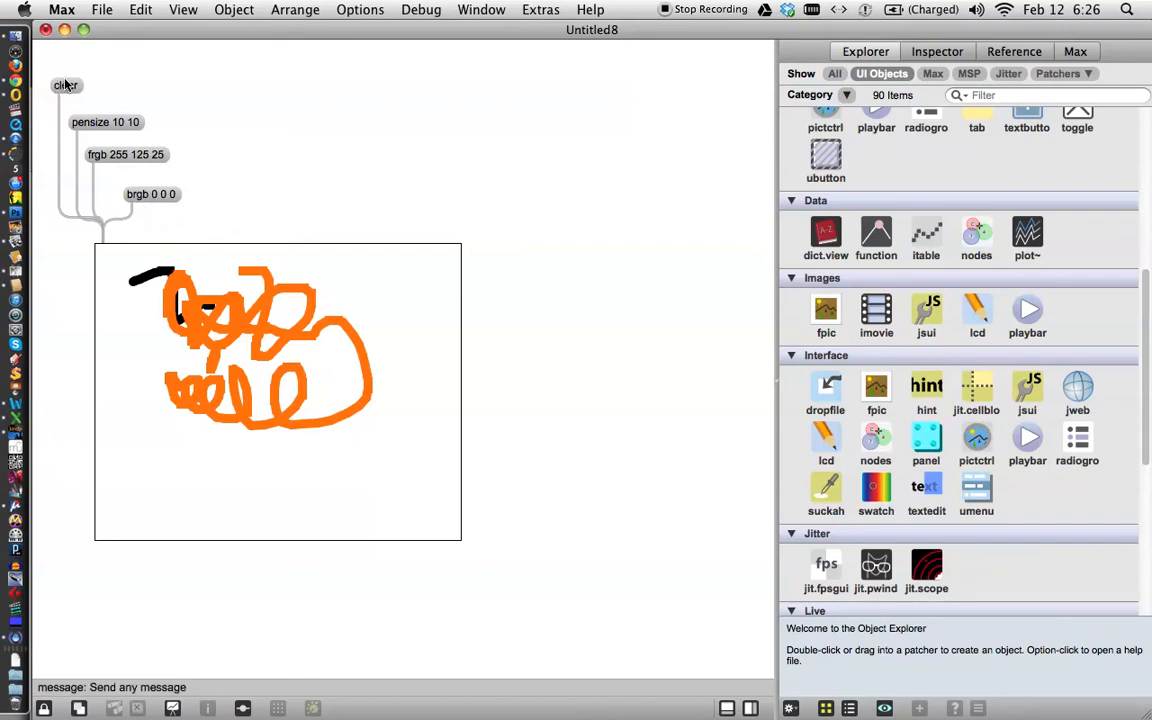
Clear the lcd to black, scribble orange loops across it, then clear it again.
click(64, 84)
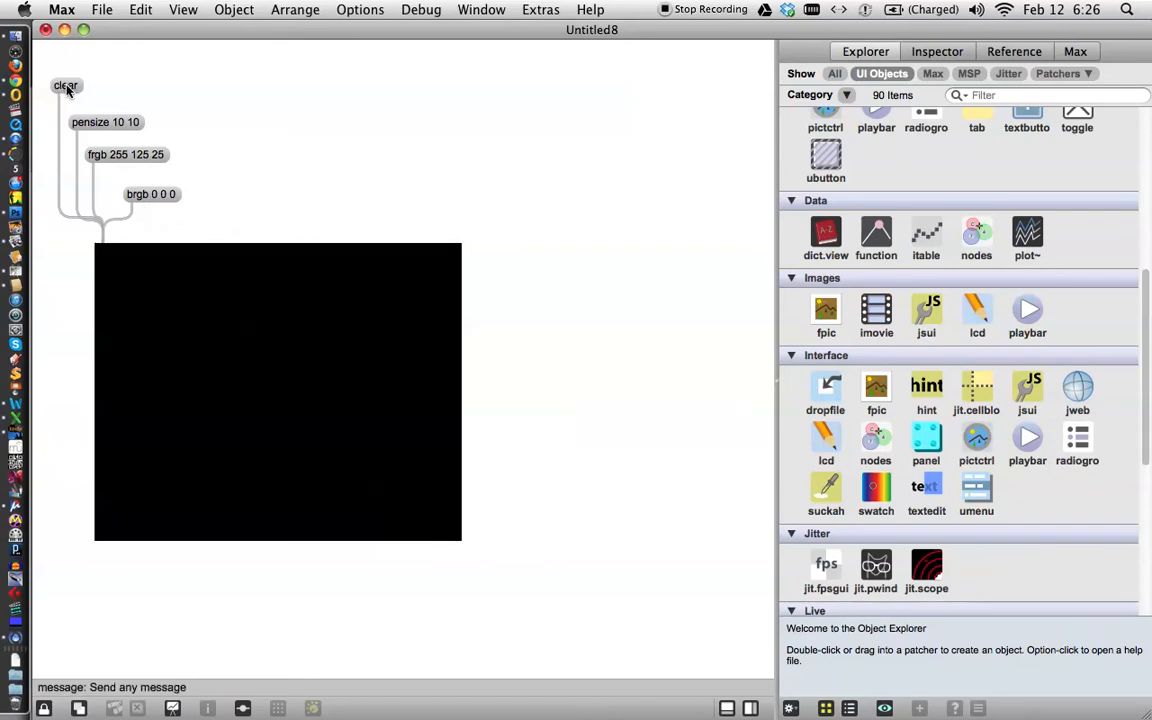
mouse_move(98, 132)
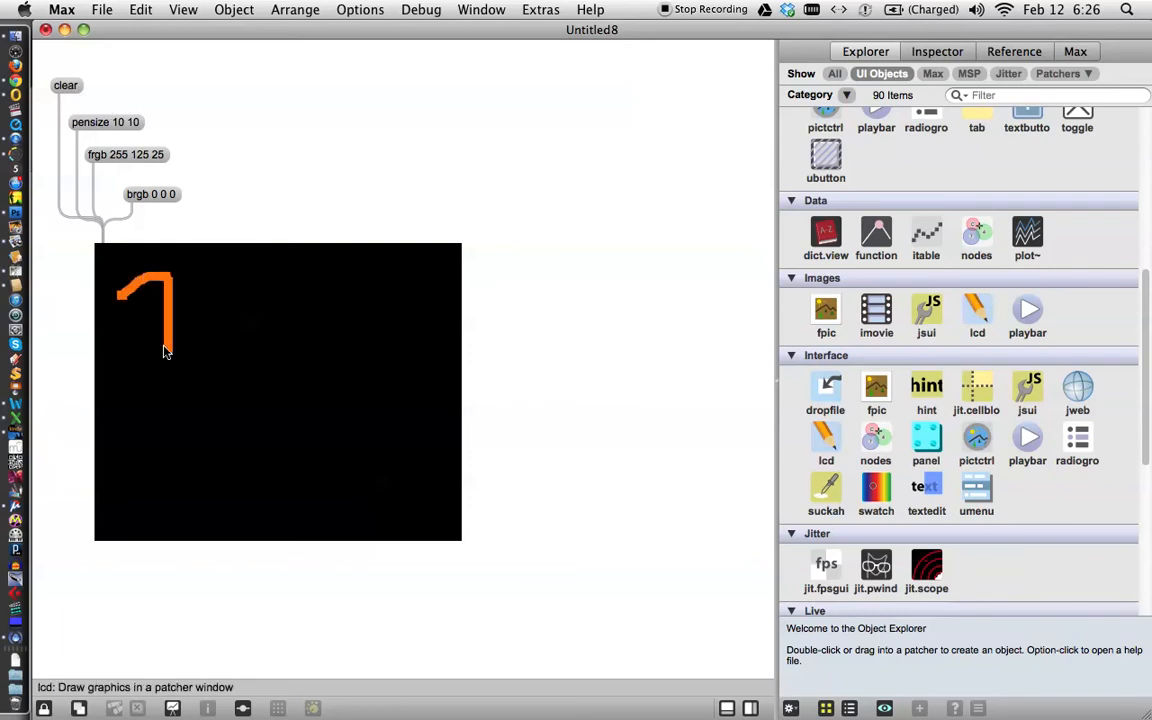
drag(164, 350, 258, 320)
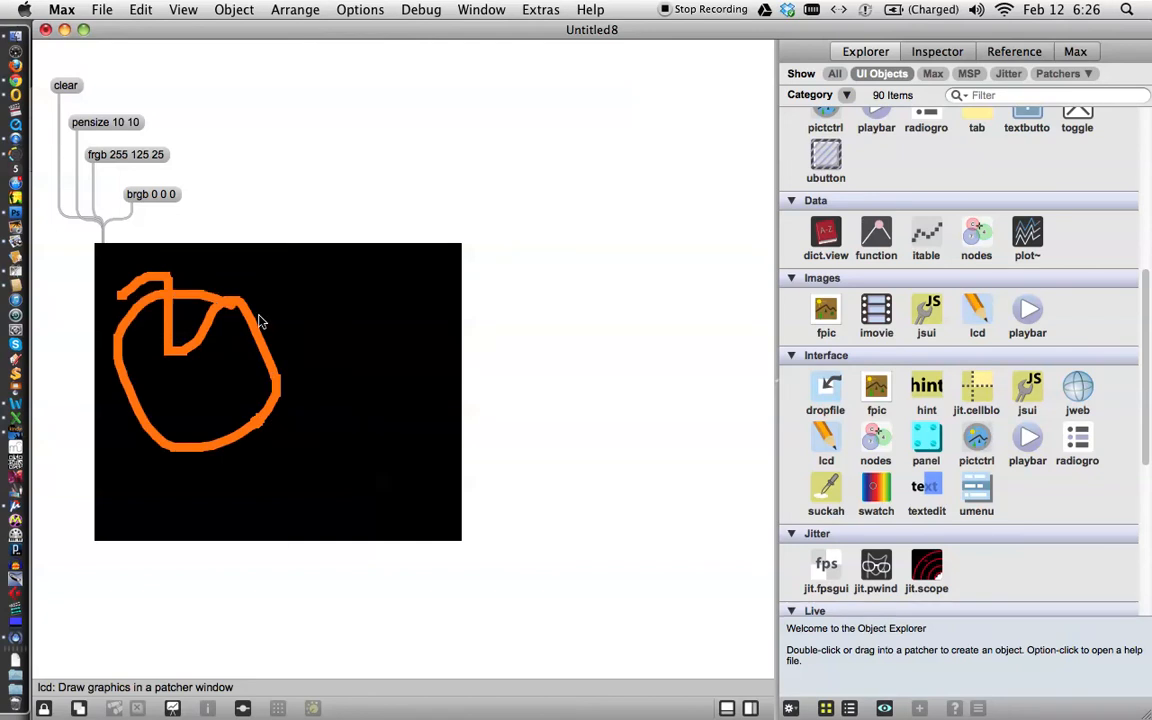
drag(260, 320, 310, 364)
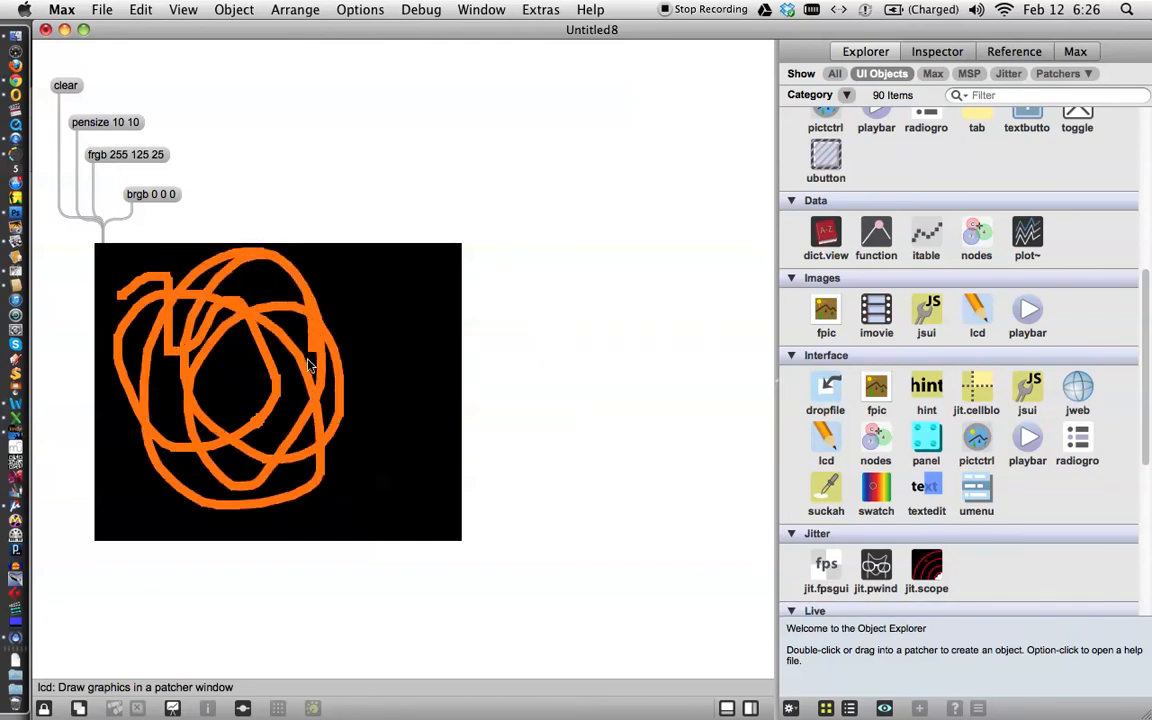
drag(310, 364, 260, 344)
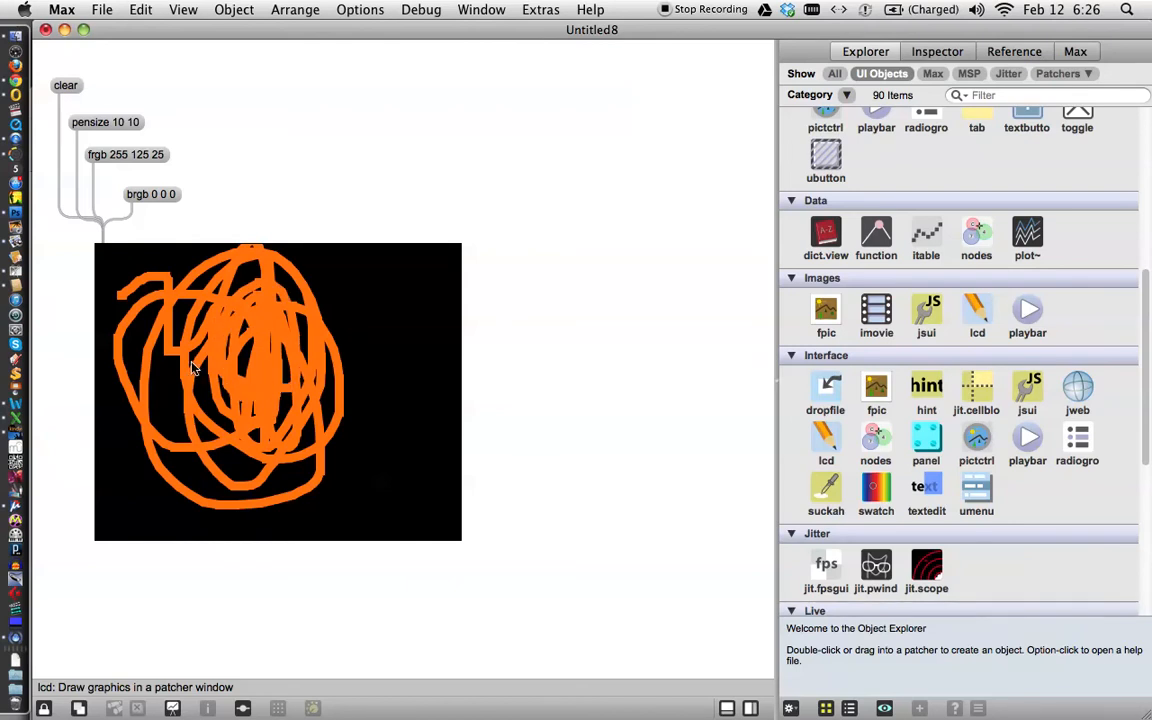
click(64, 84)
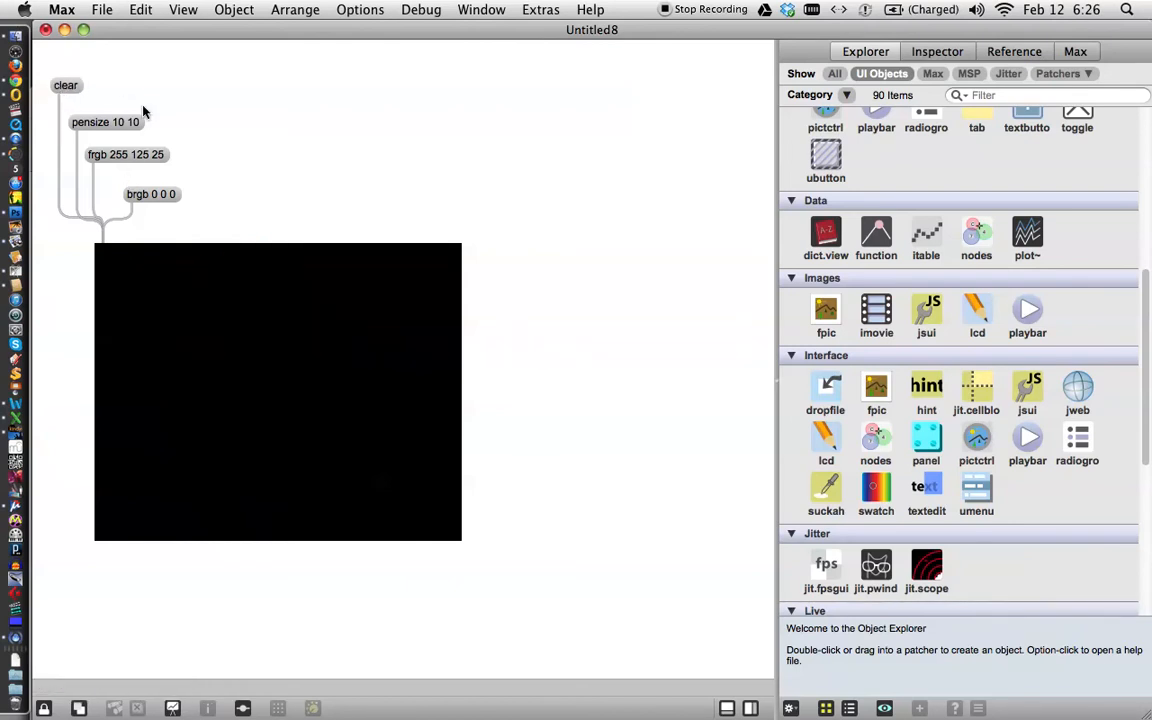
mouse_move(192, 224)
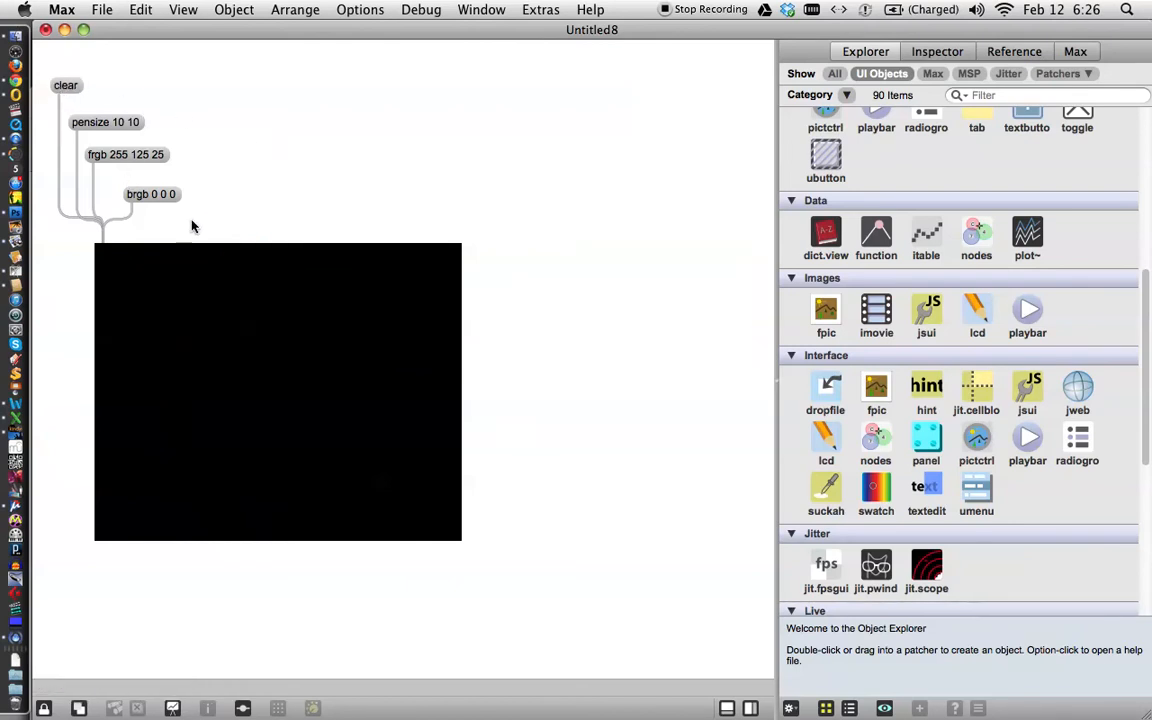
mouse_move(172, 234)
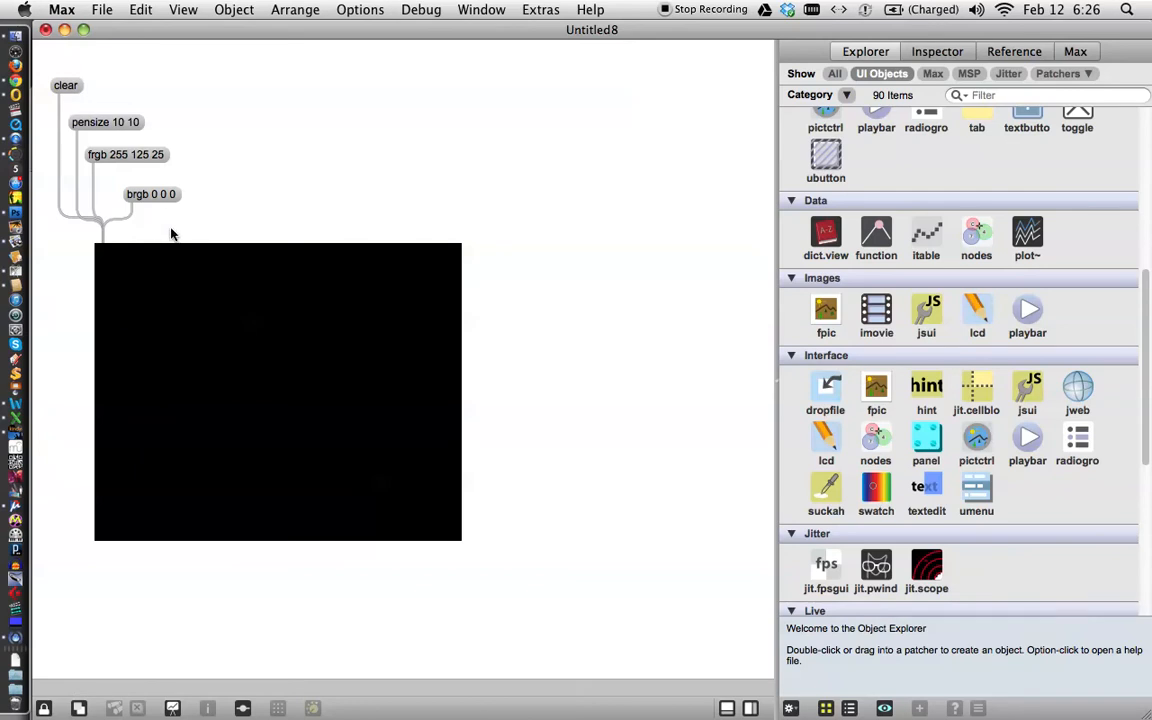
mouse_move(196, 224)
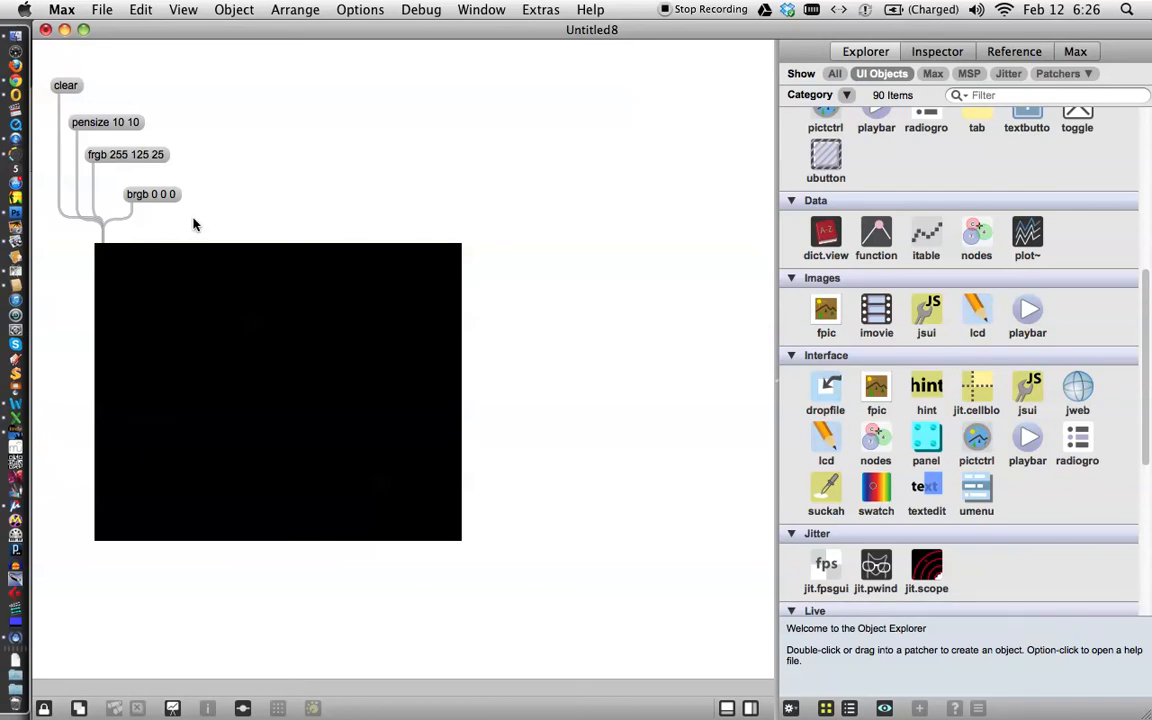
mouse_move(216, 208)
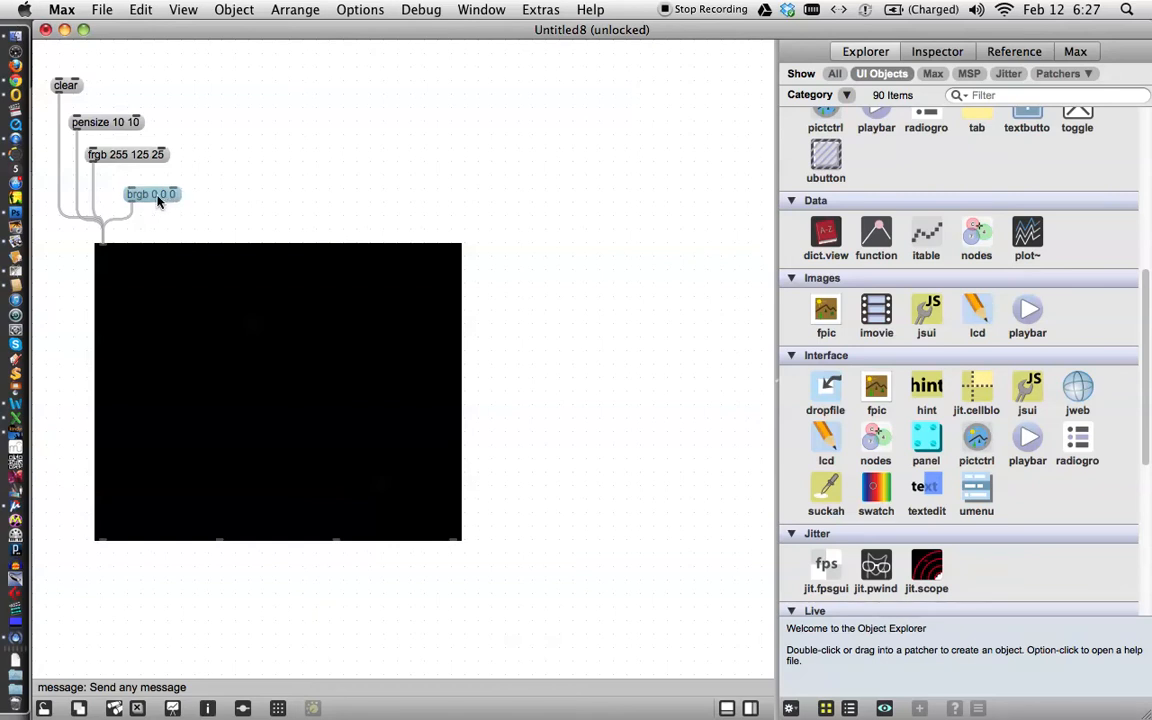
drag(152, 194, 224, 194)
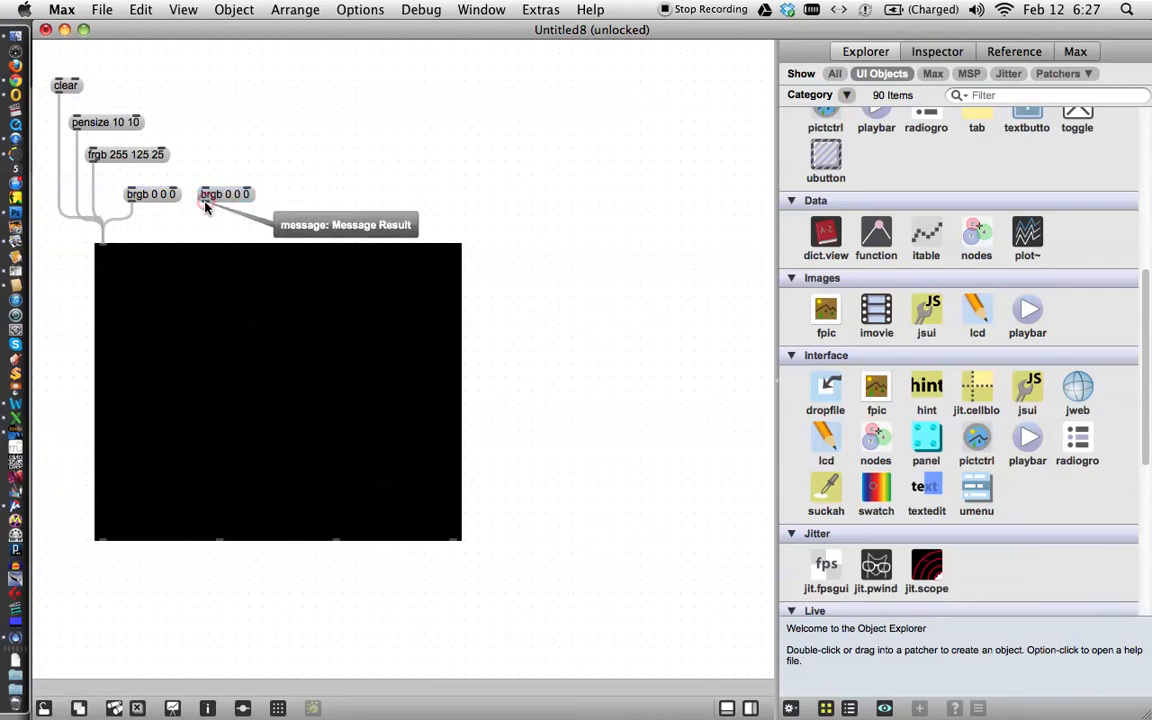
mouse_move(126, 230)
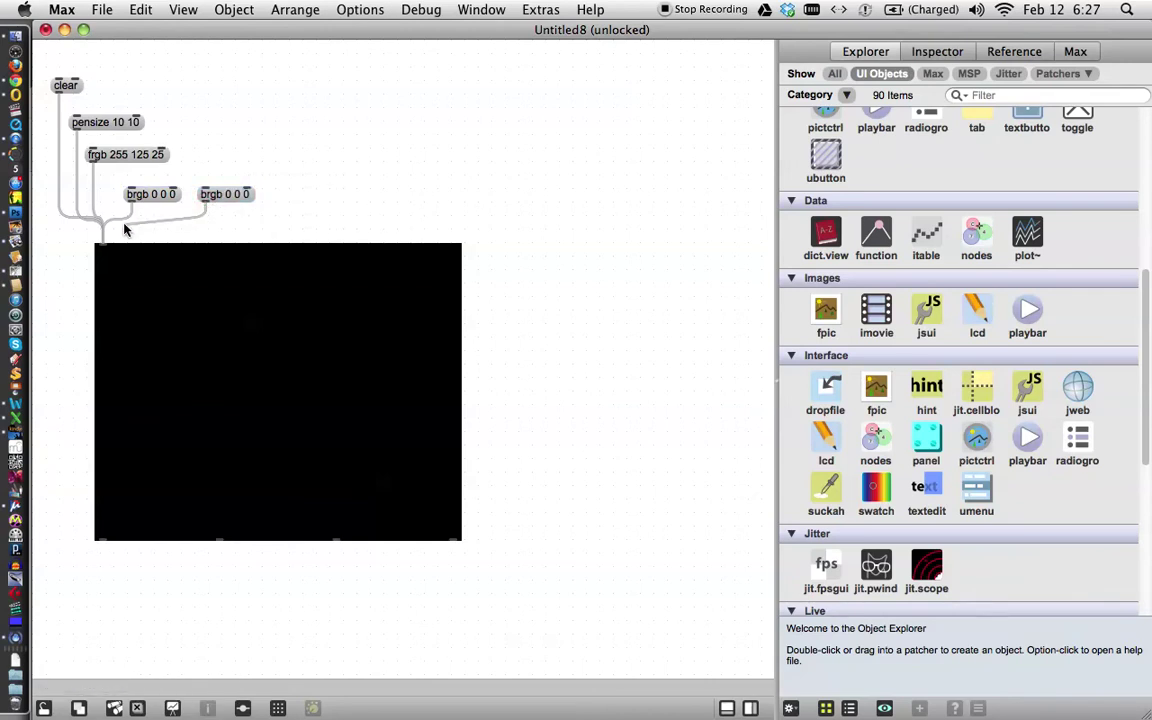
mouse_move(104, 248)
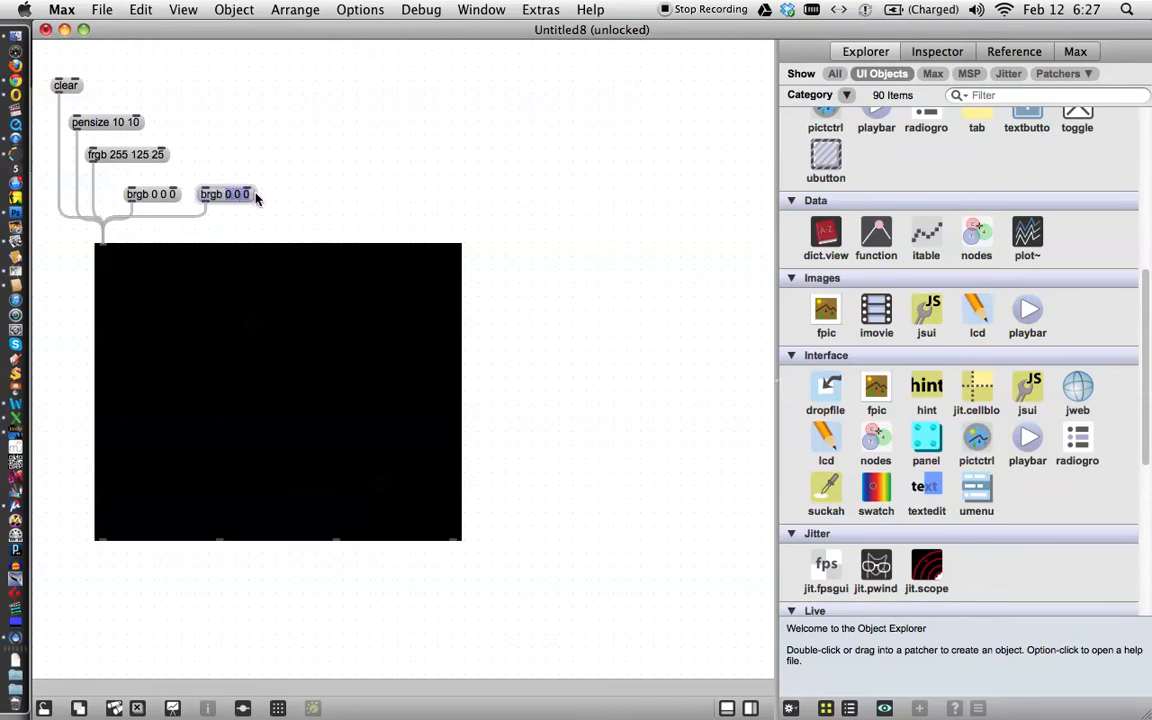
text(2)
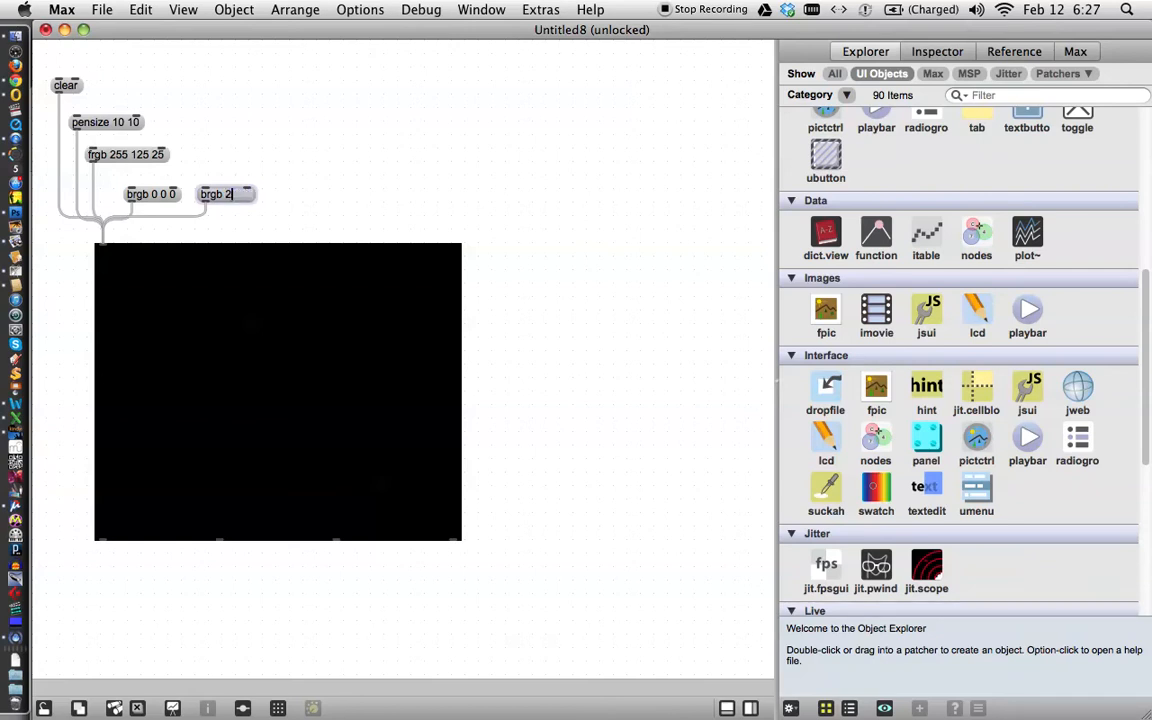
text(00 2)
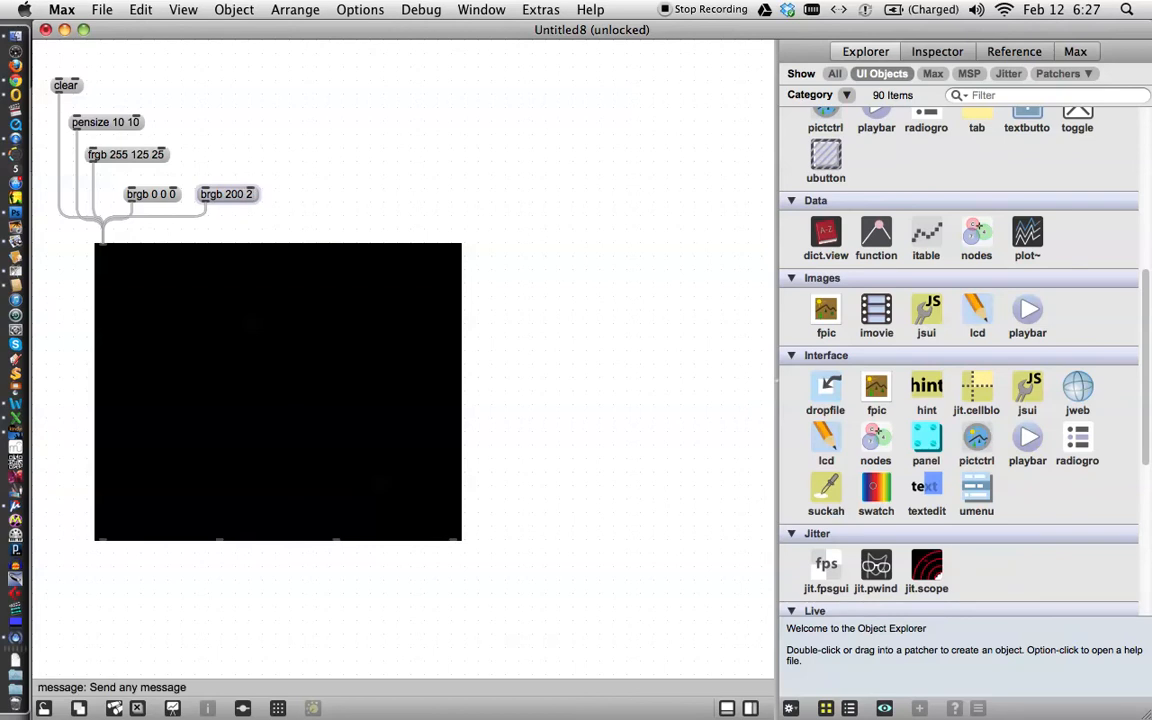
text(00)
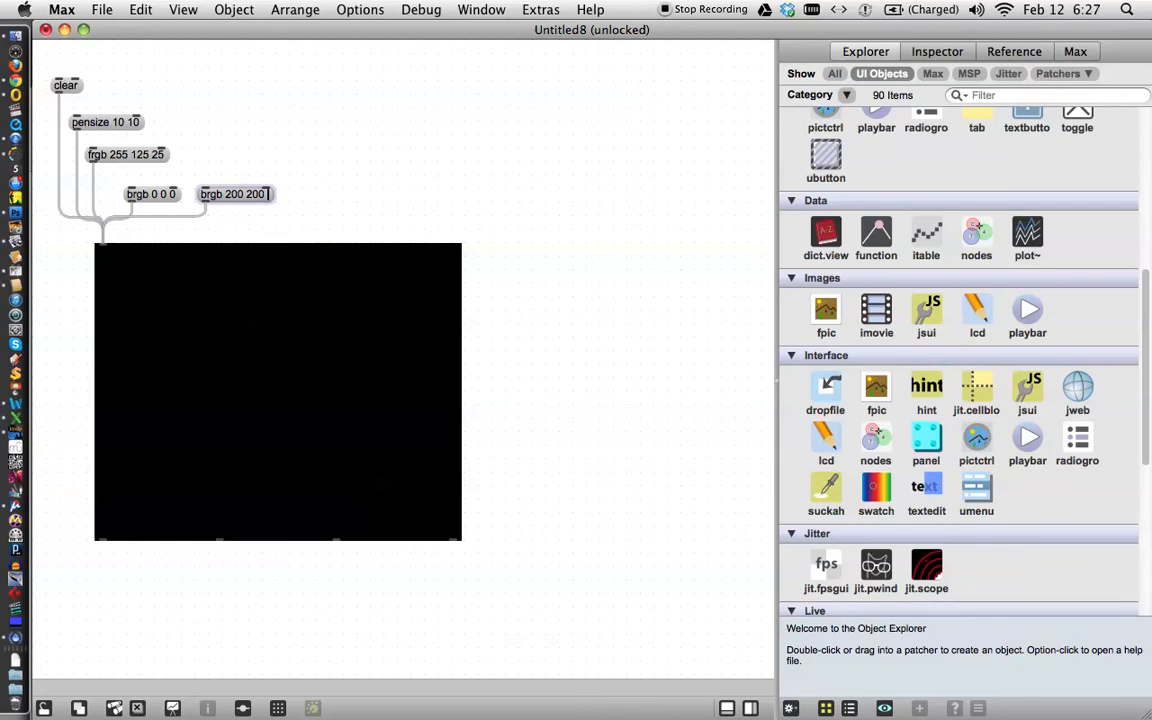
text(50 50)
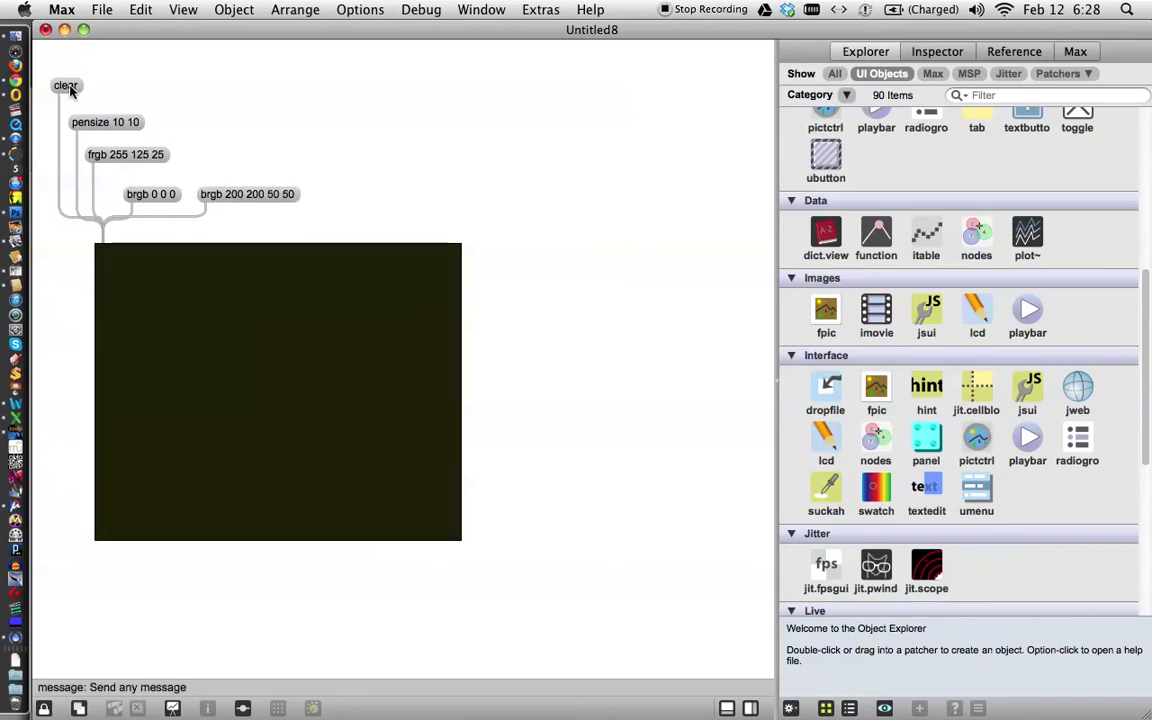
click(248, 194)
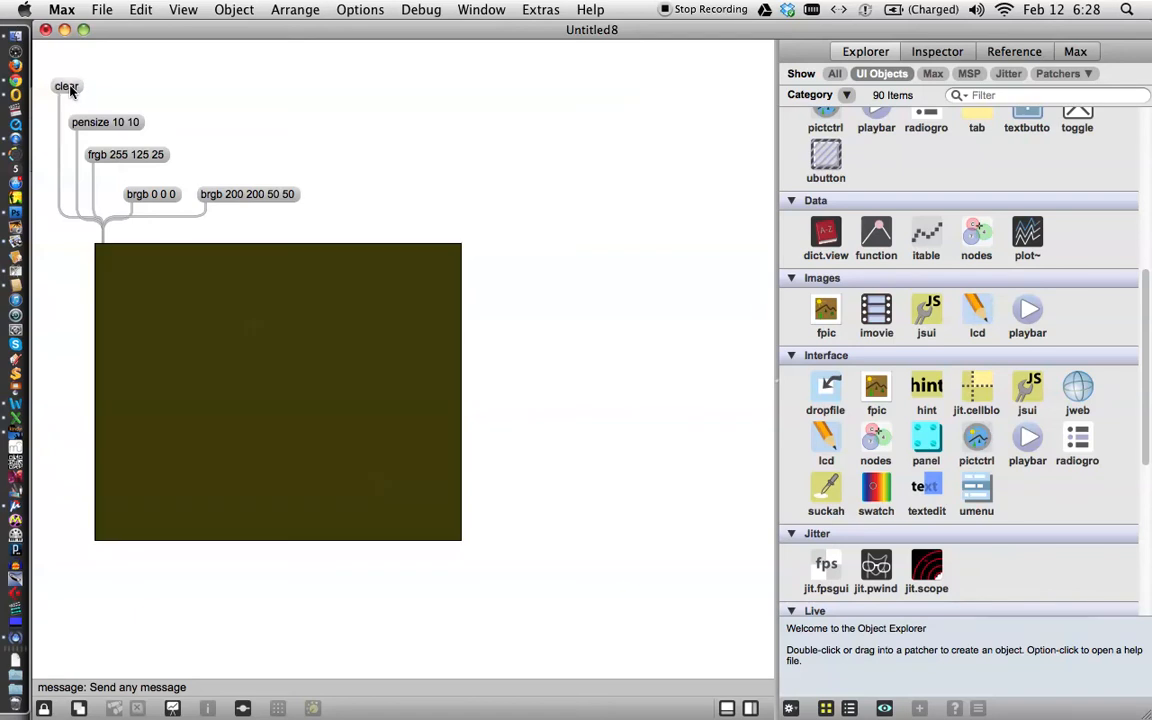
click(68, 84)
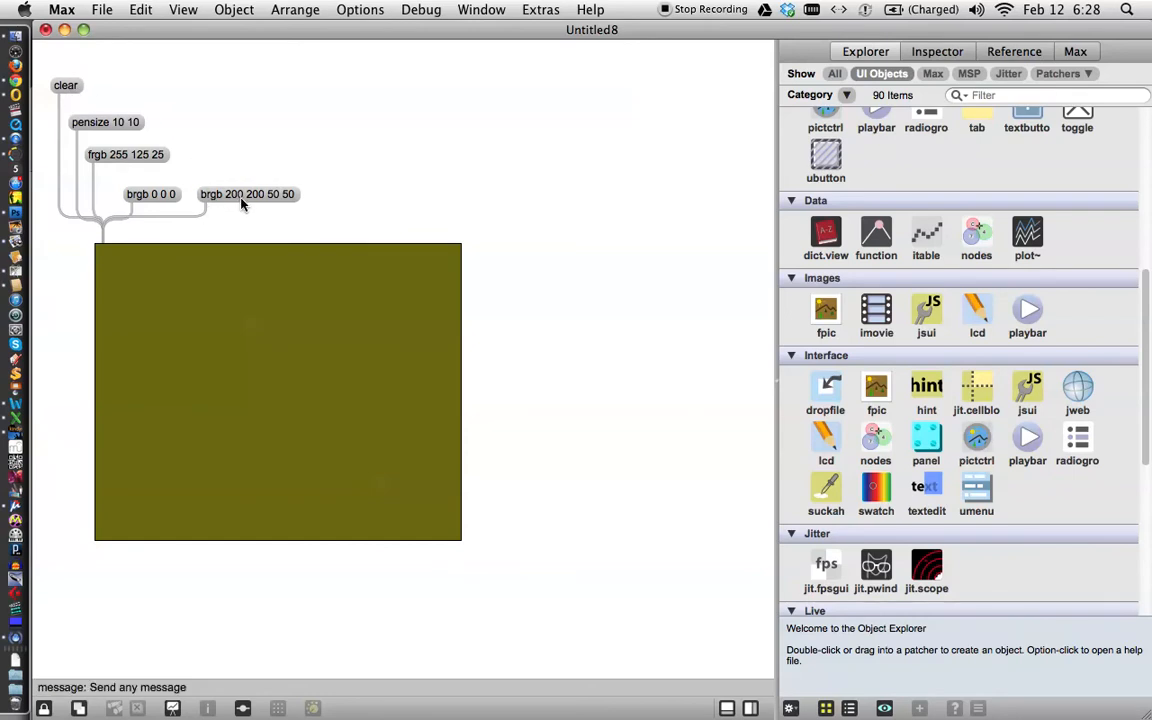
mouse_move(290, 204)
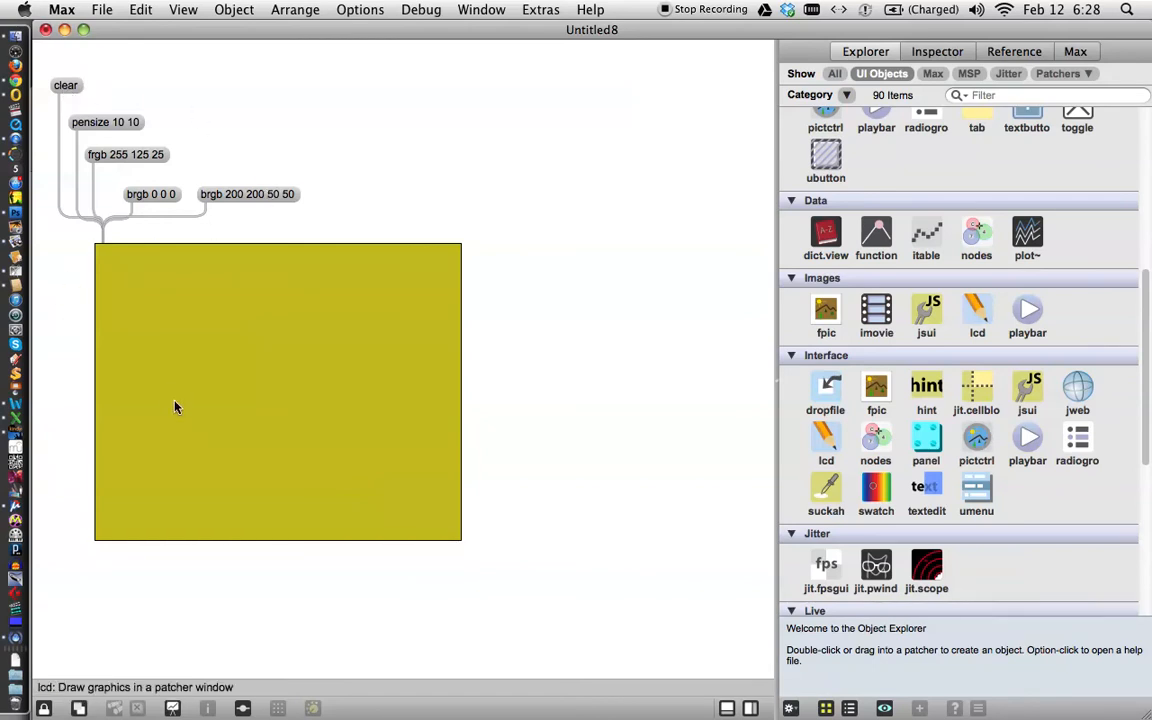
mouse_move(338, 462)
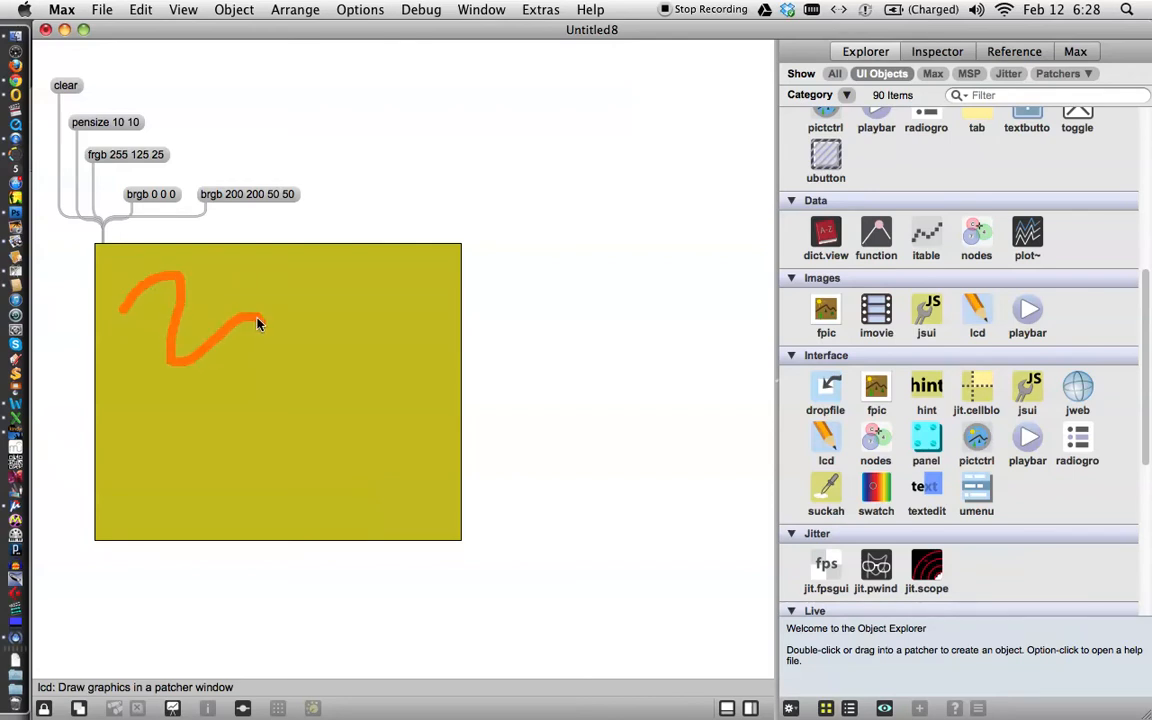
Scribble orange strokes over the yellow lcd canvas, then clear it back to black.
drag(258, 324, 364, 350)
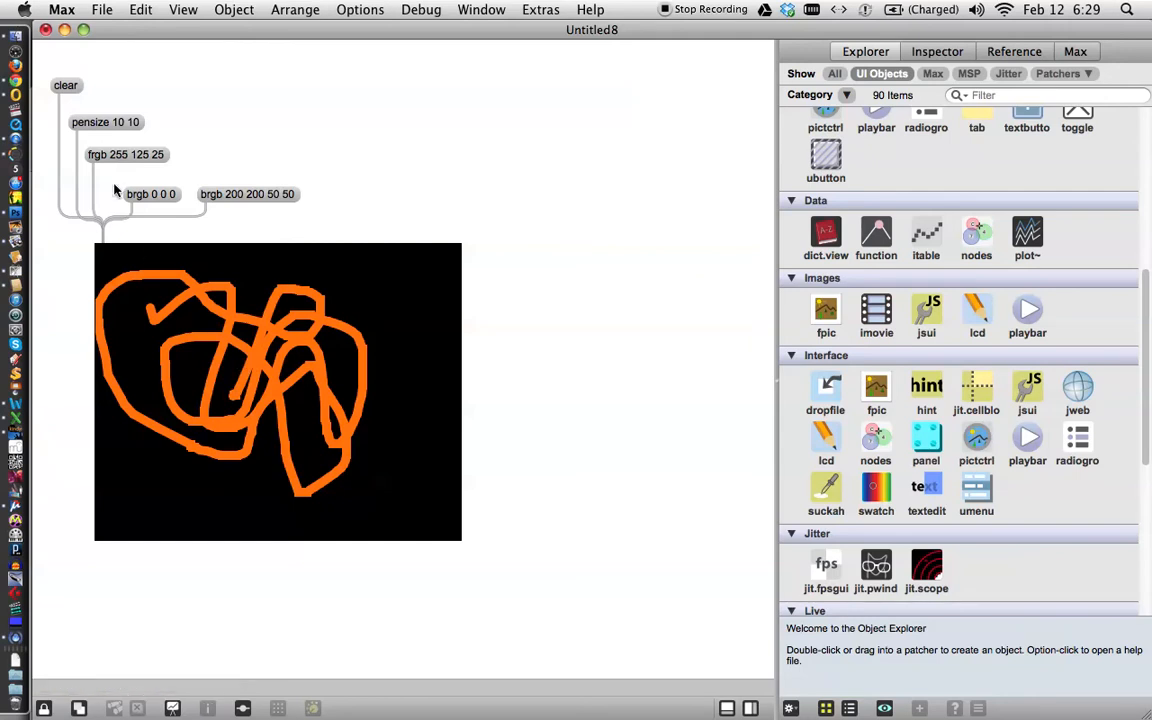
mouse_move(210, 204)
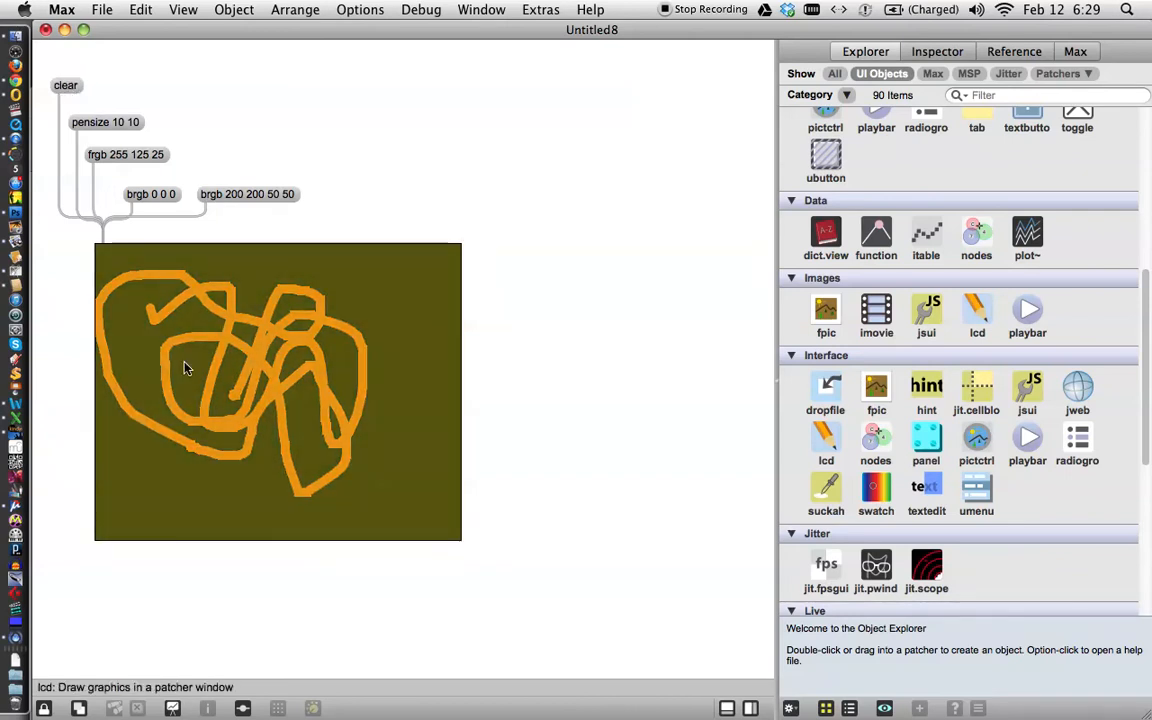
drag(180, 370, 356, 336)
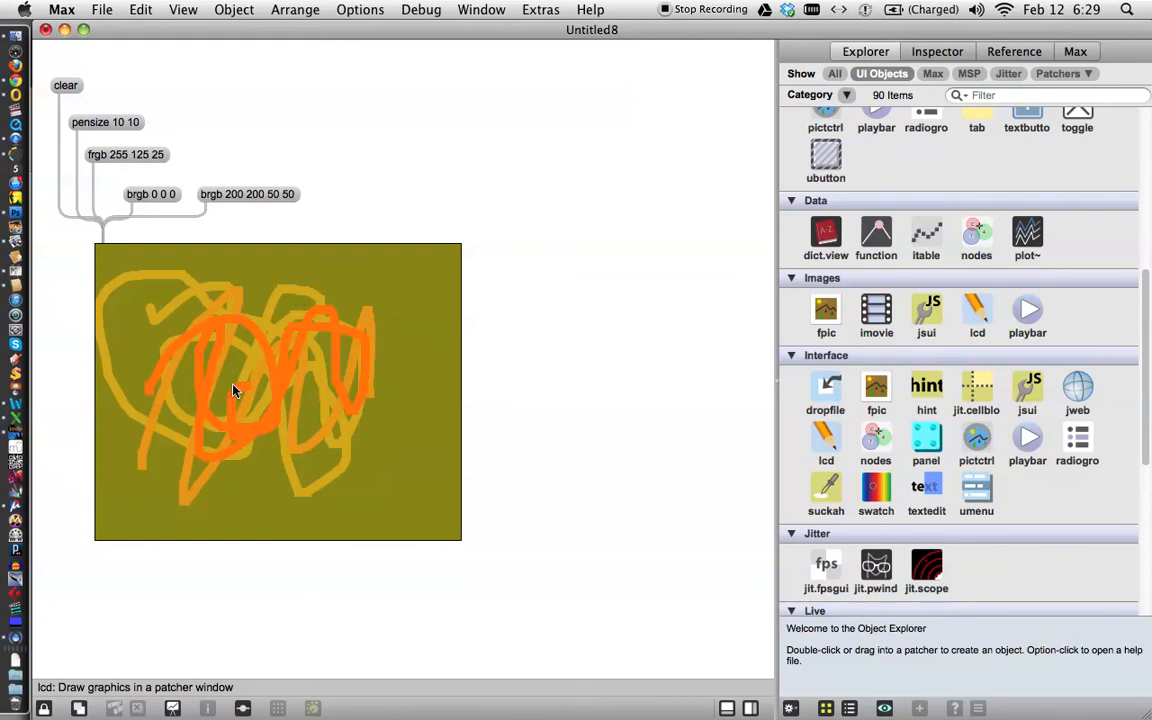
drag(236, 390, 300, 400)
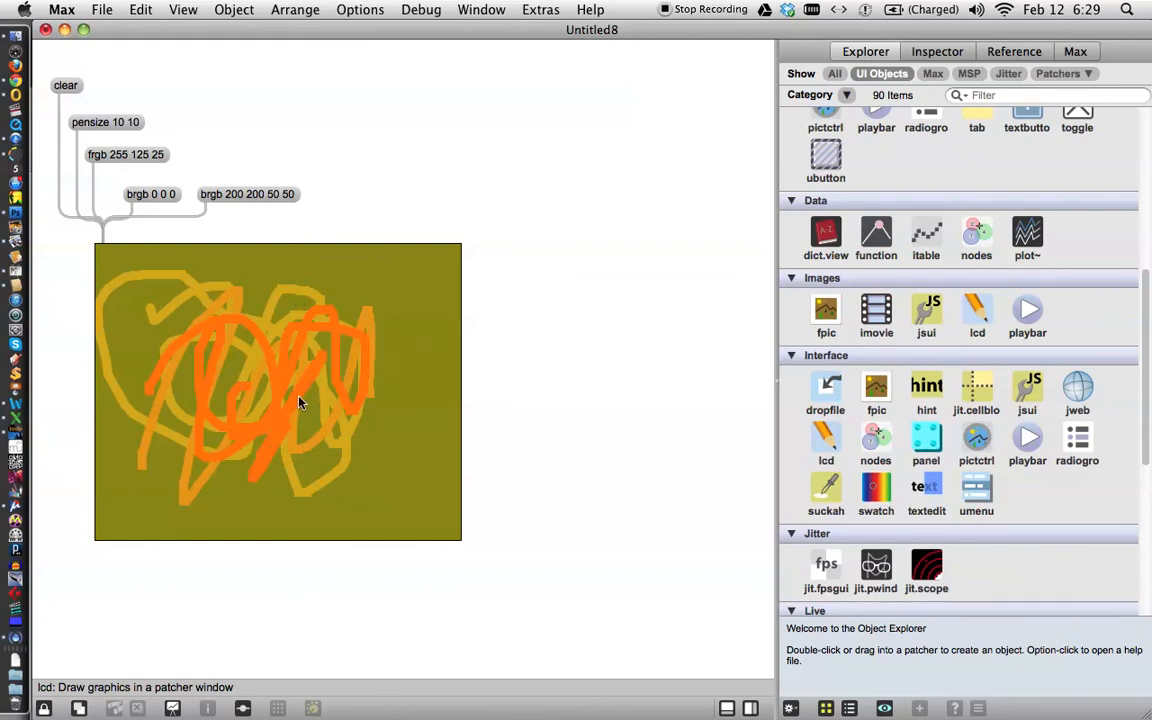
drag(300, 404, 288, 450)
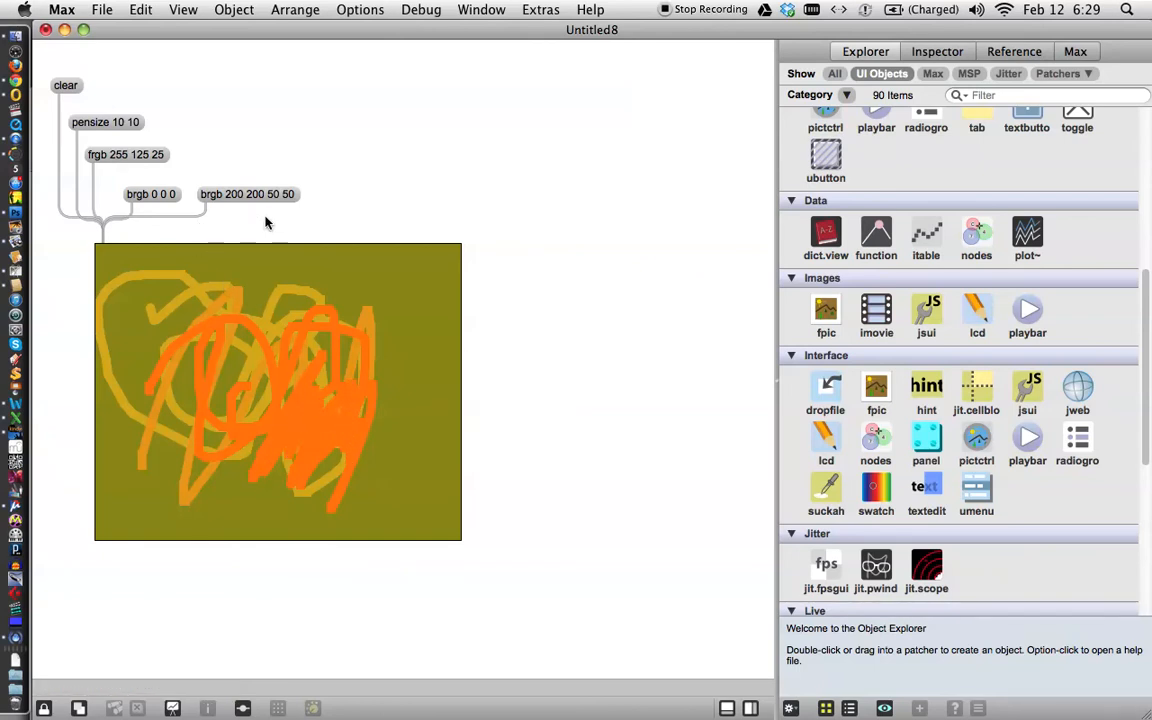
mouse_move(160, 152)
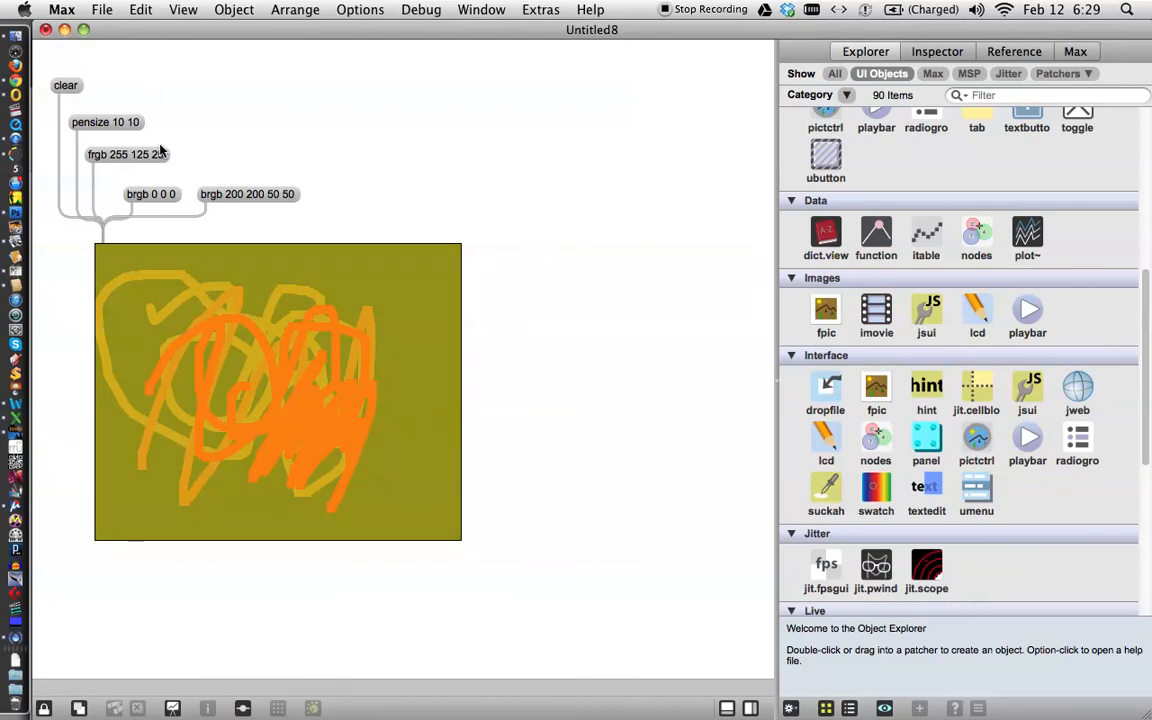
click(62, 84)
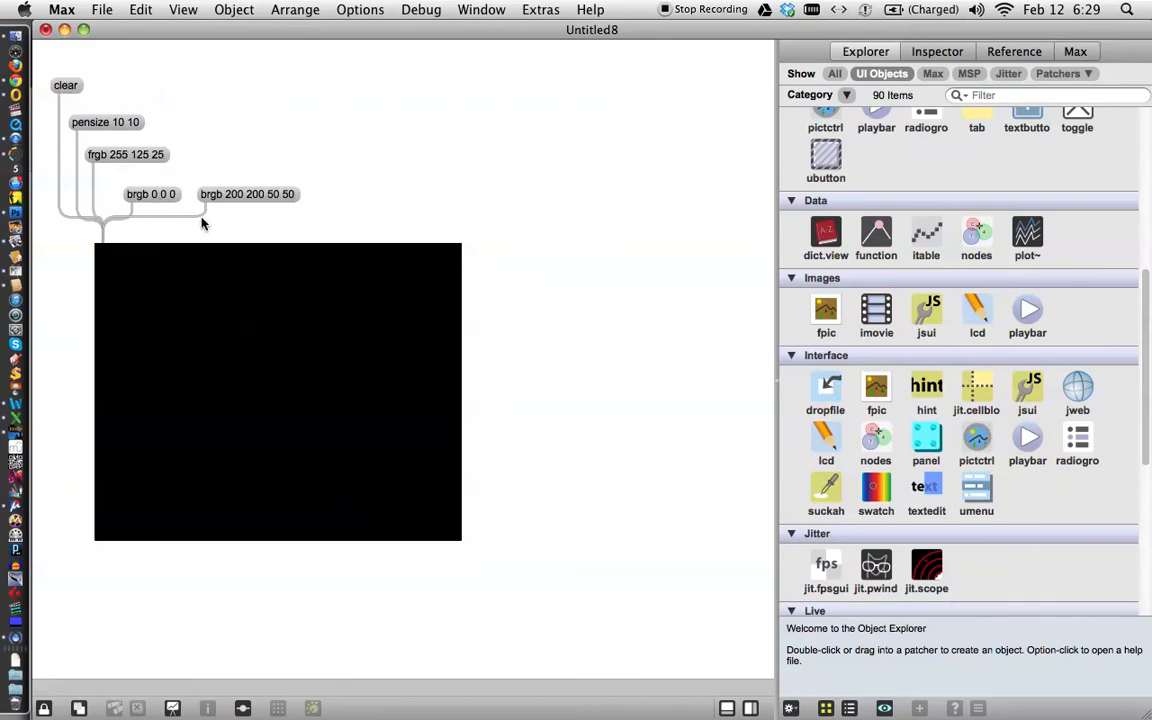
mouse_move(404, 200)
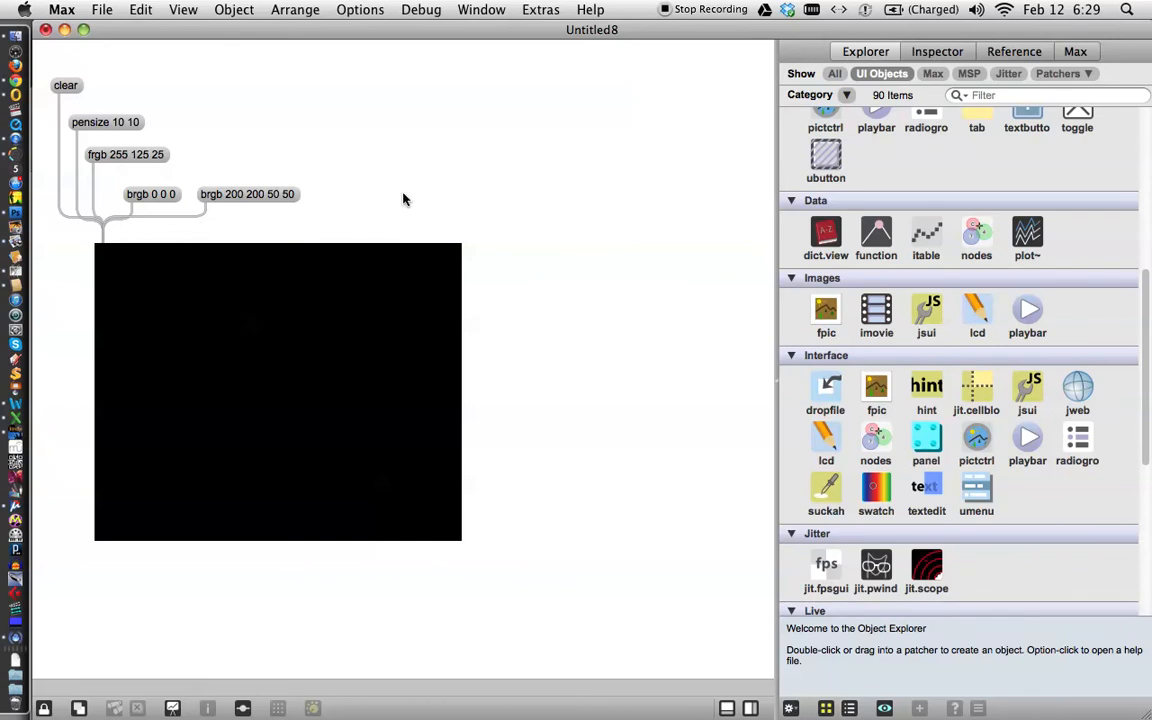
mouse_move(64, 84)
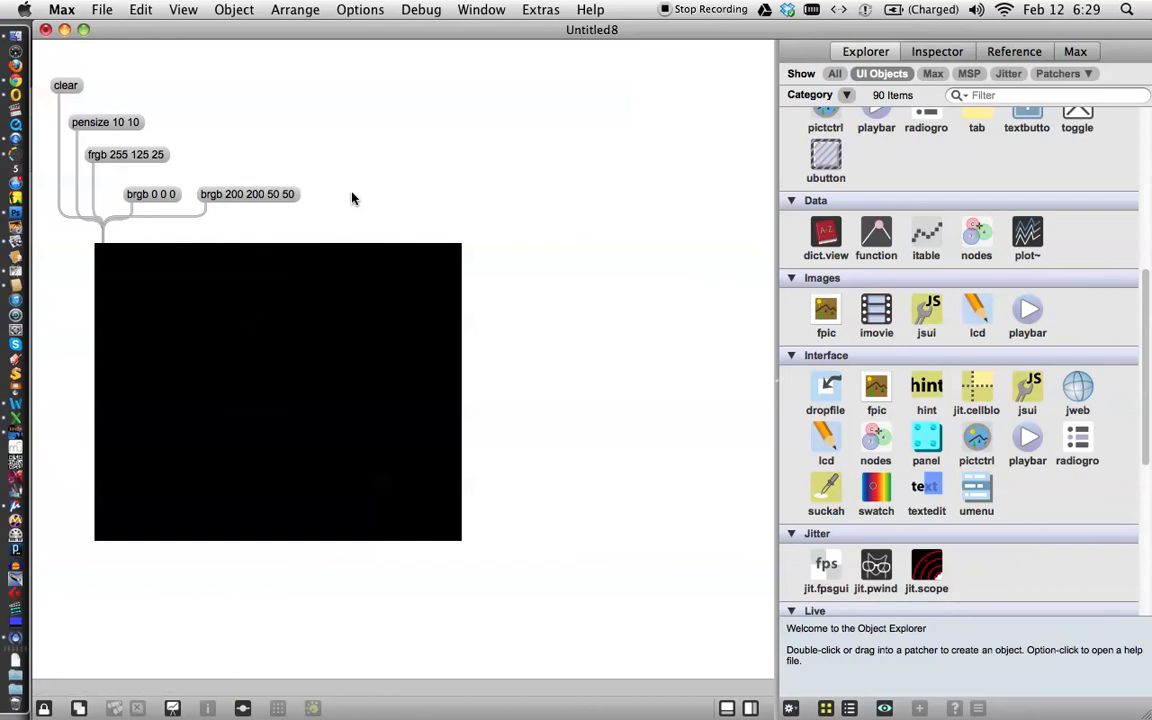
mouse_move(372, 198)
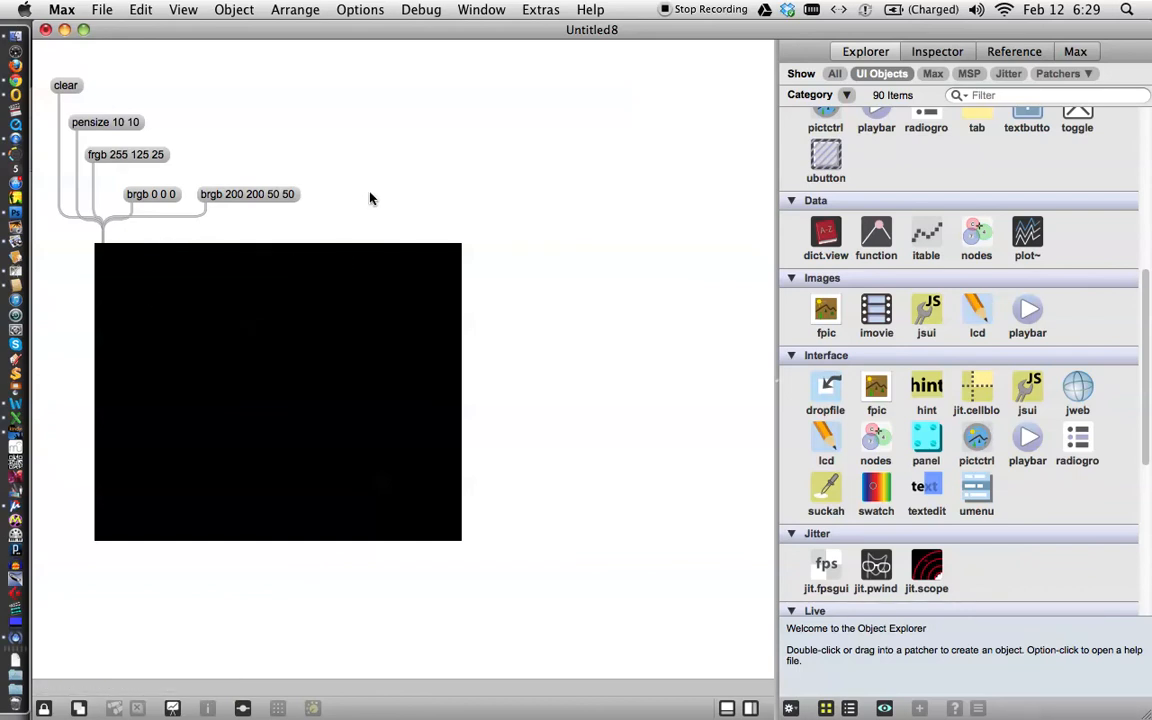
mouse_move(308, 224)
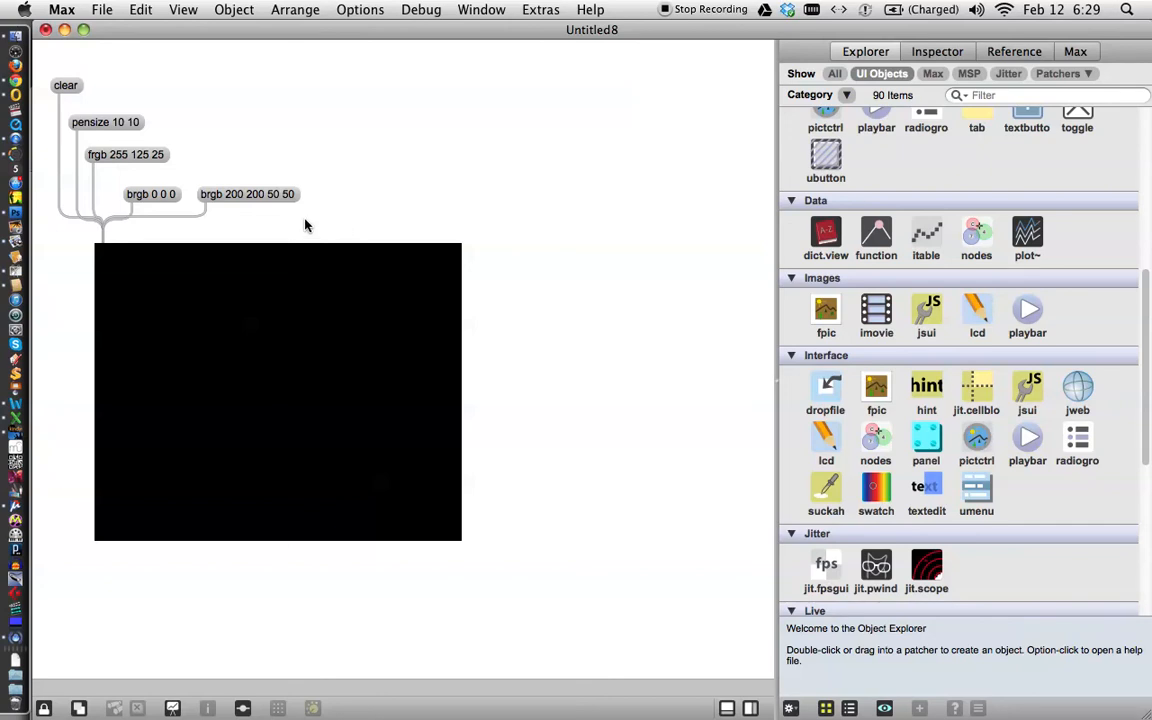
mouse_move(300, 224)
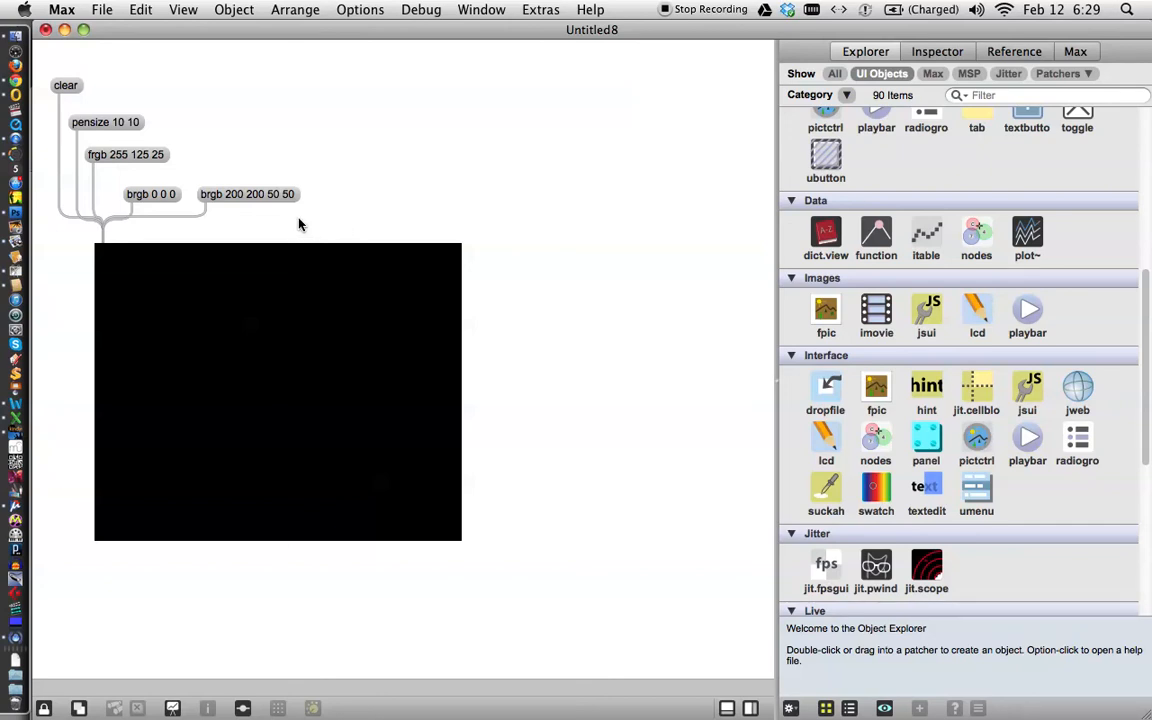
mouse_move(72, 304)
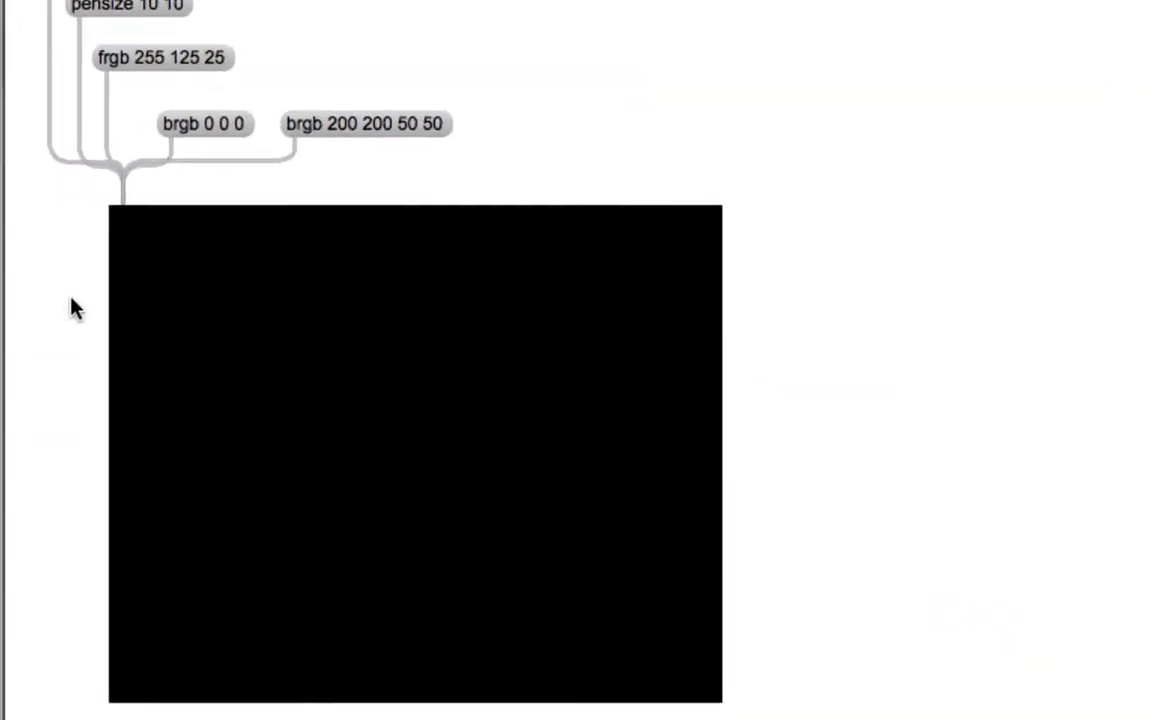
mouse_move(112, 212)
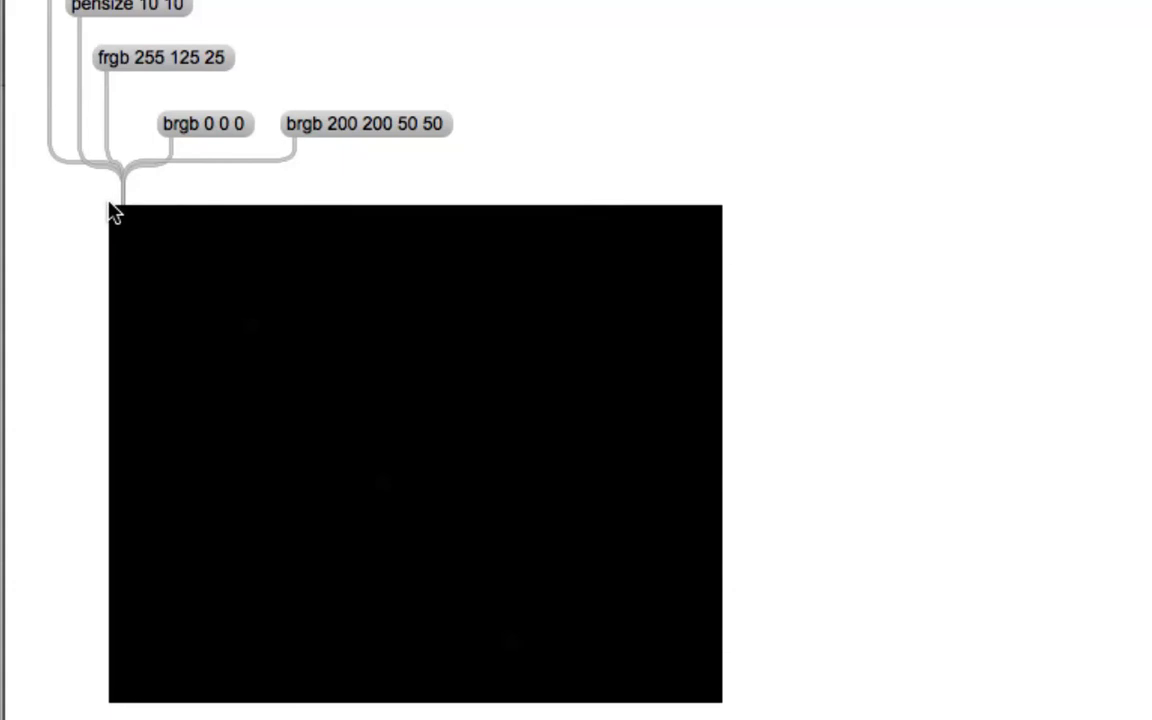
mouse_move(170, 182)
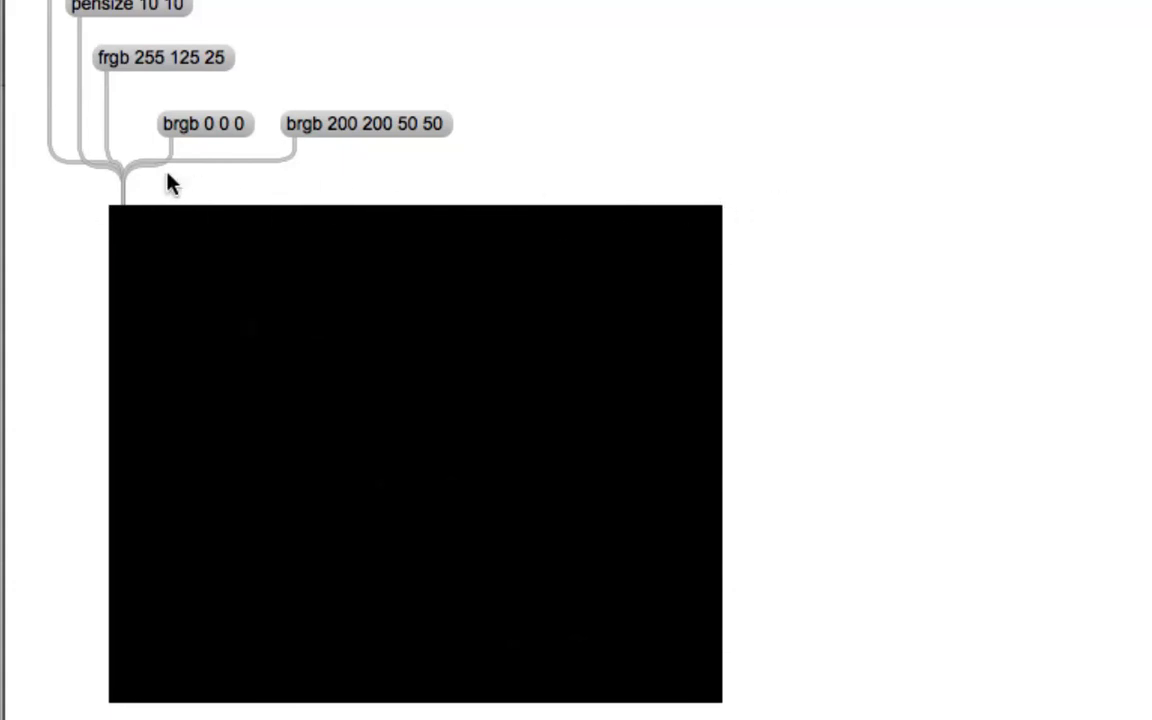
mouse_move(110, 606)
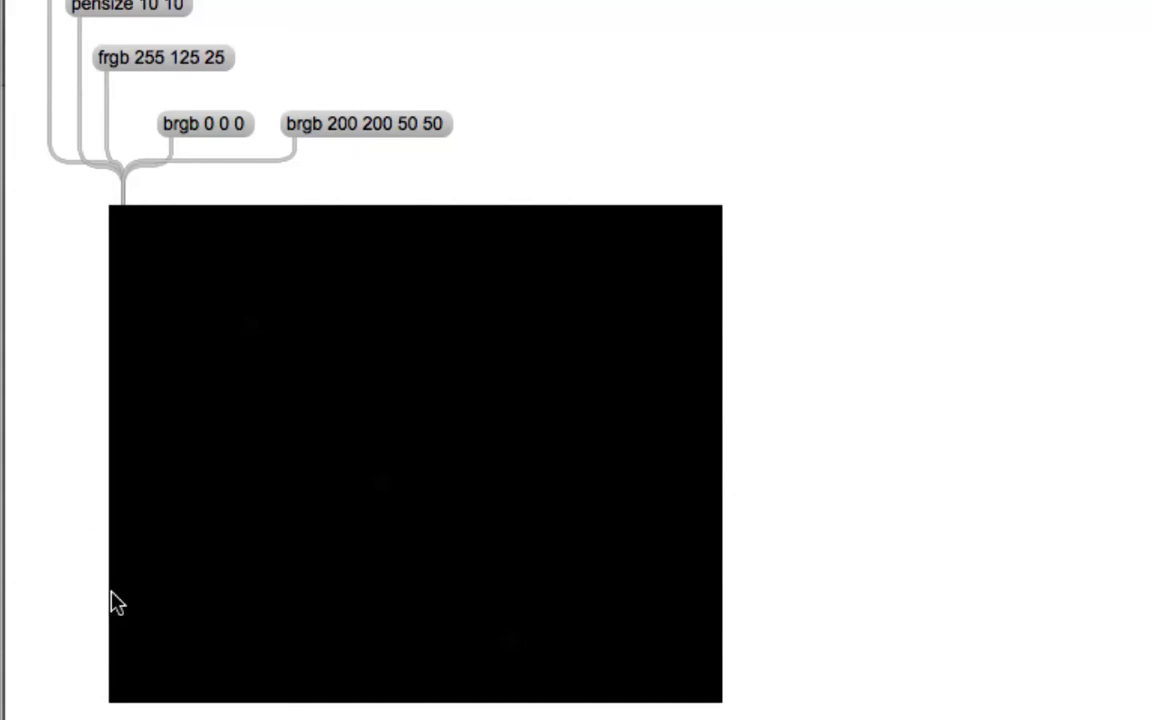
mouse_move(112, 218)
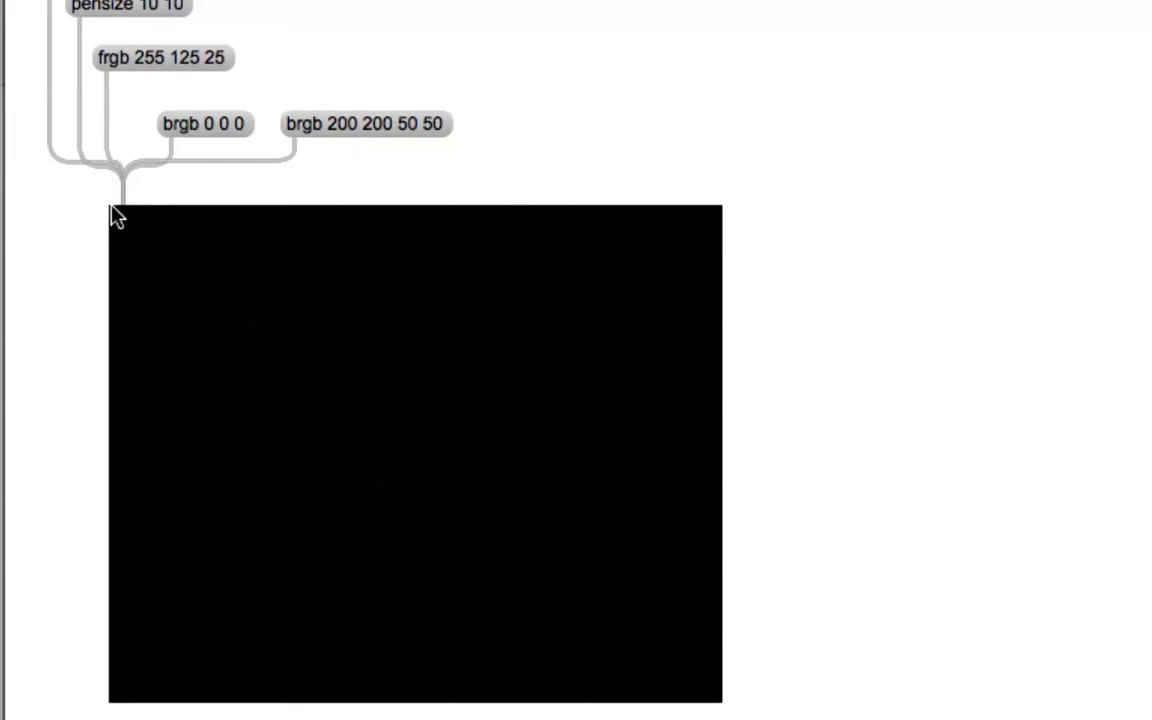
mouse_move(572, 224)
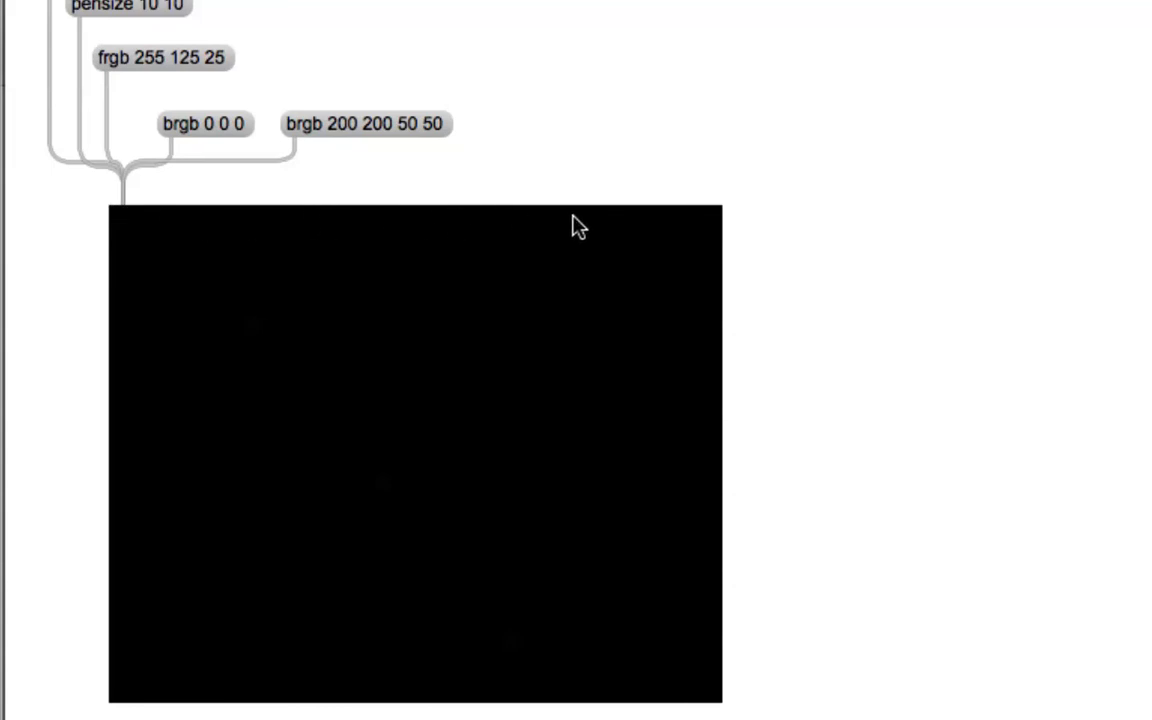
mouse_move(720, 216)
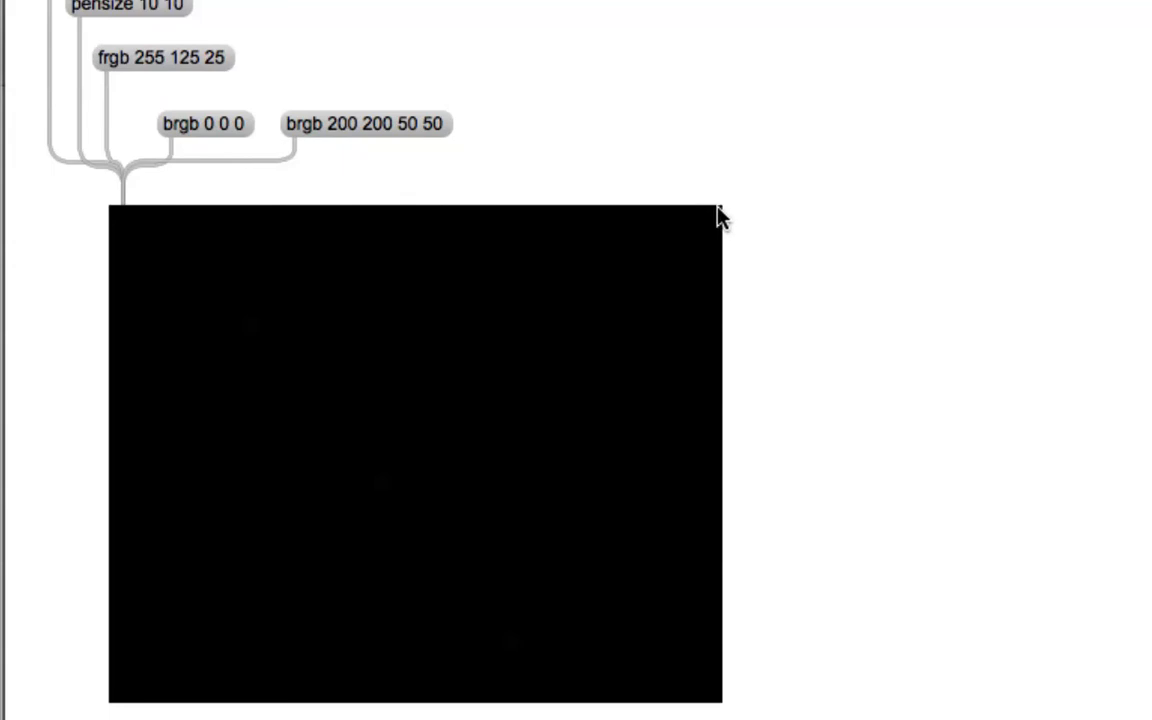
mouse_move(120, 220)
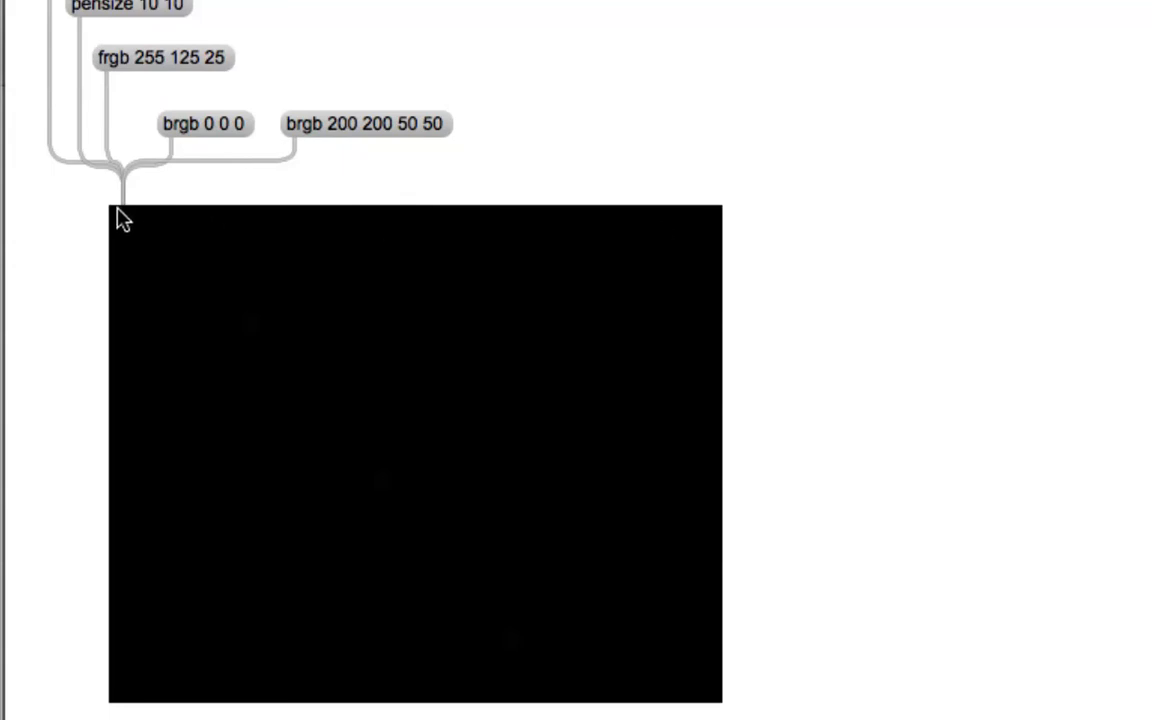
mouse_move(122, 344)
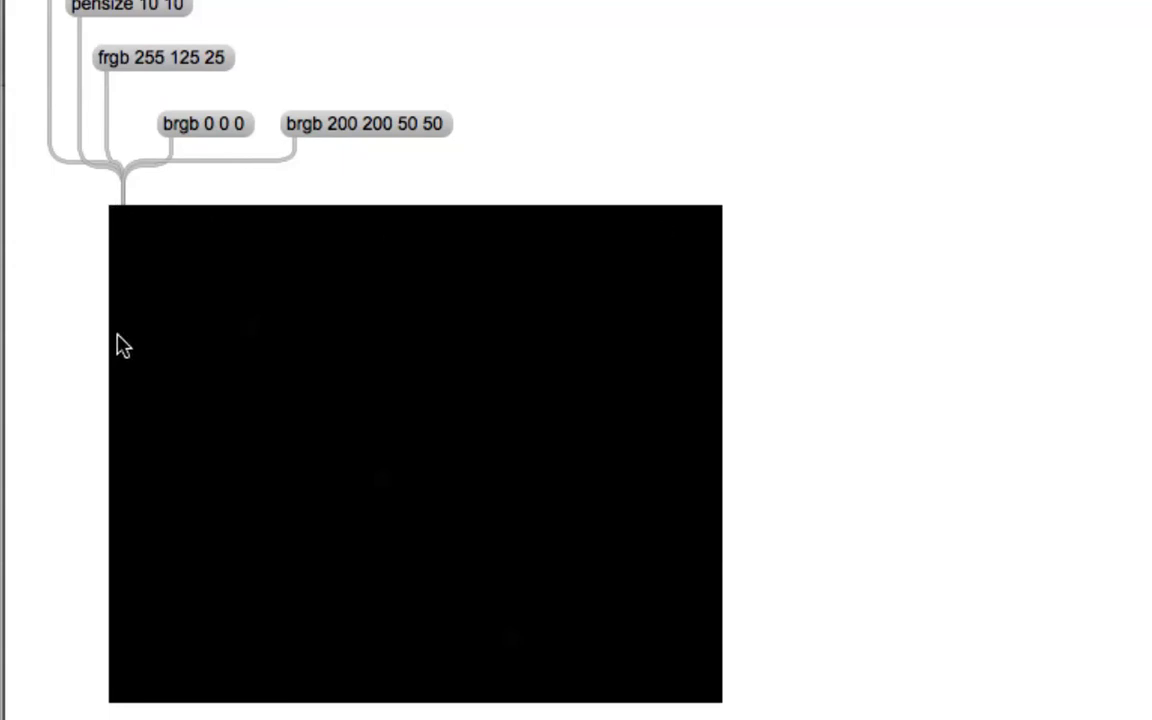
mouse_move(108, 714)
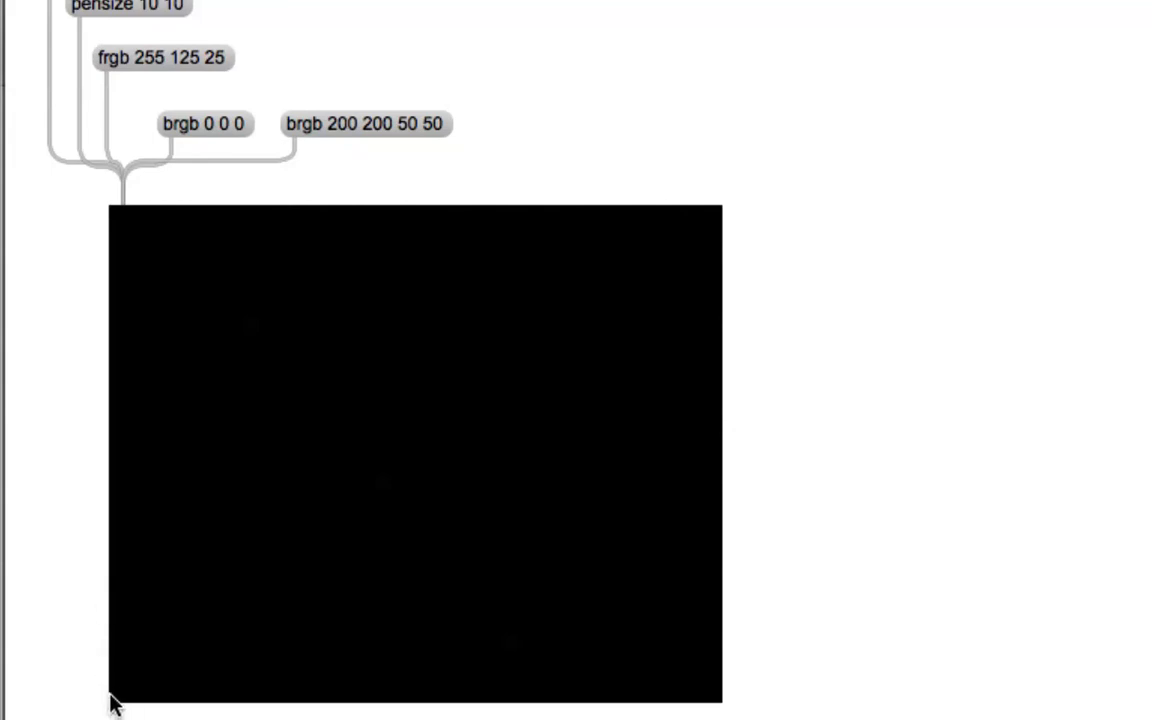
mouse_move(160, 524)
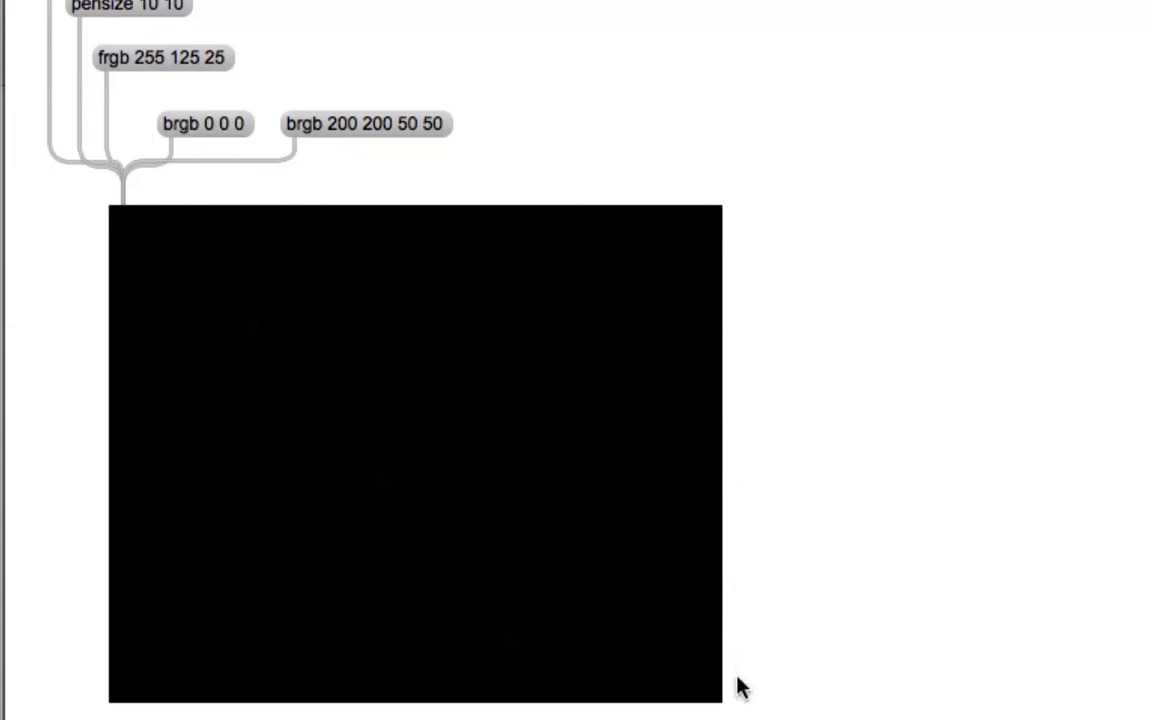
mouse_move(720, 702)
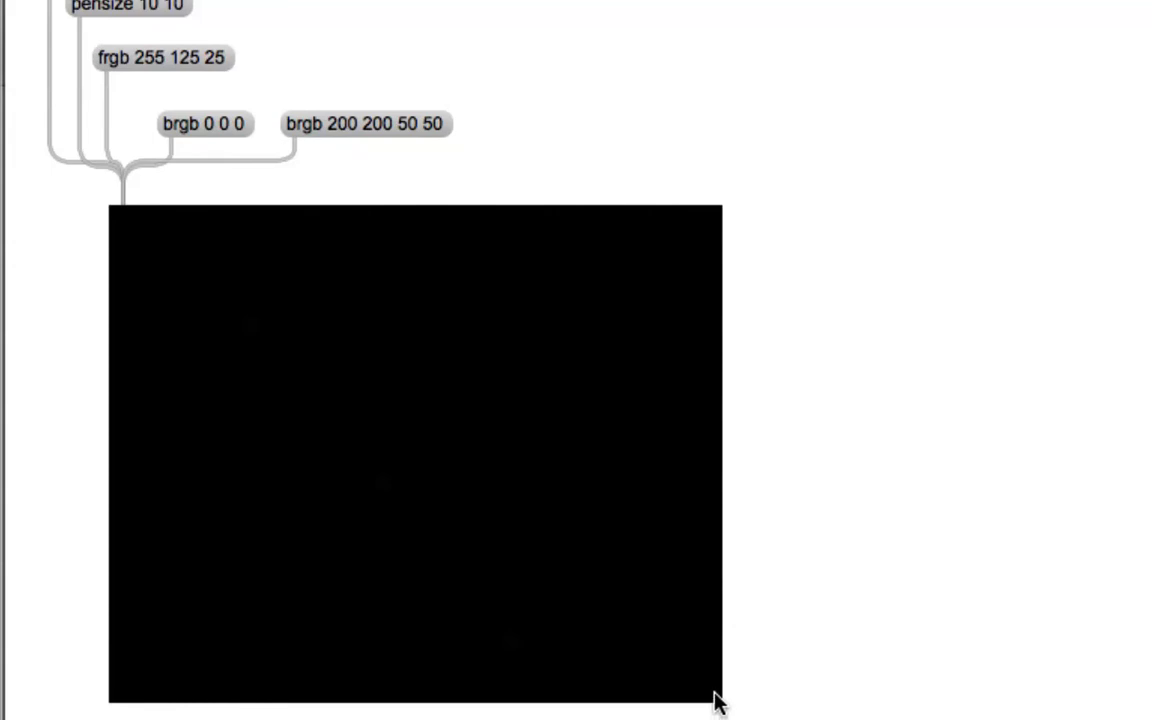
mouse_move(284, 330)
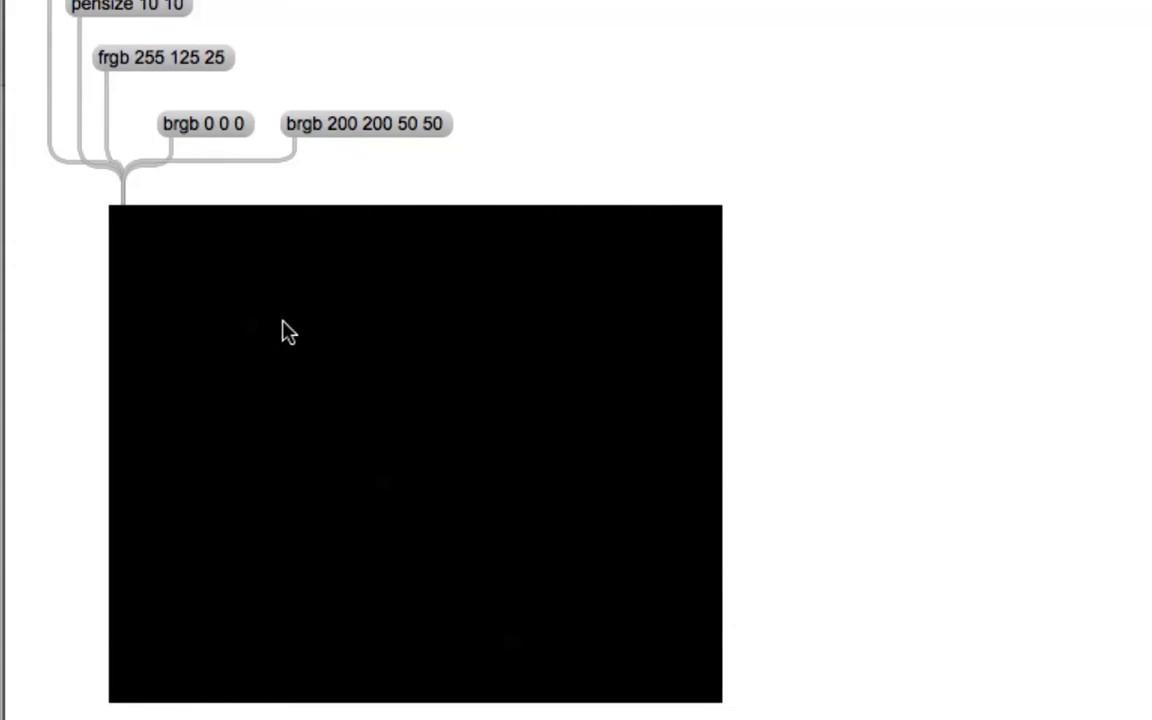
mouse_move(816, 352)
text(paintrect)
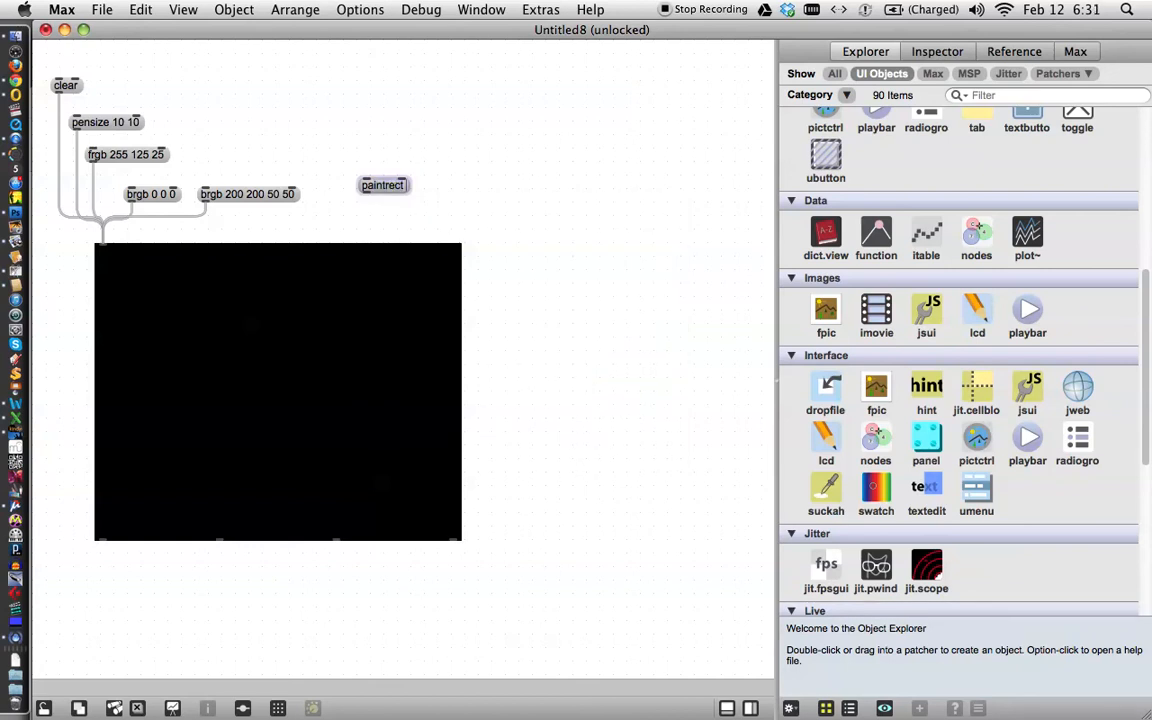
text(10 10)
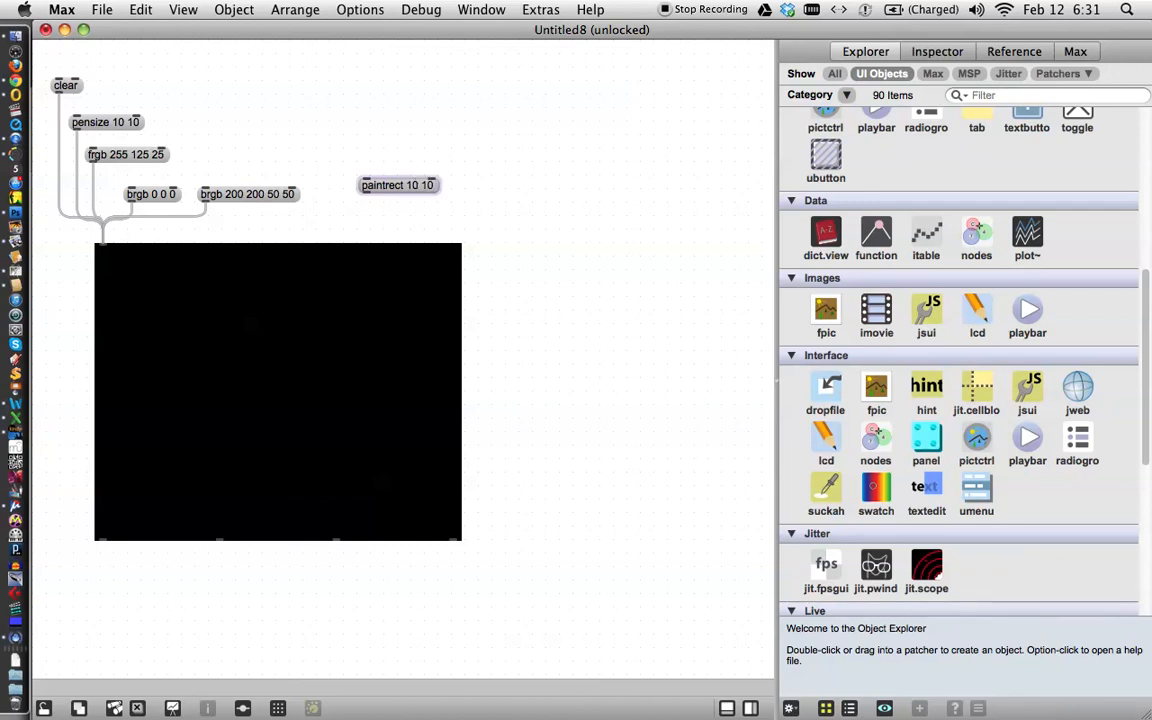
text(150)
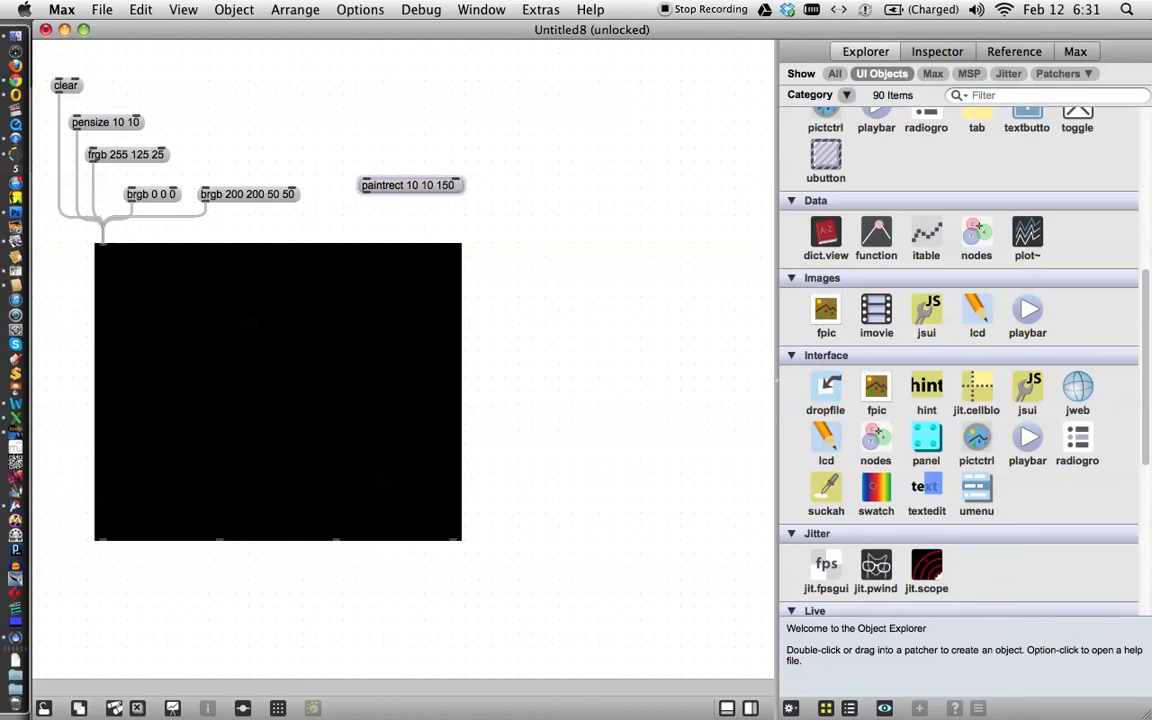
text(120)
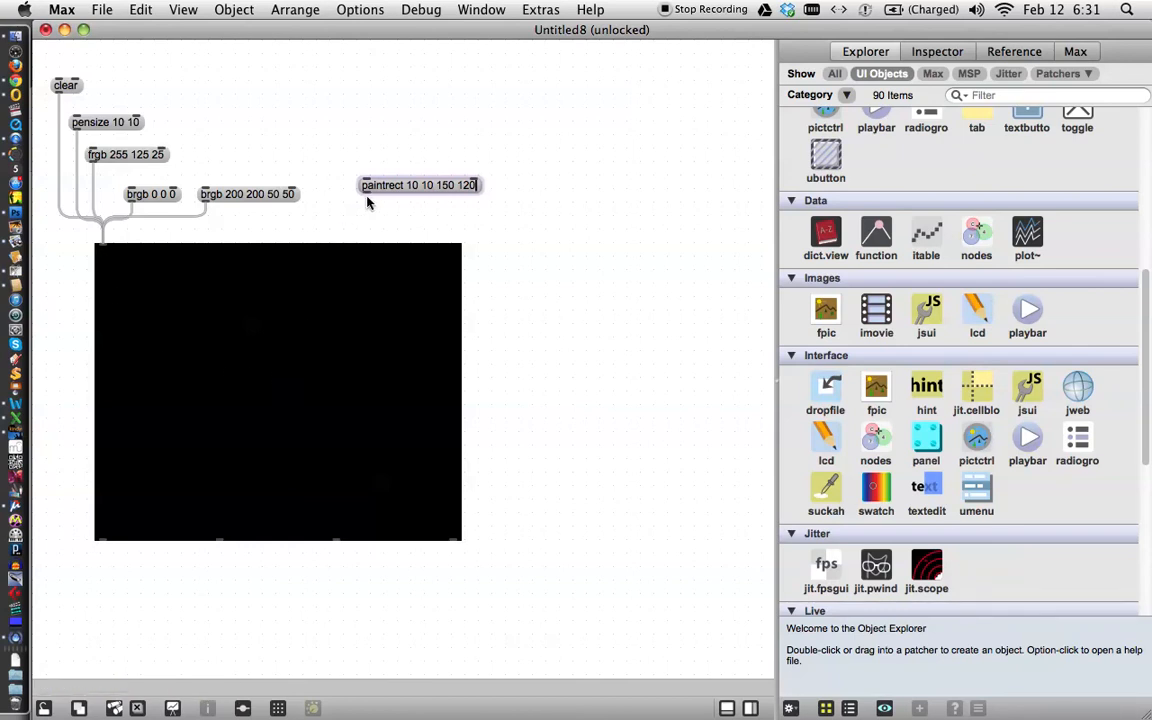
drag(364, 198, 368, 232)
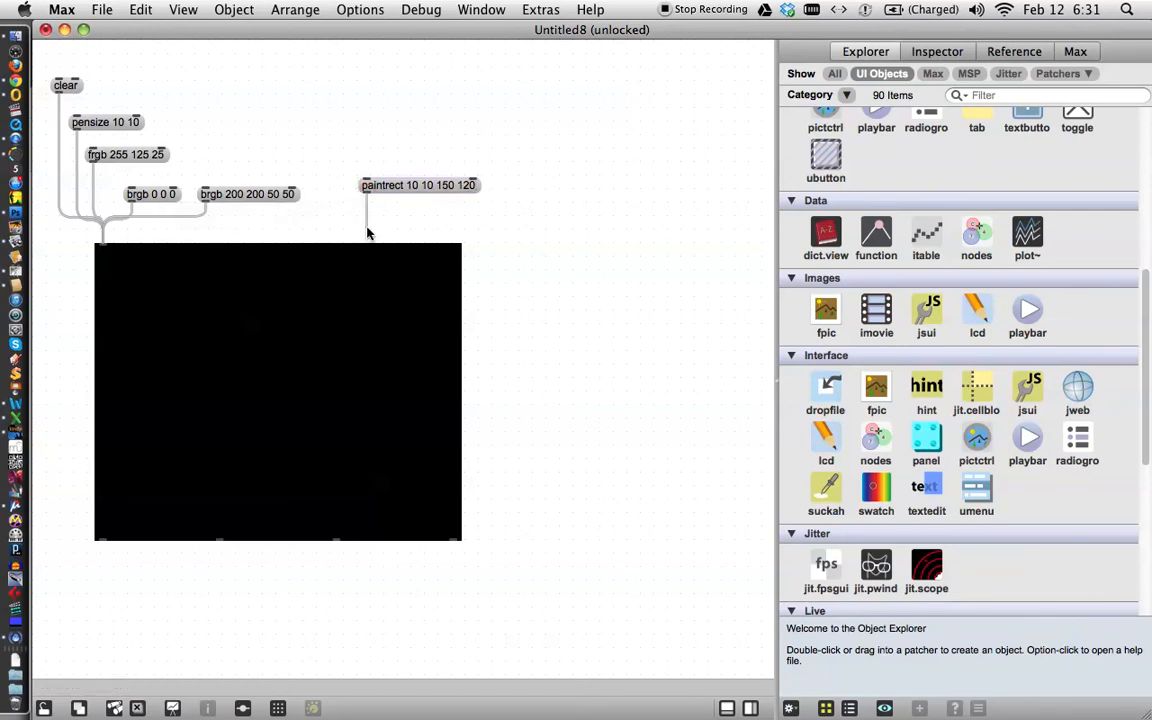
Wire paintrect to the lcd, paint the orange rectangle, then clear to black.
drag(368, 198, 104, 230)
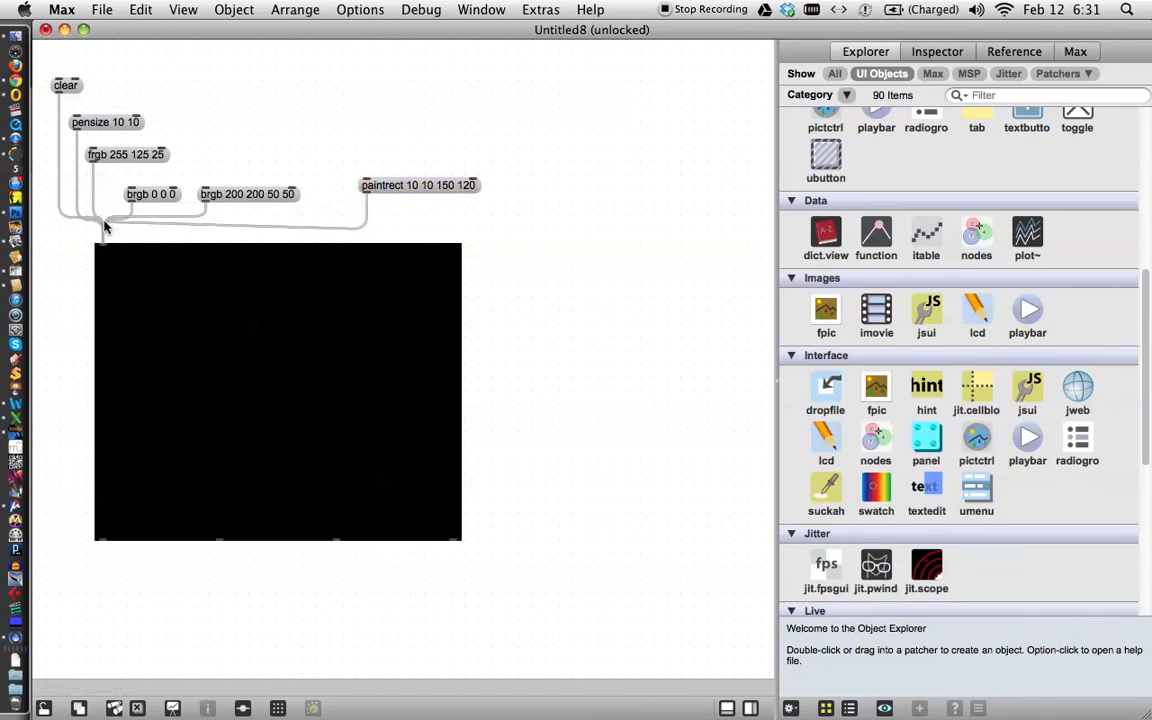
mouse_move(104, 252)
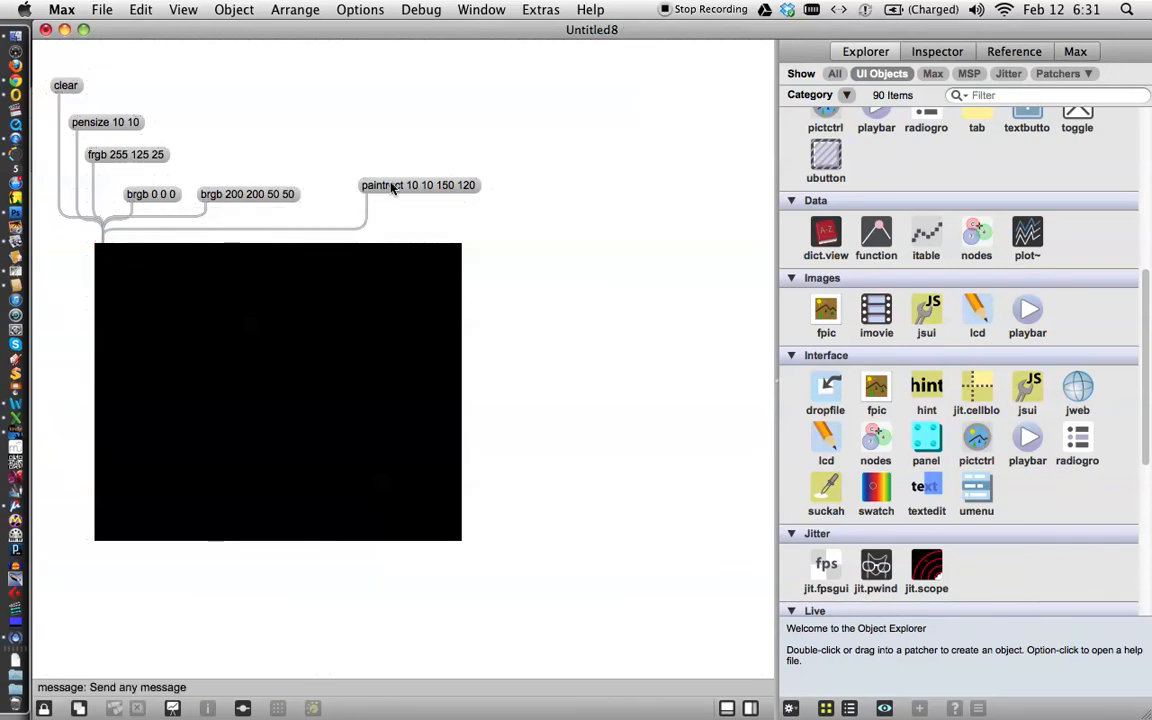
click(392, 184)
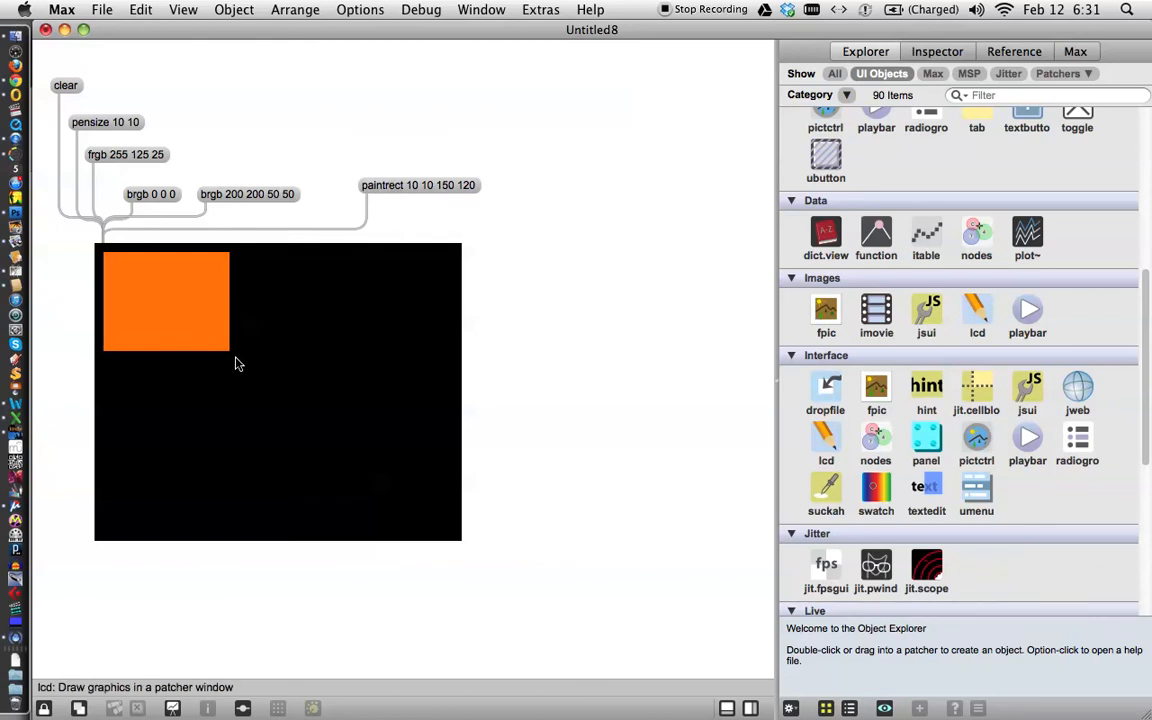
mouse_move(238, 318)
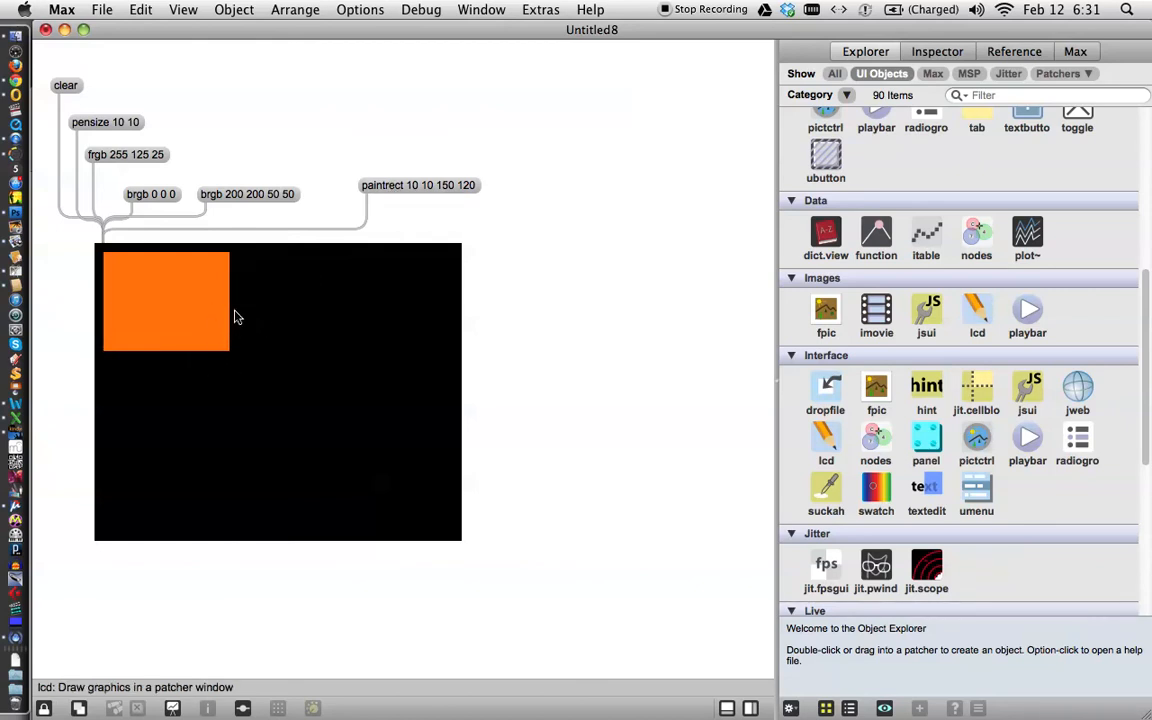
mouse_move(460, 320)
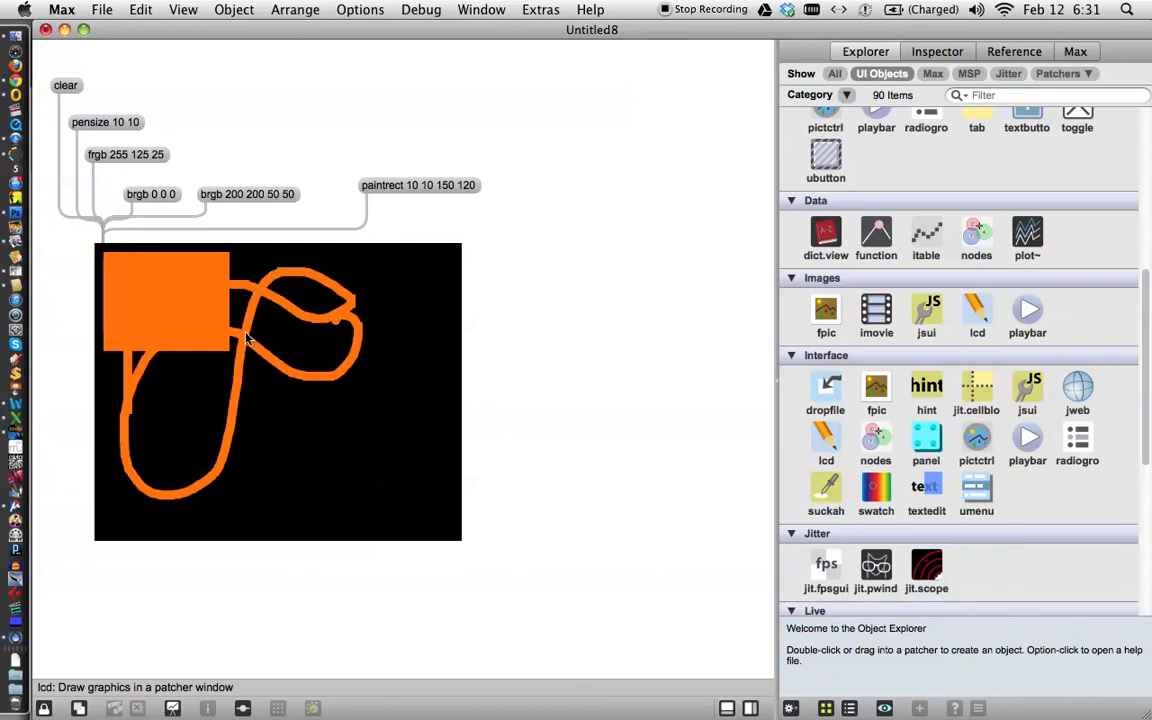
mouse_move(98, 94)
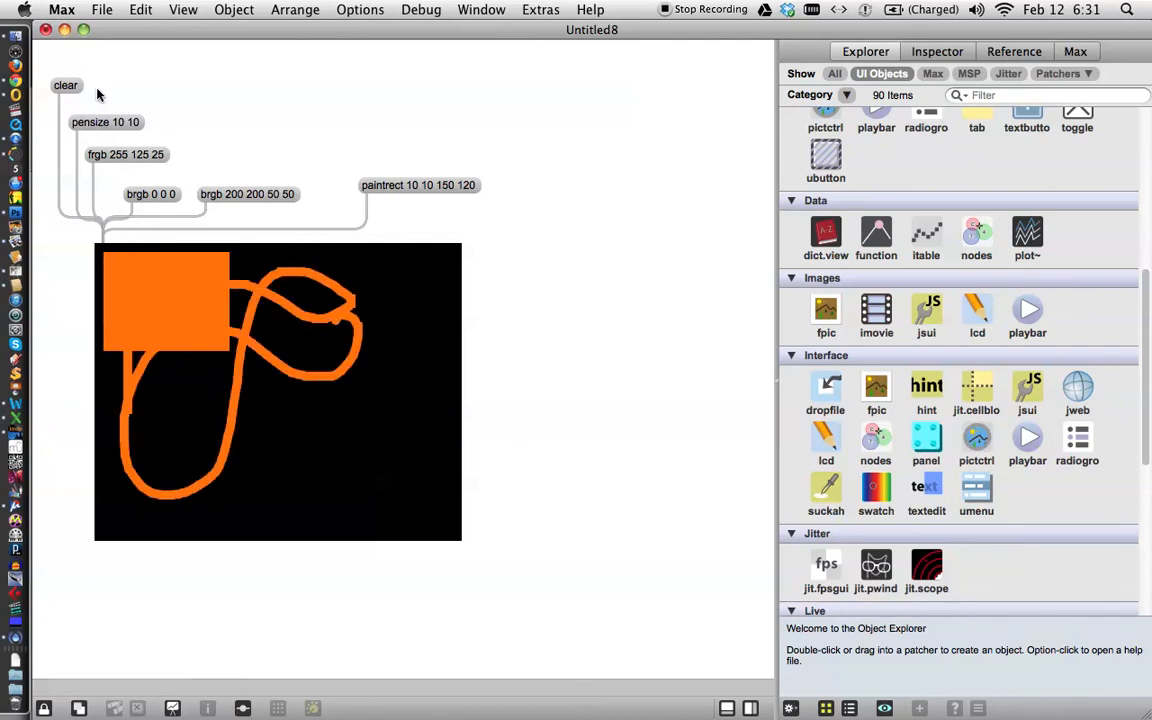
click(64, 84)
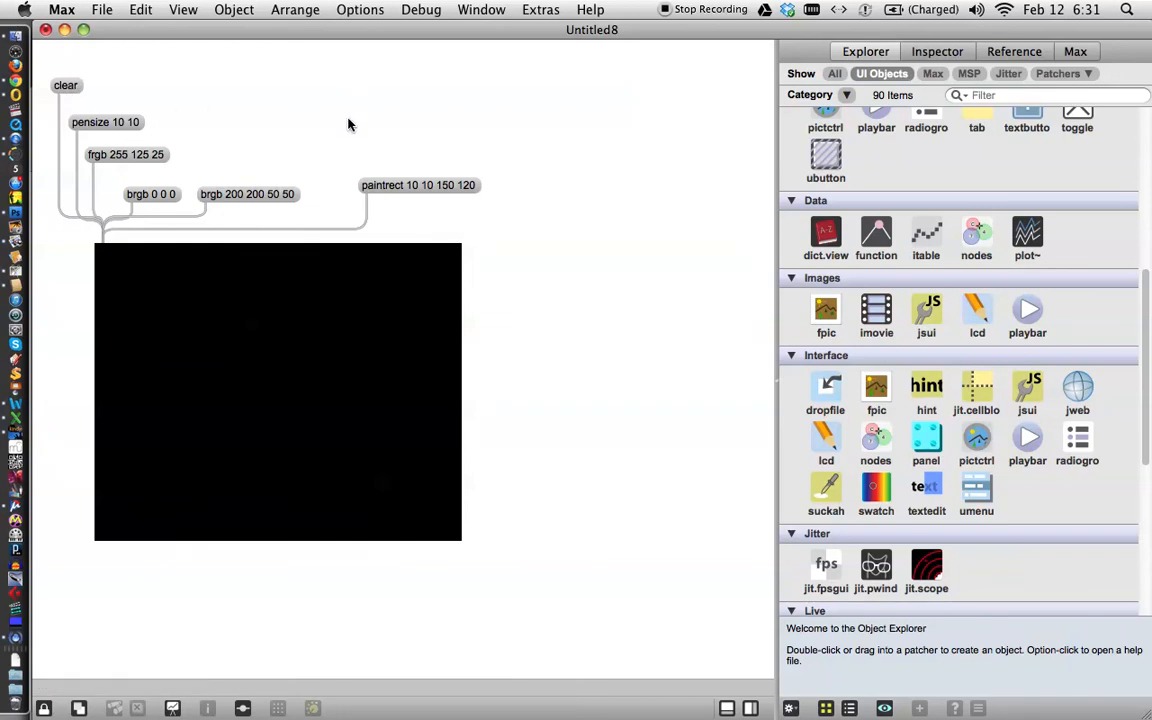
mouse_move(414, 198)
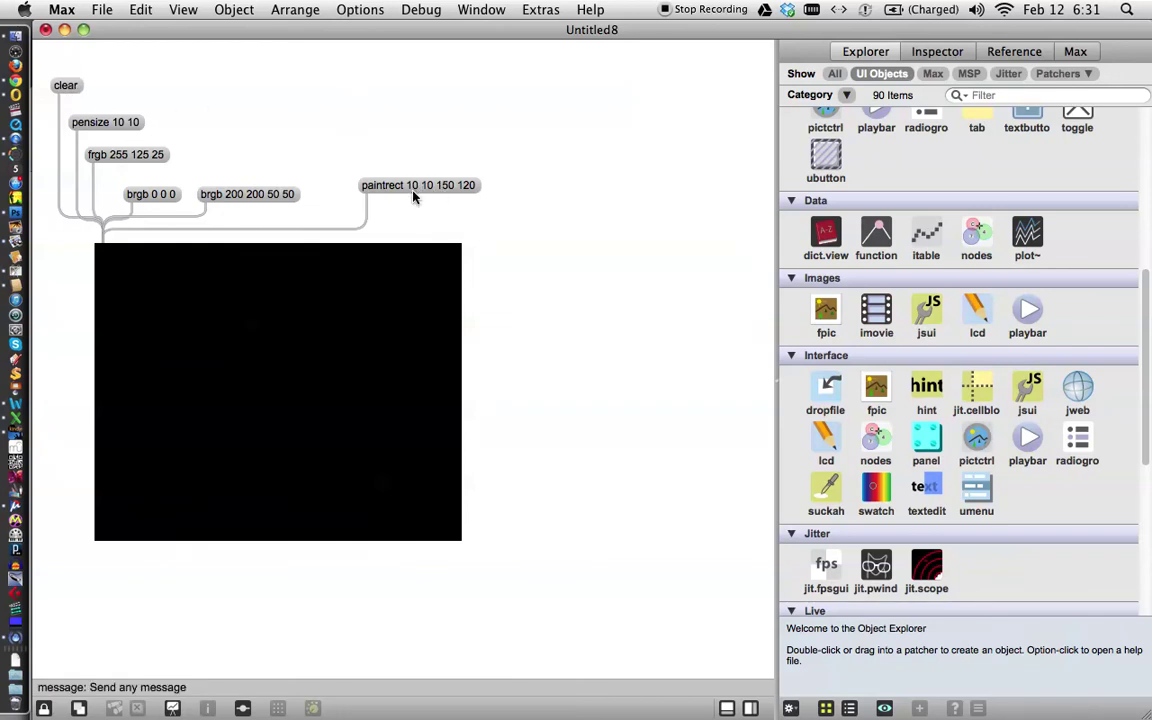
Move the paintrect message up near the top of the patch.
drag(418, 184, 388, 140)
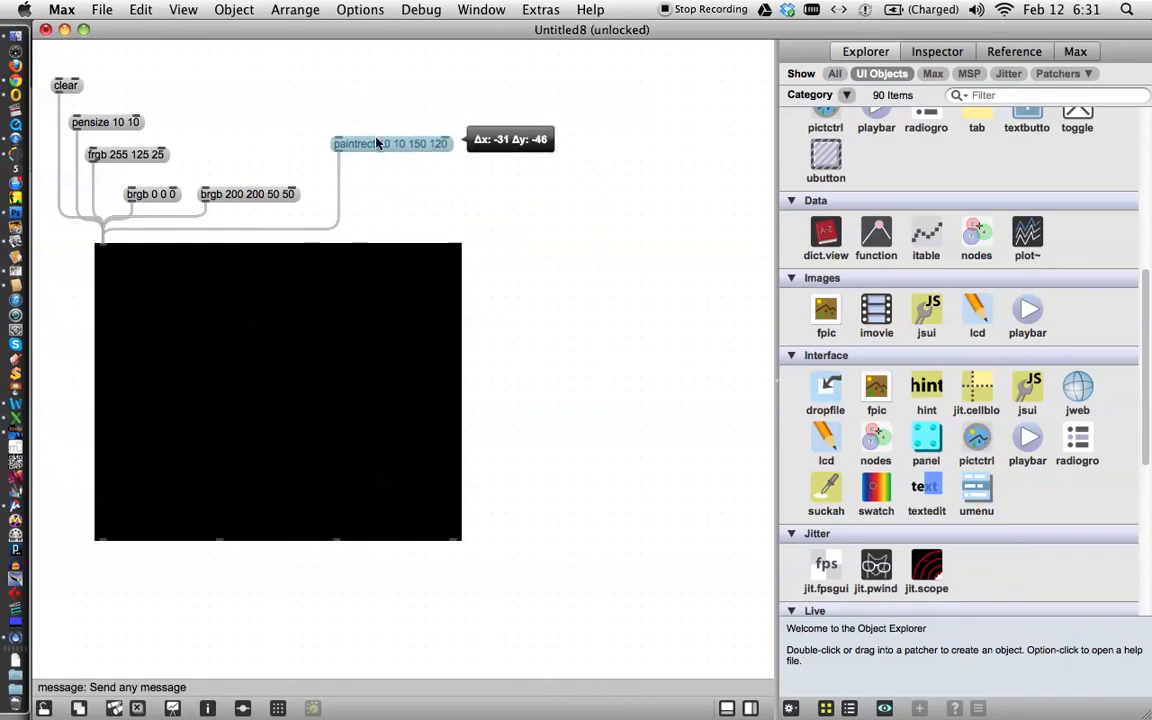
drag(390, 144, 390, 70)
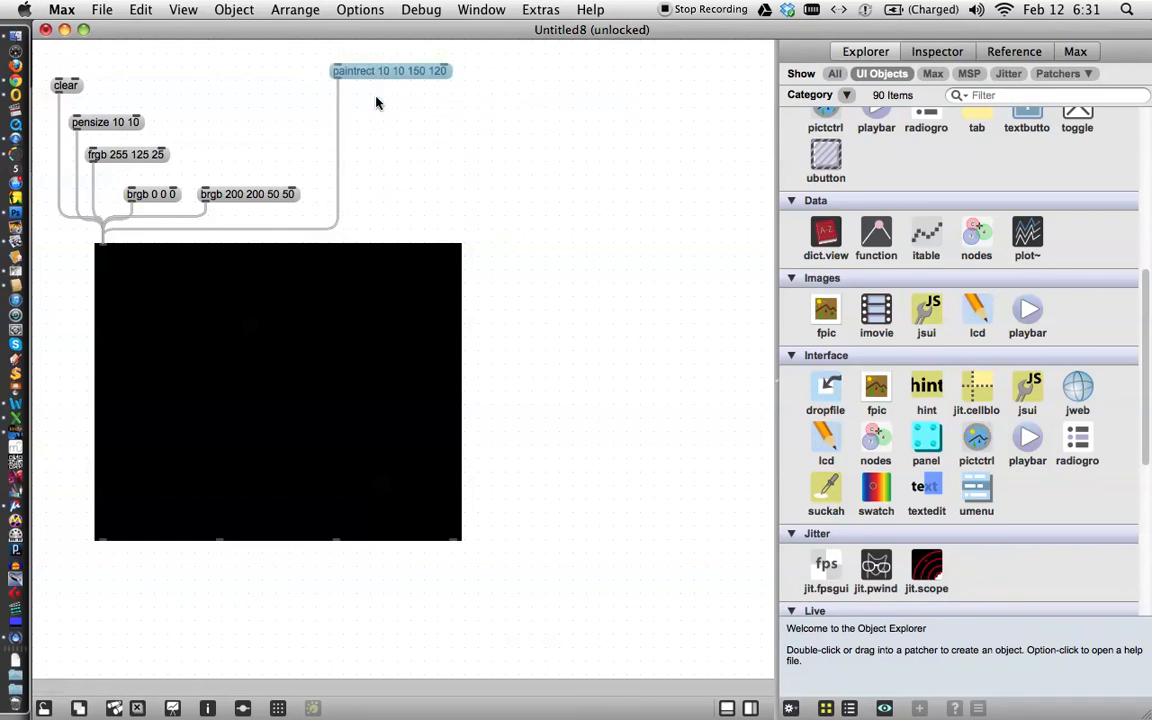
mouse_move(392, 112)
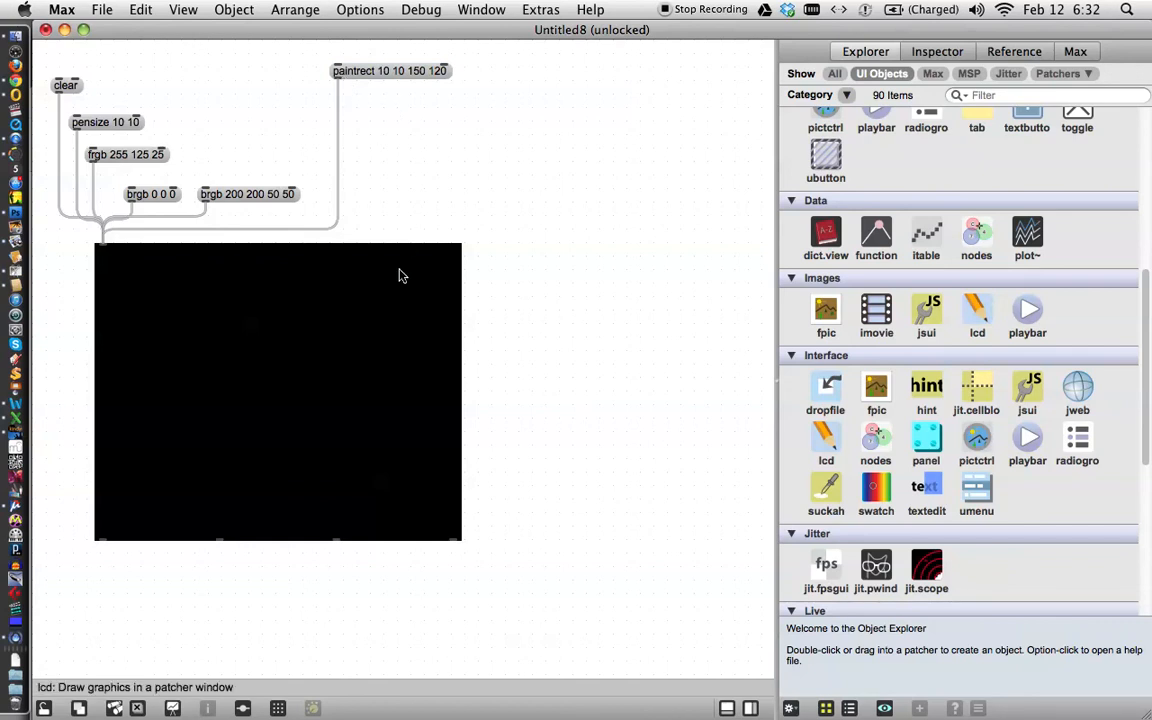
mouse_move(368, 324)
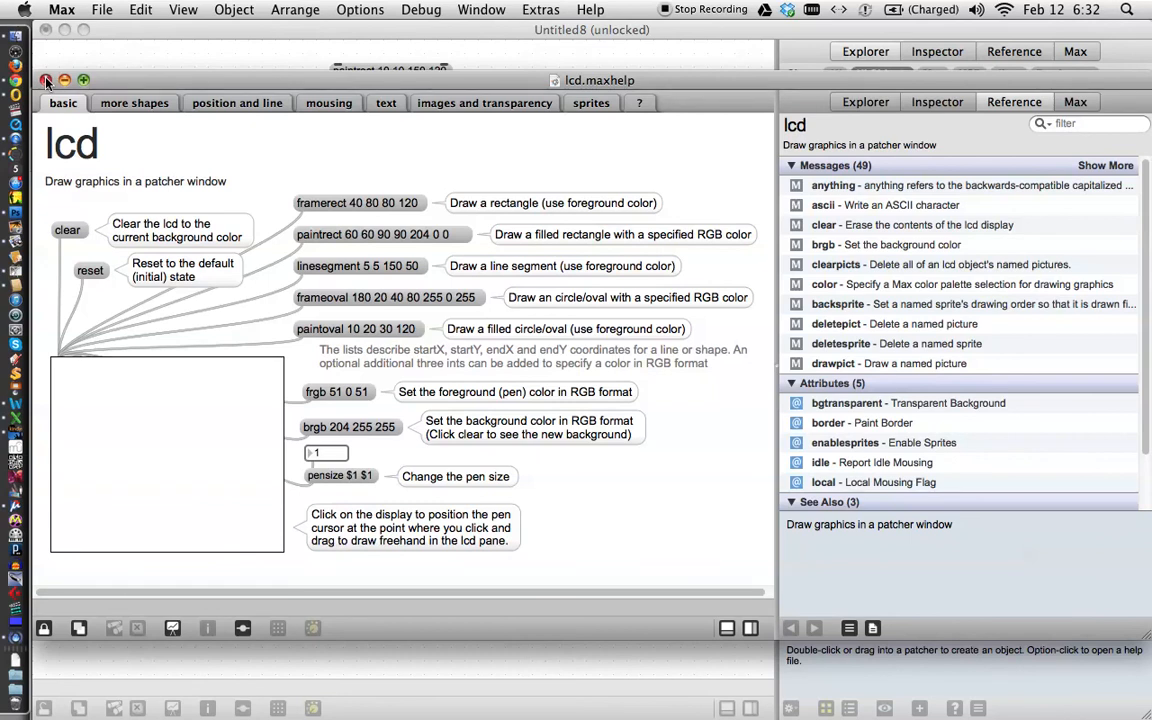
Close the lcd help reference to return to the patch.
click(48, 82)
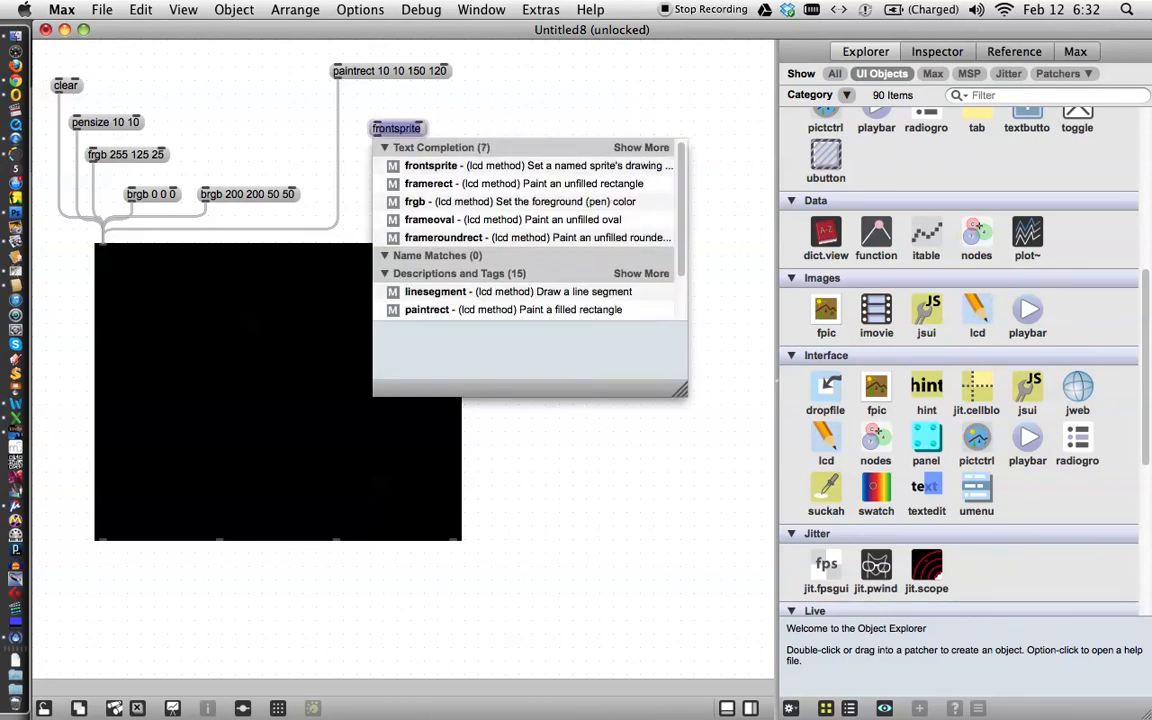
text(framerect)
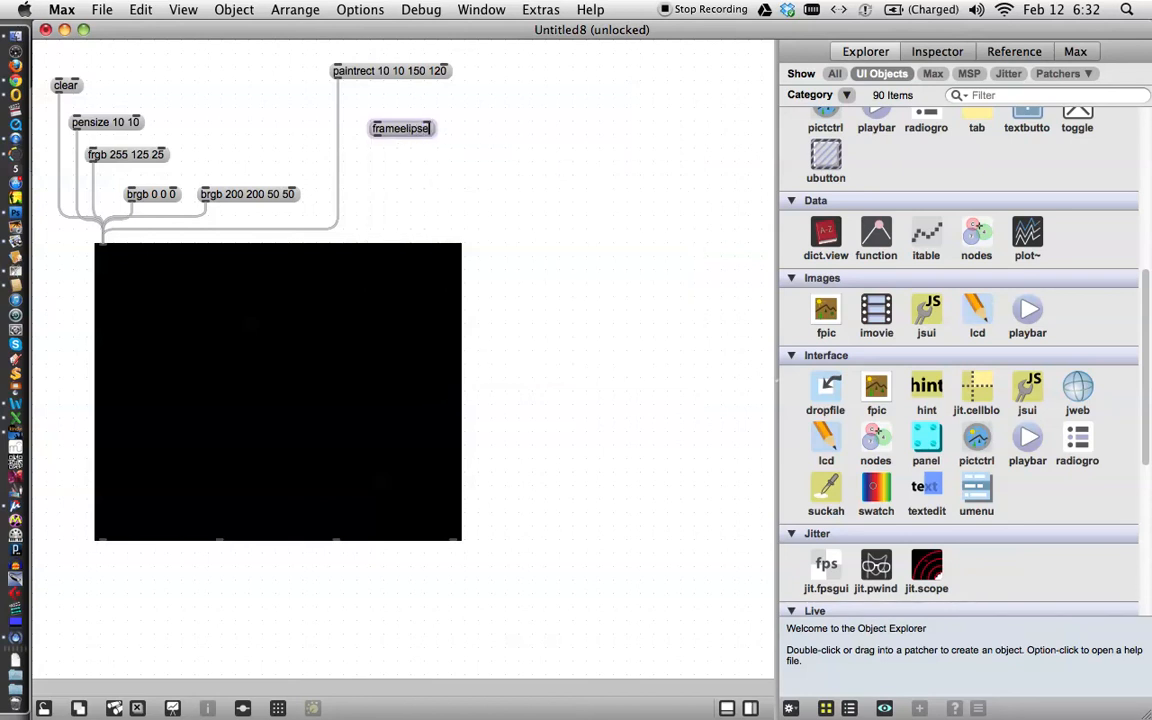
mouse_move(400, 144)
text(fram)
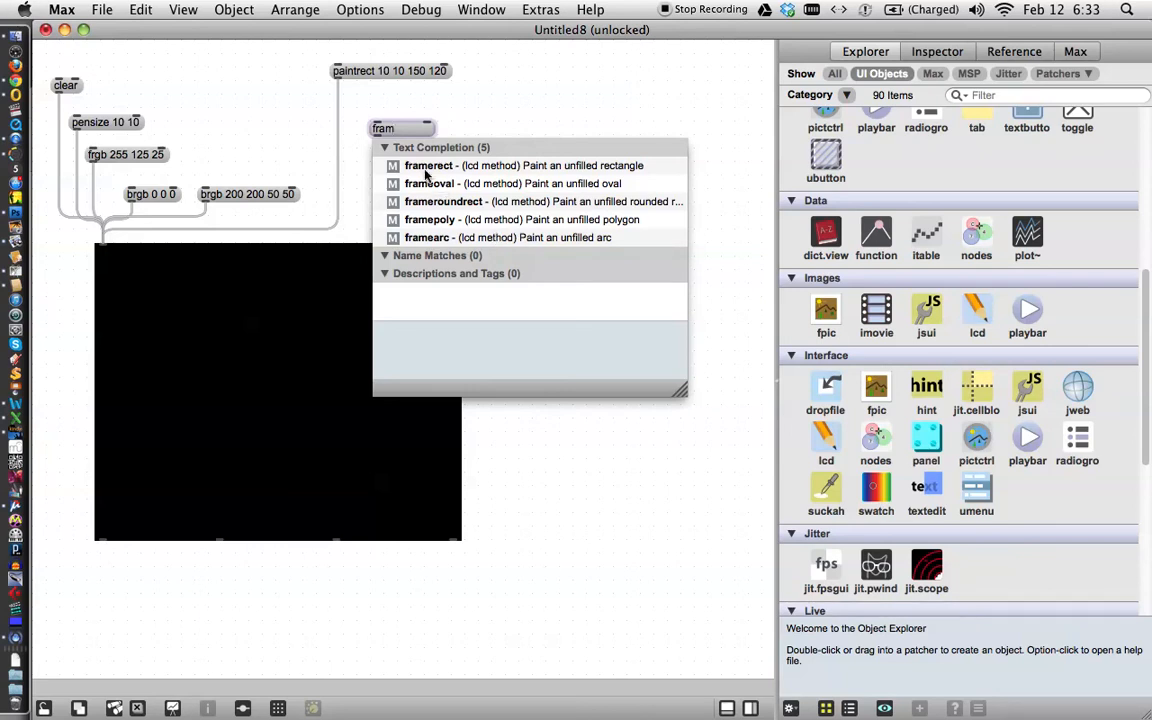
click(428, 184)
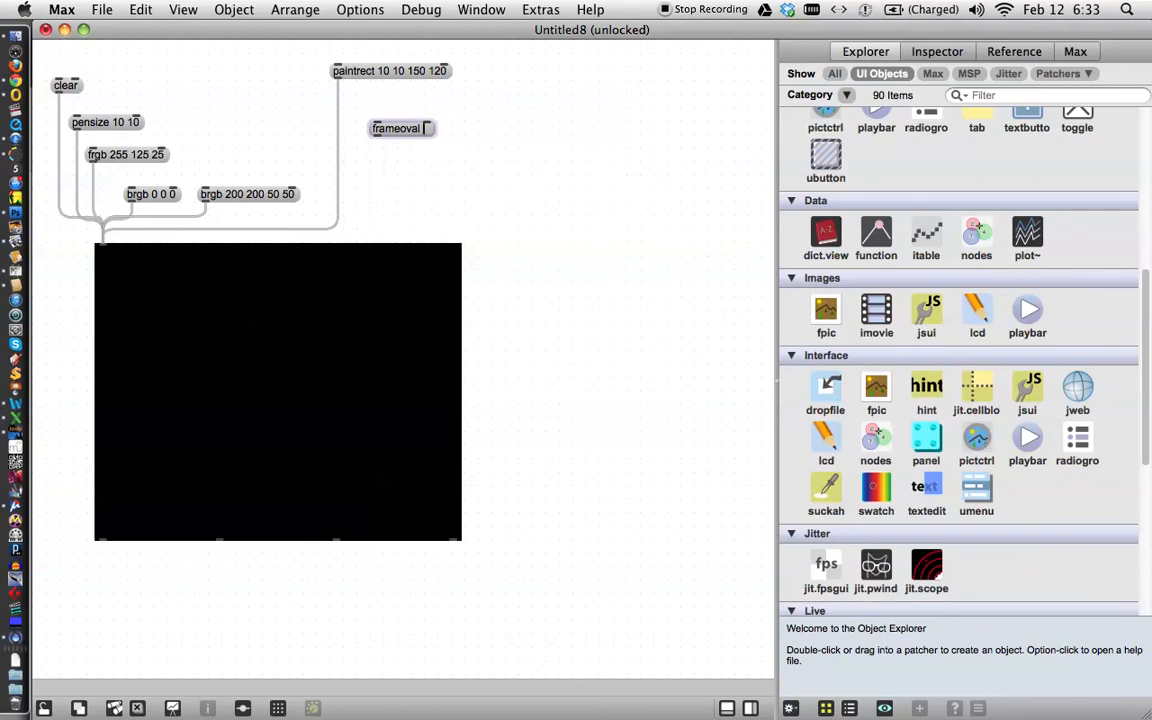
text(200)
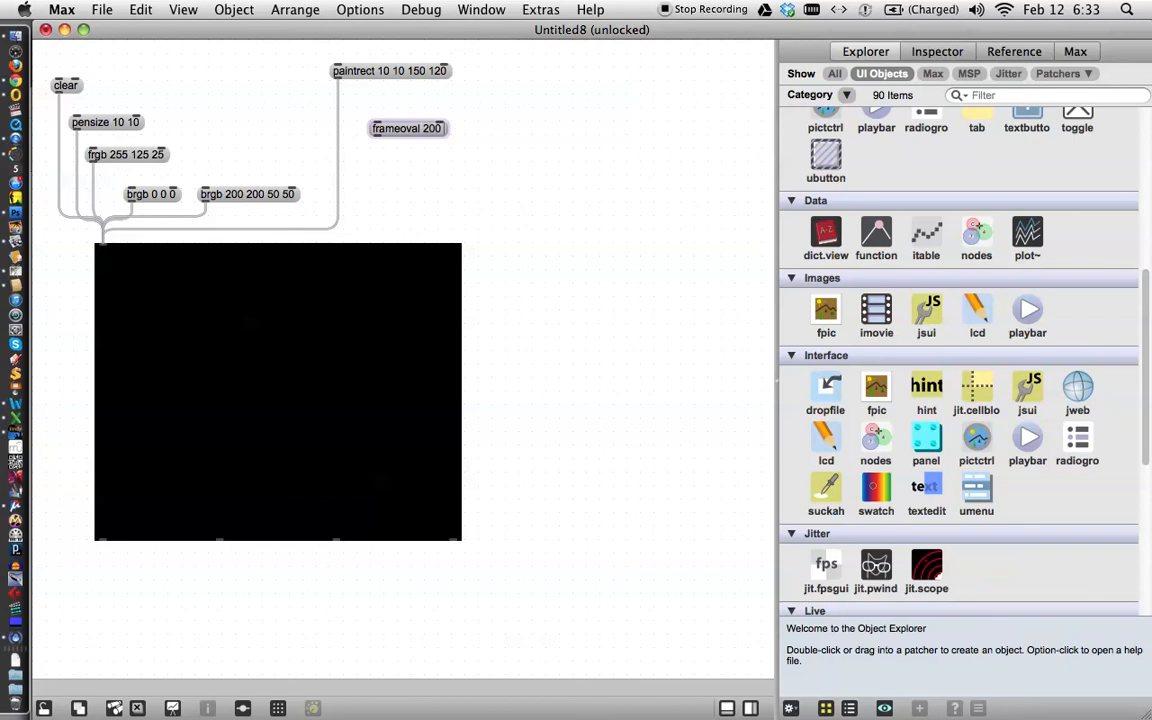
text(240)
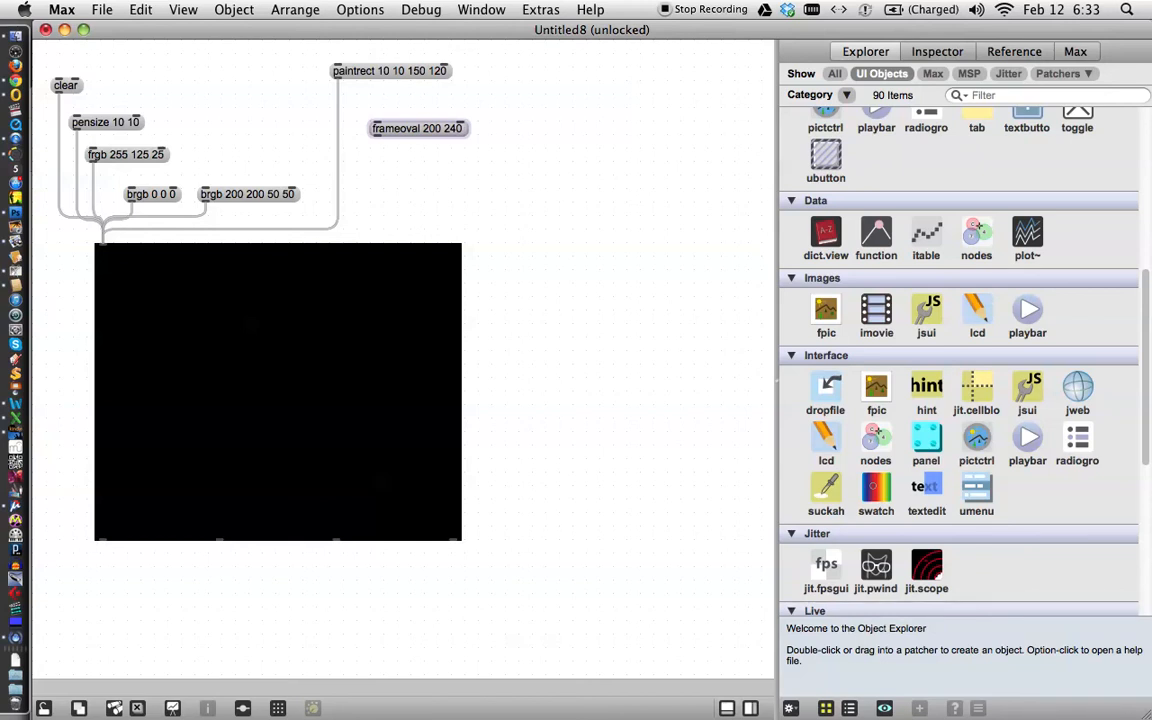
text(300 2)
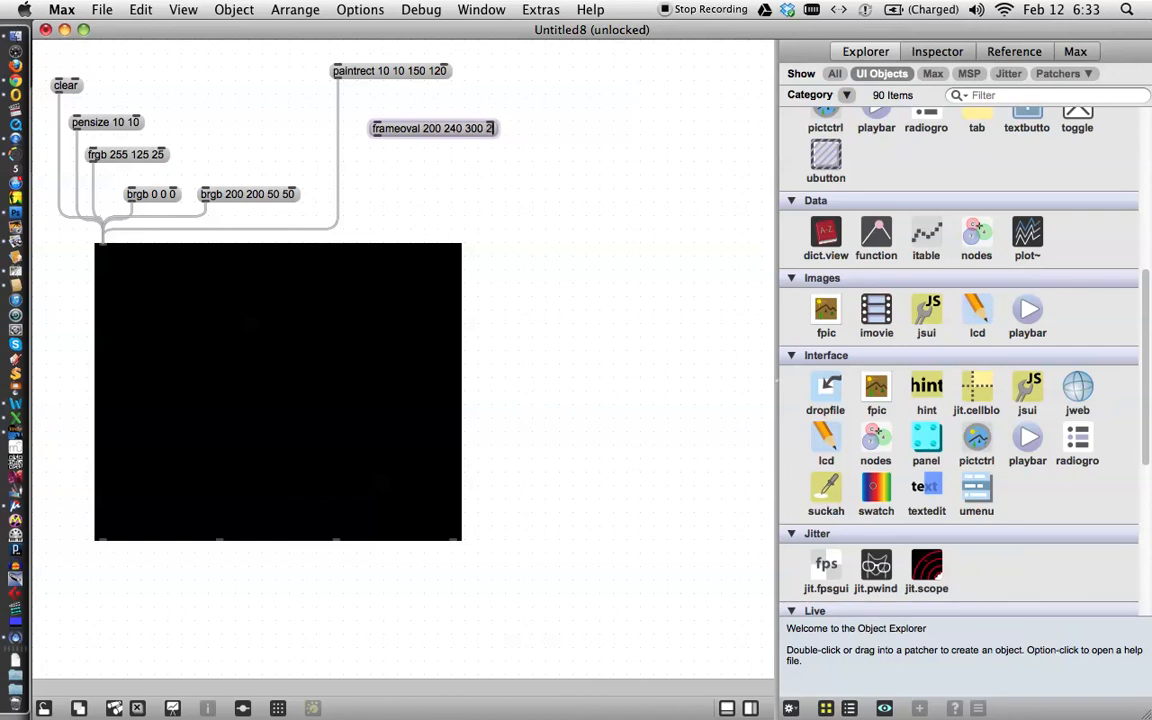
text(80)
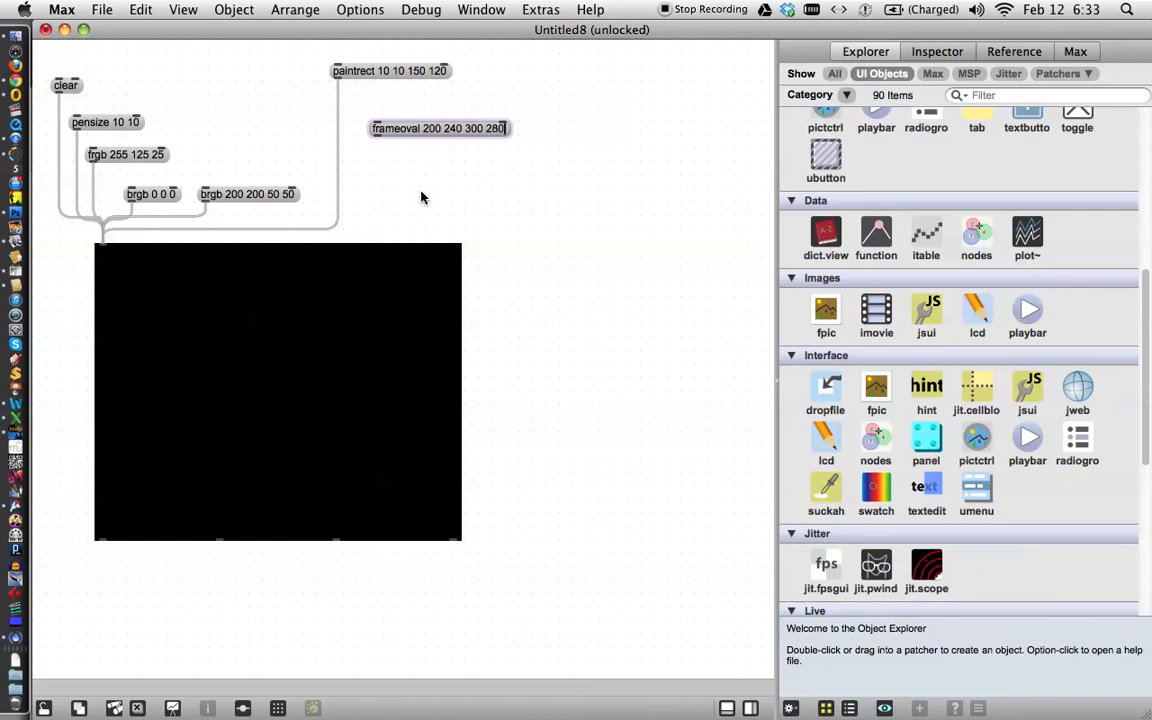
mouse_move(376, 140)
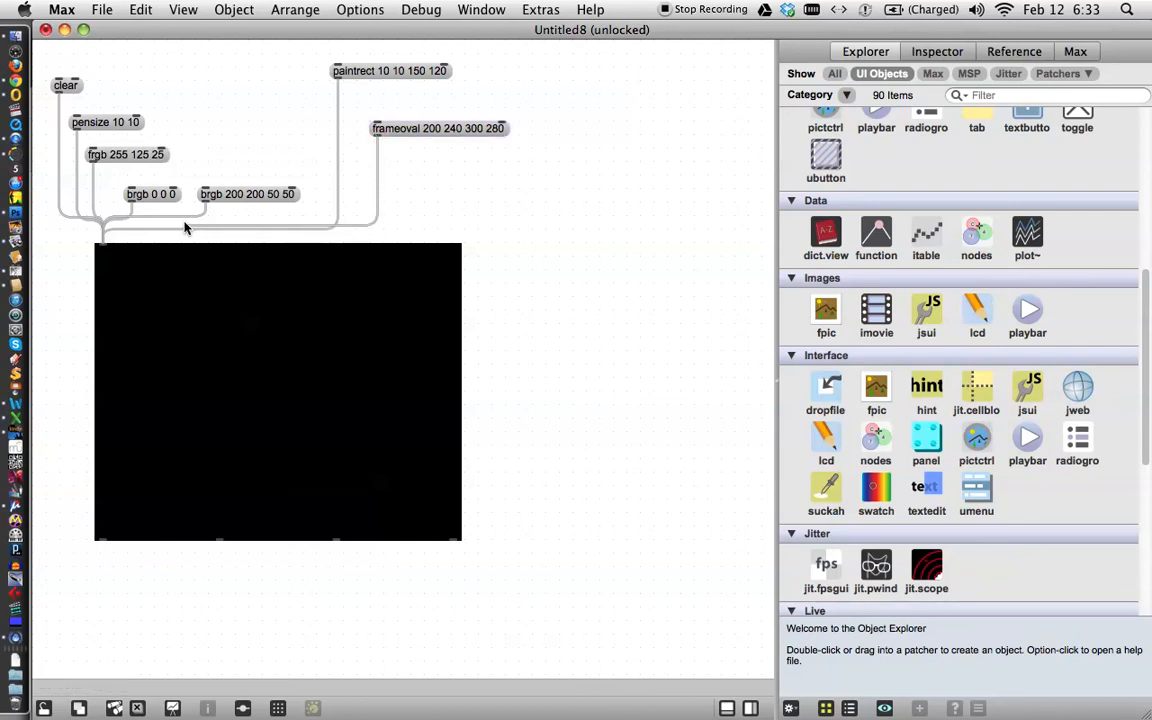
mouse_move(108, 228)
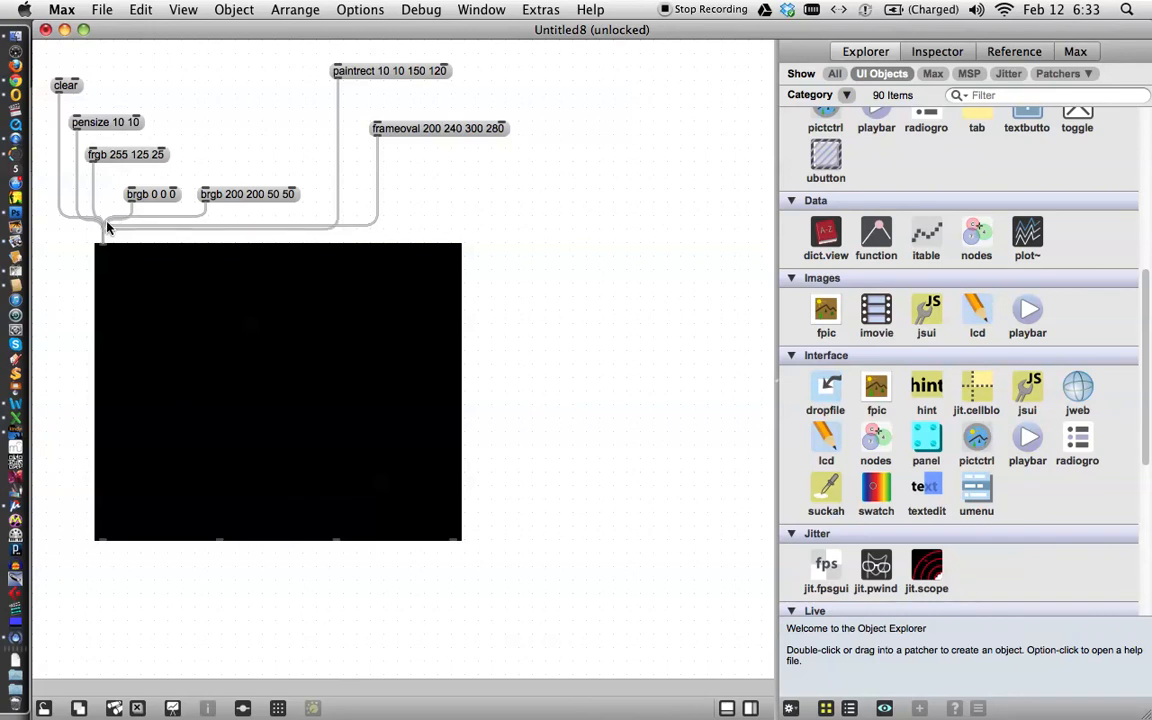
mouse_move(104, 248)
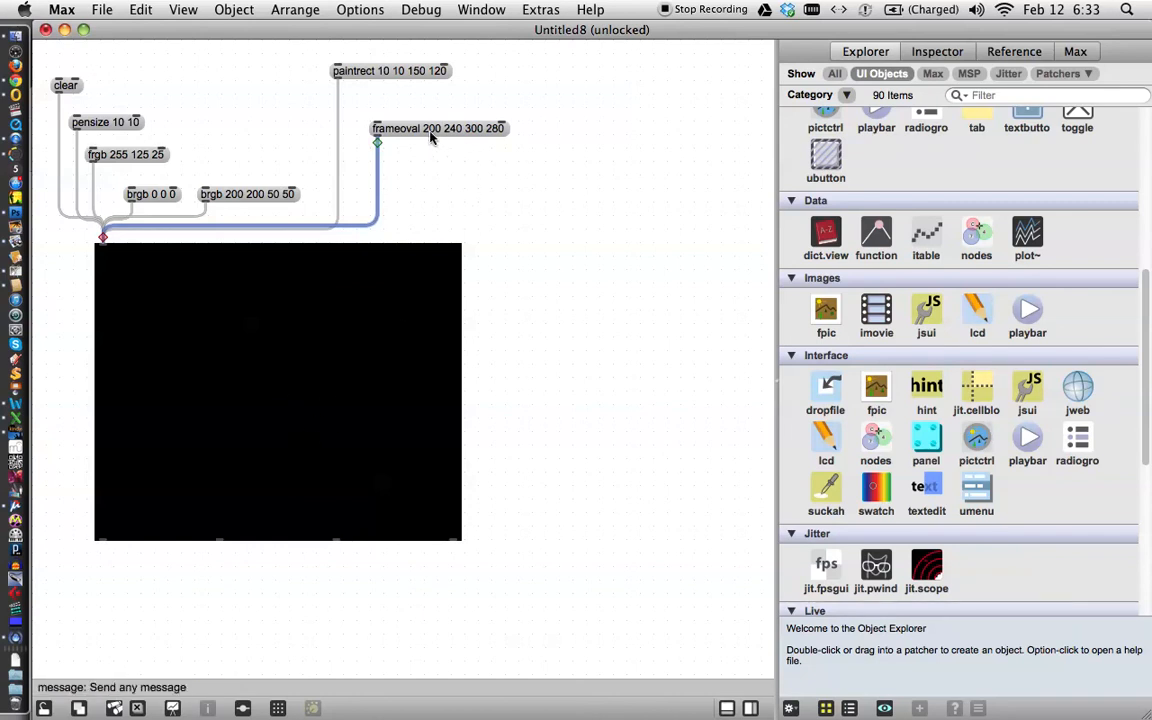
mouse_move(252, 388)
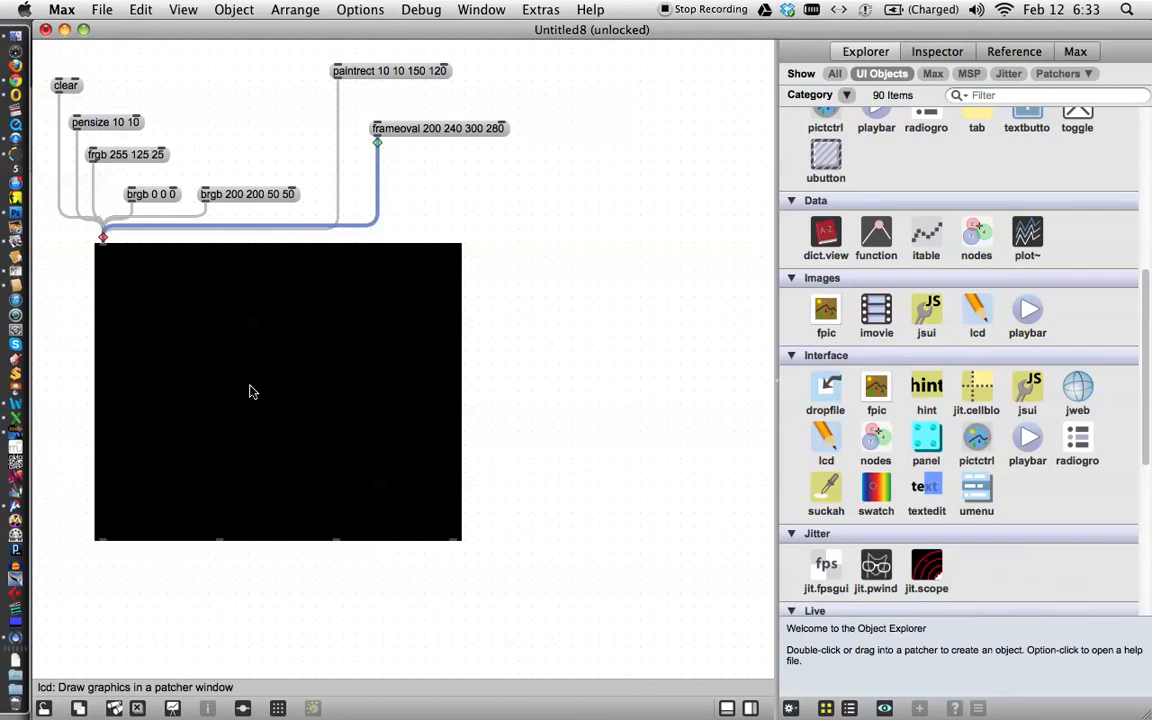
mouse_move(284, 366)
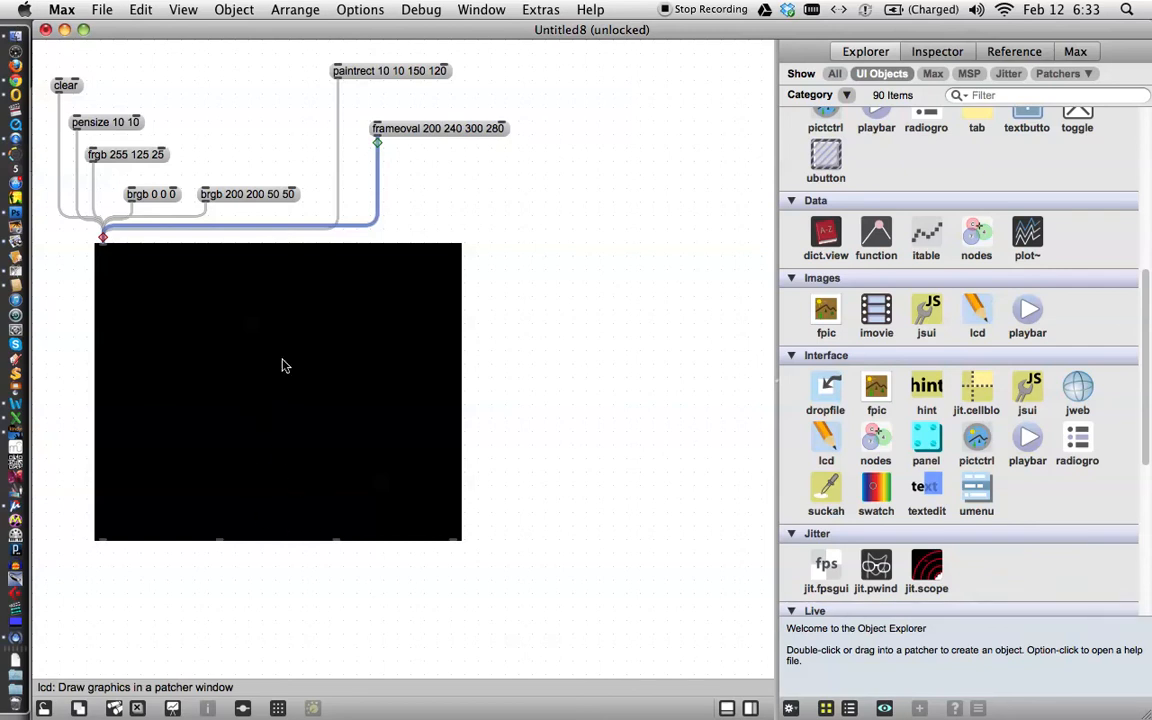
mouse_move(458, 168)
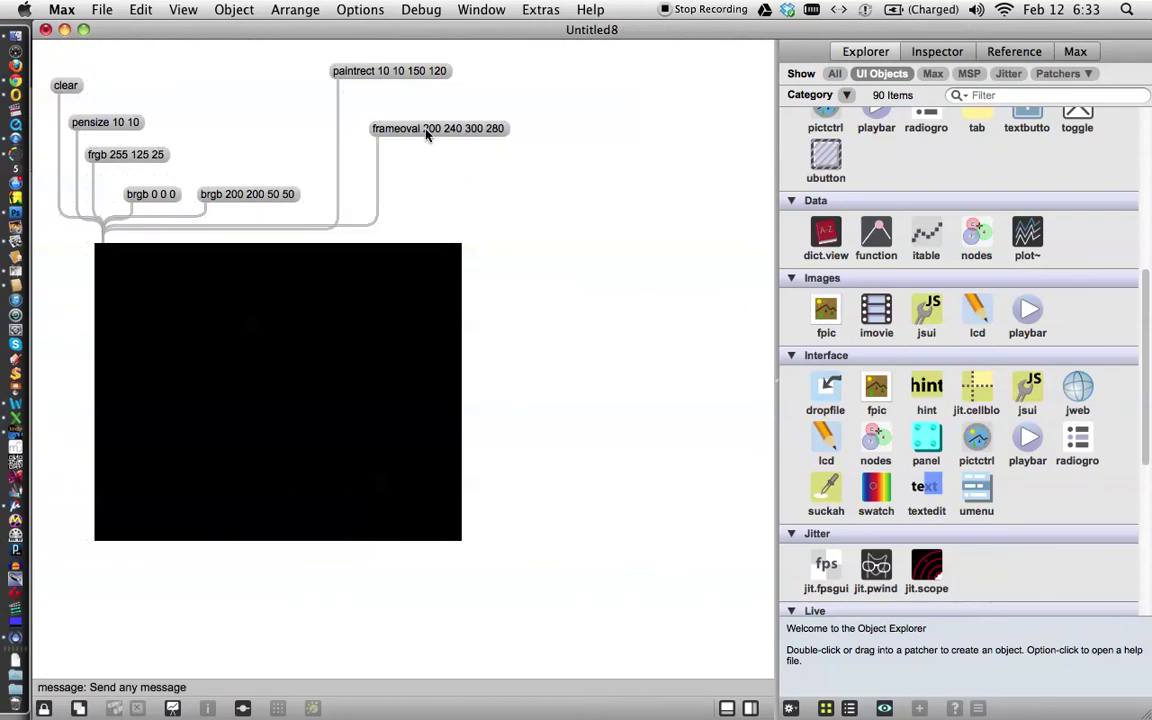
Send frameoval and paintrect to draw the orange oval outline and filled rectangle.
click(436, 128)
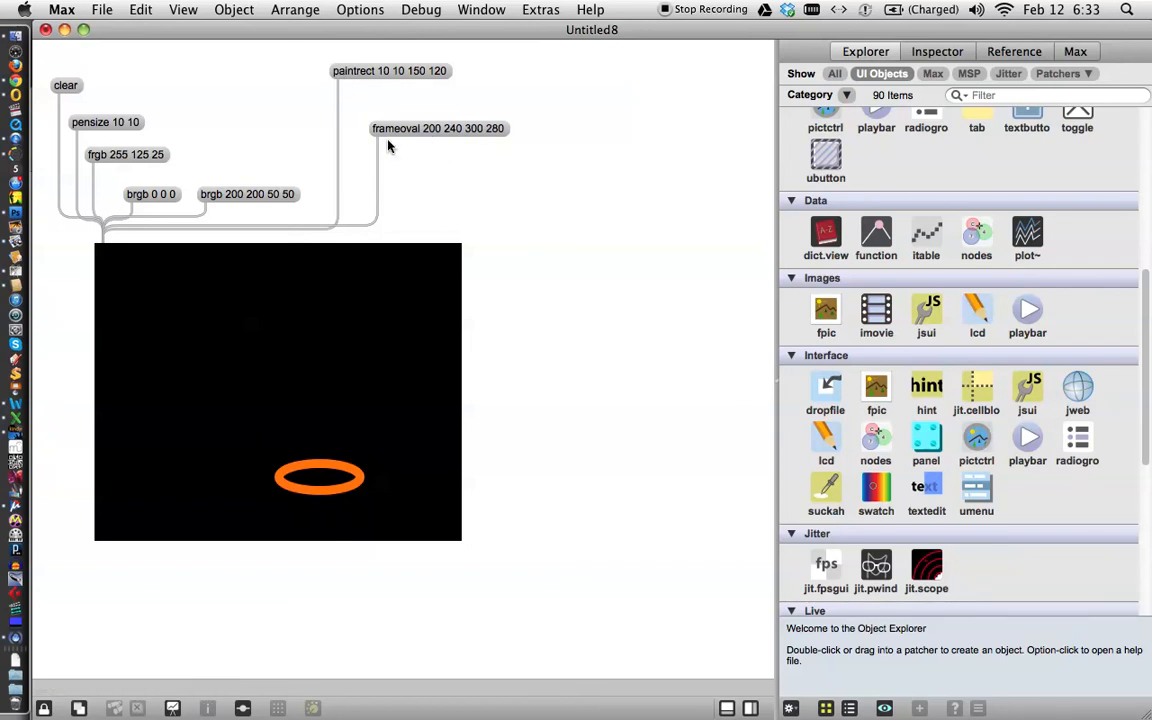
mouse_move(414, 142)
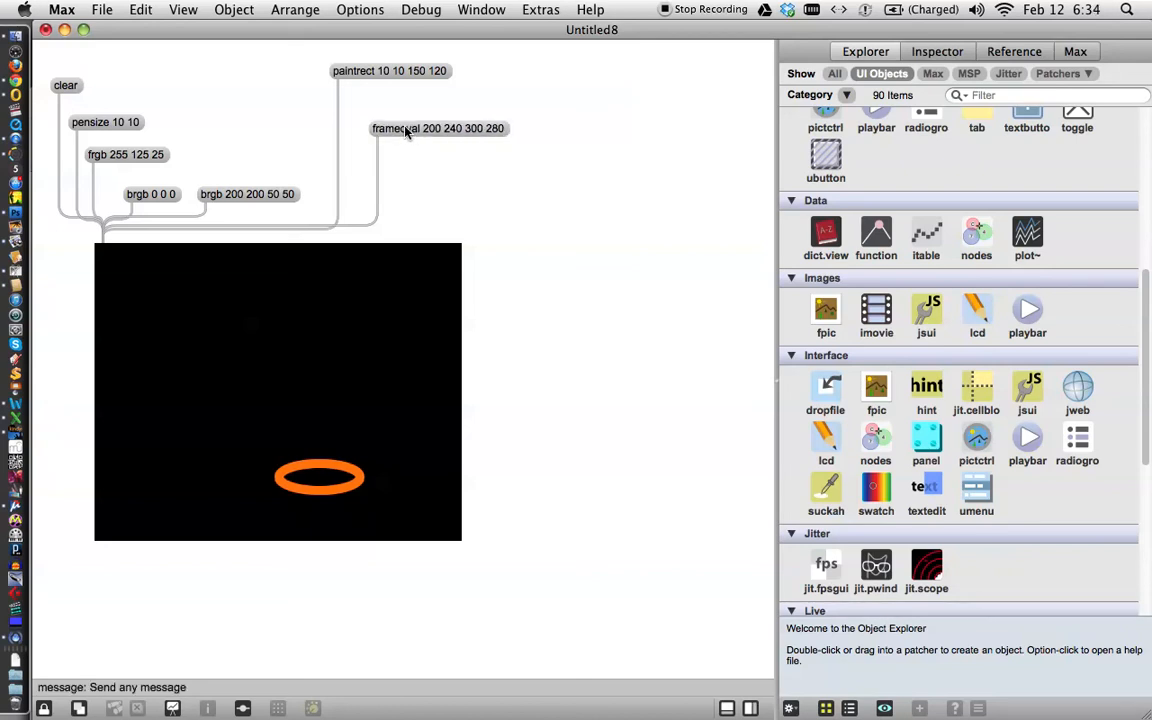
click(388, 72)
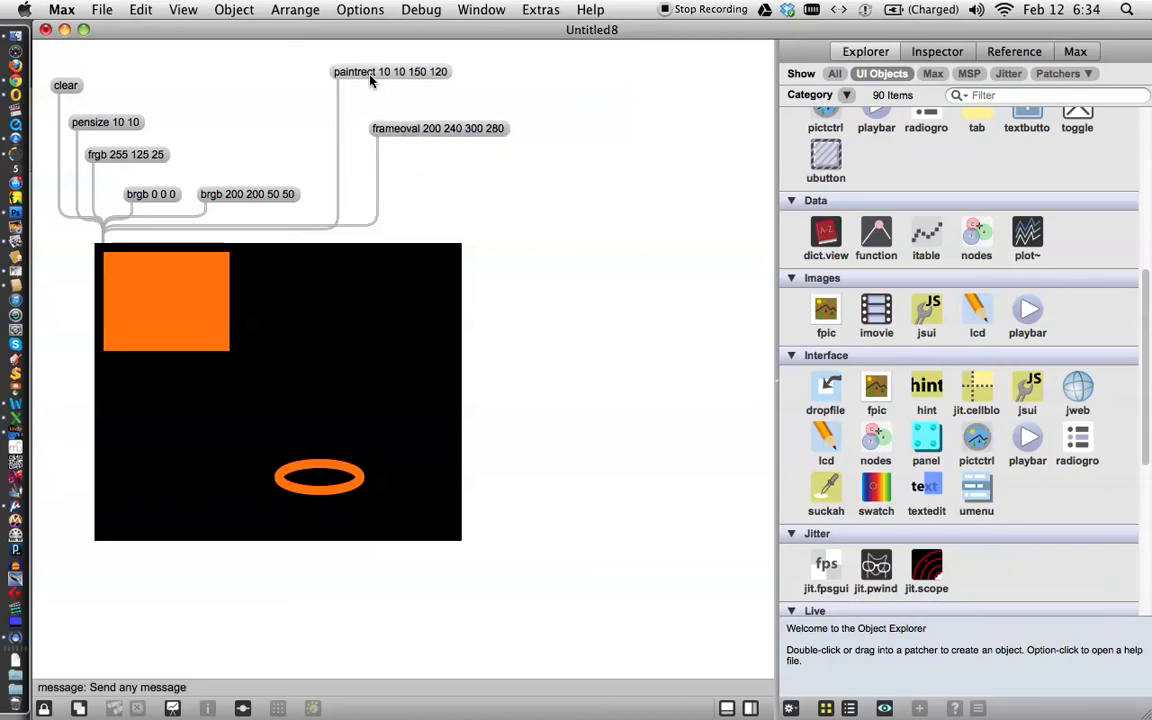
mouse_move(392, 262)
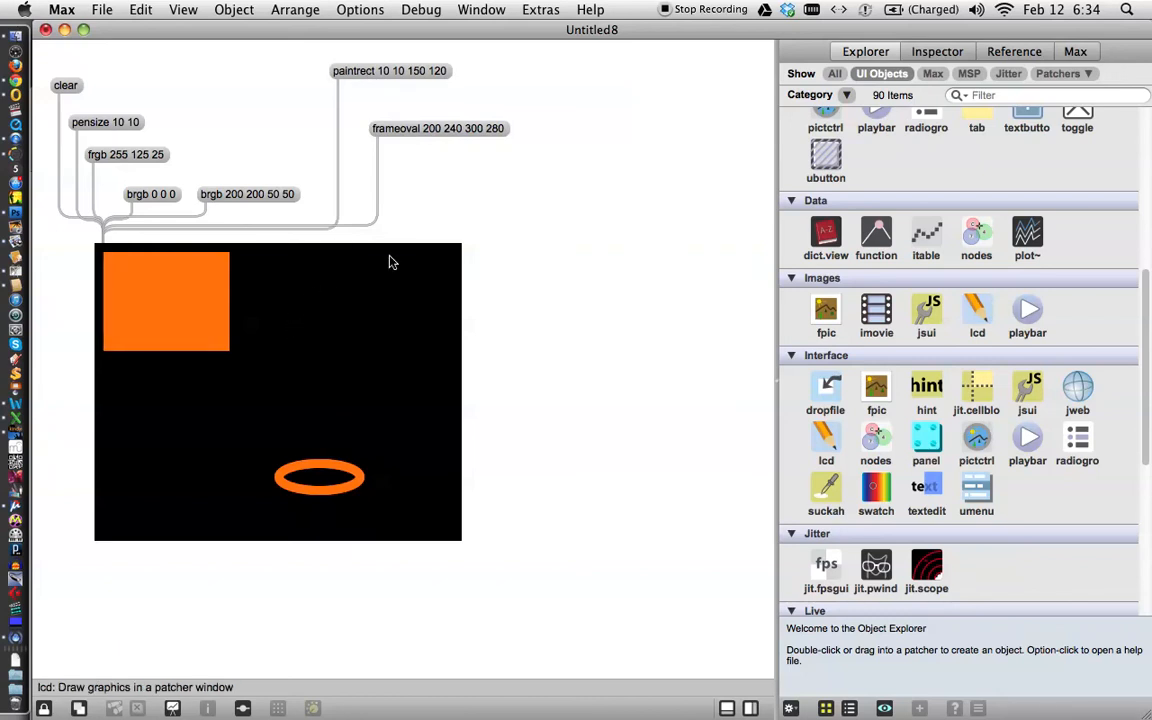
mouse_move(432, 212)
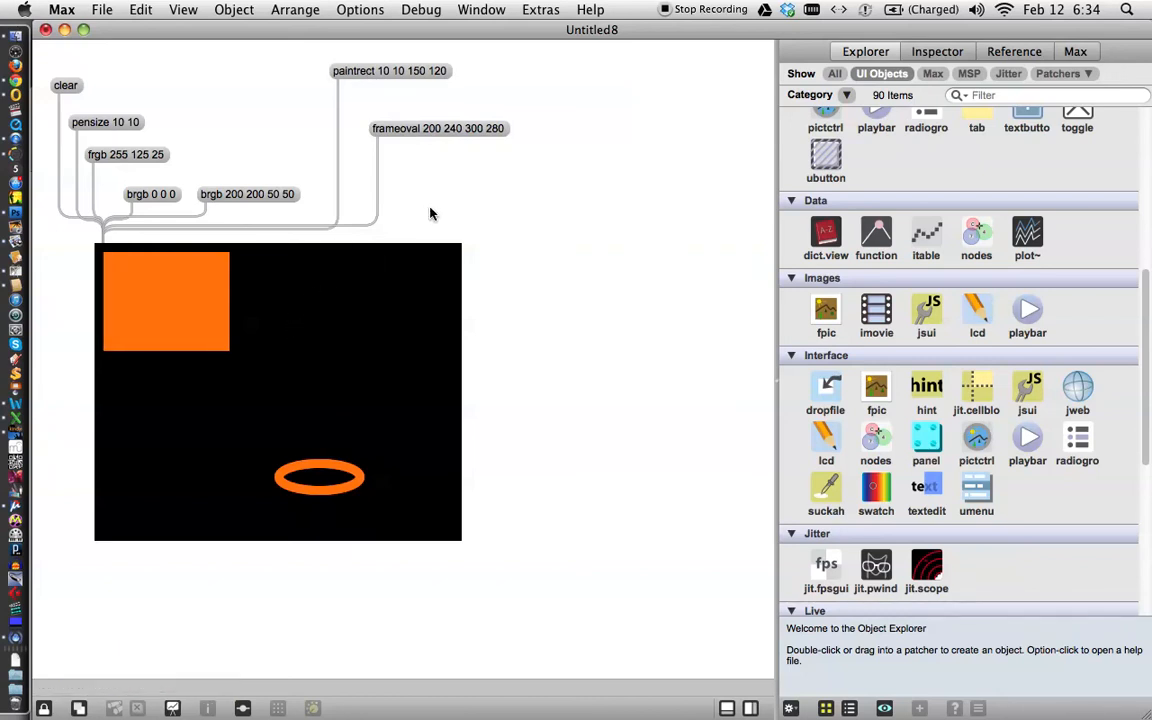
mouse_move(368, 218)
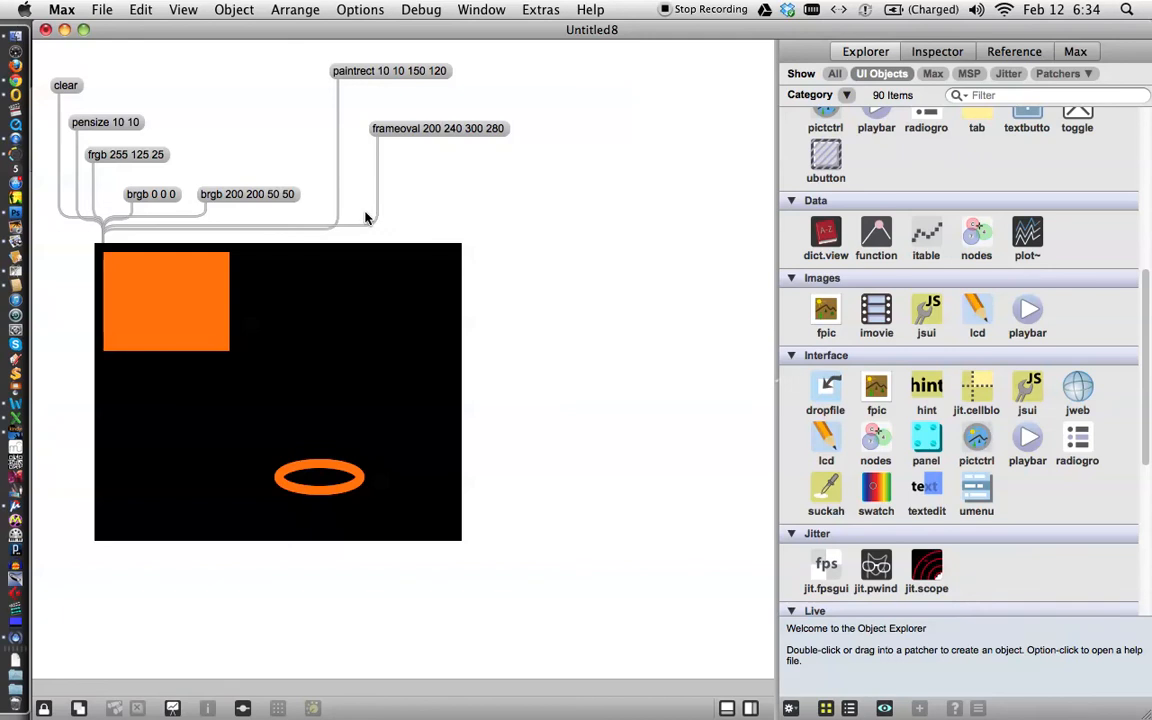
mouse_move(352, 188)
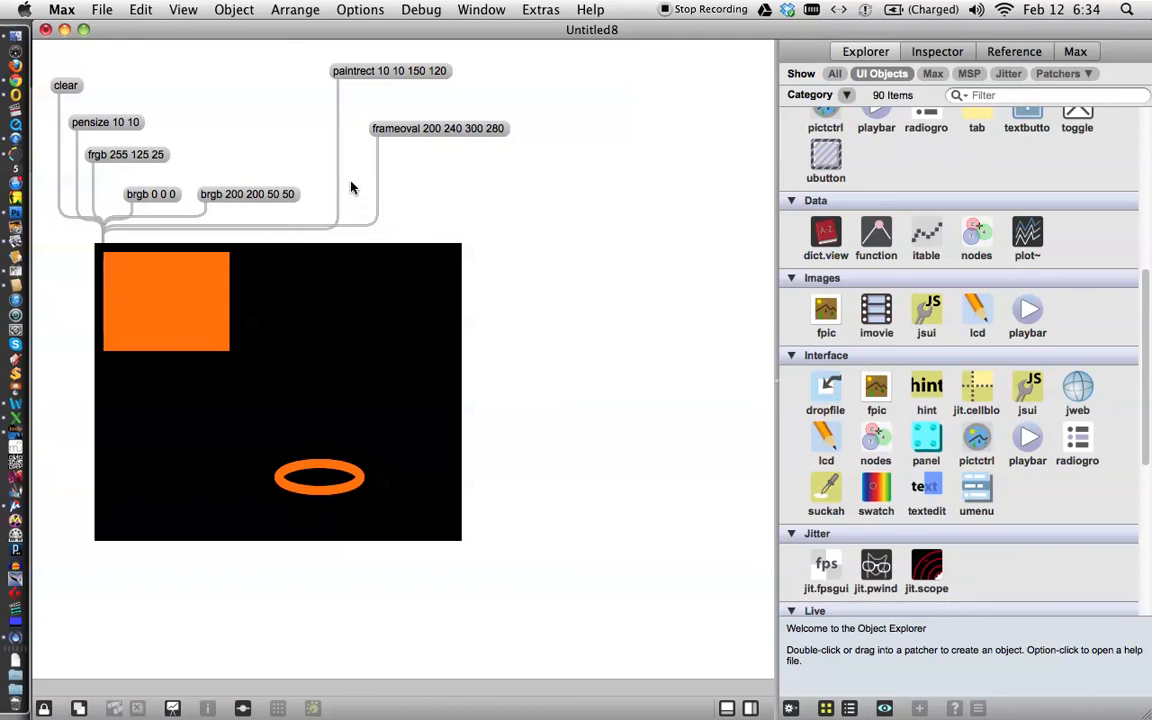
mouse_move(356, 216)
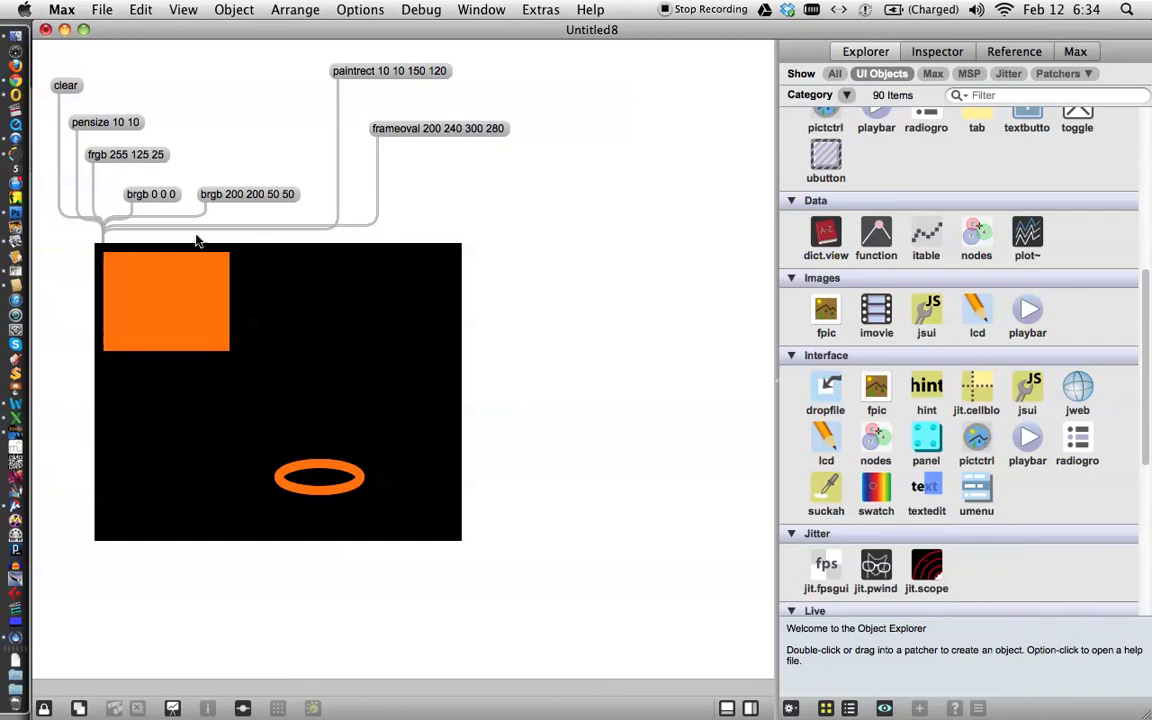
mouse_move(416, 206)
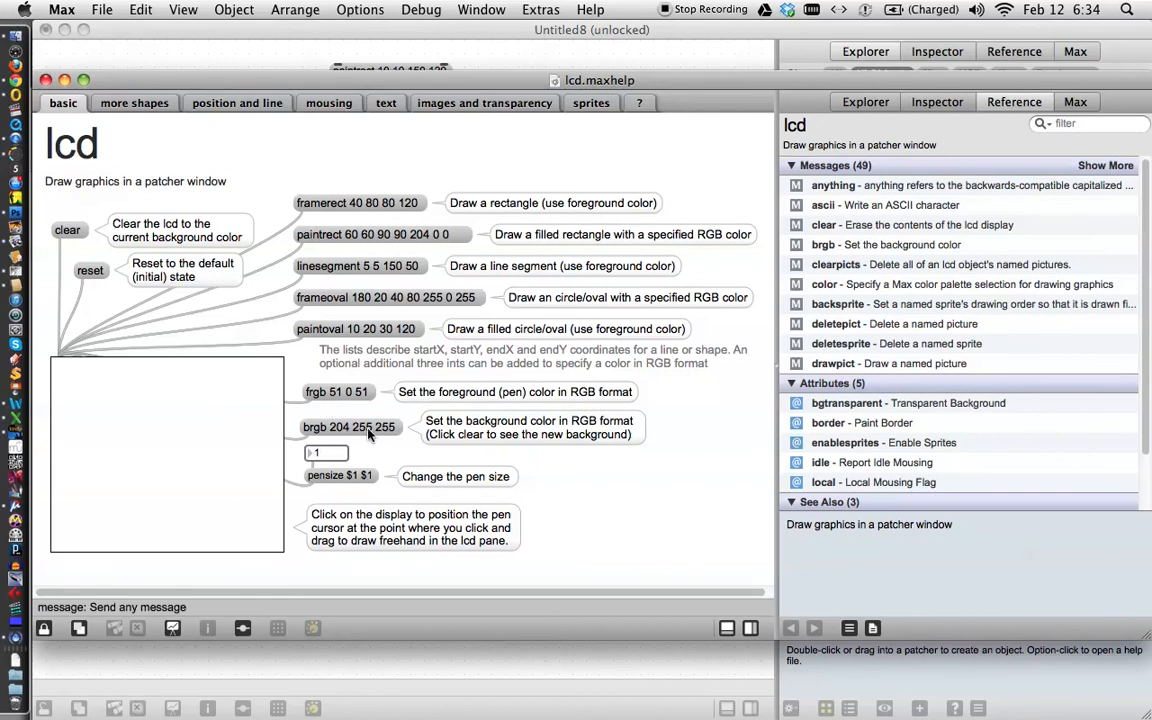
mouse_move(334, 428)
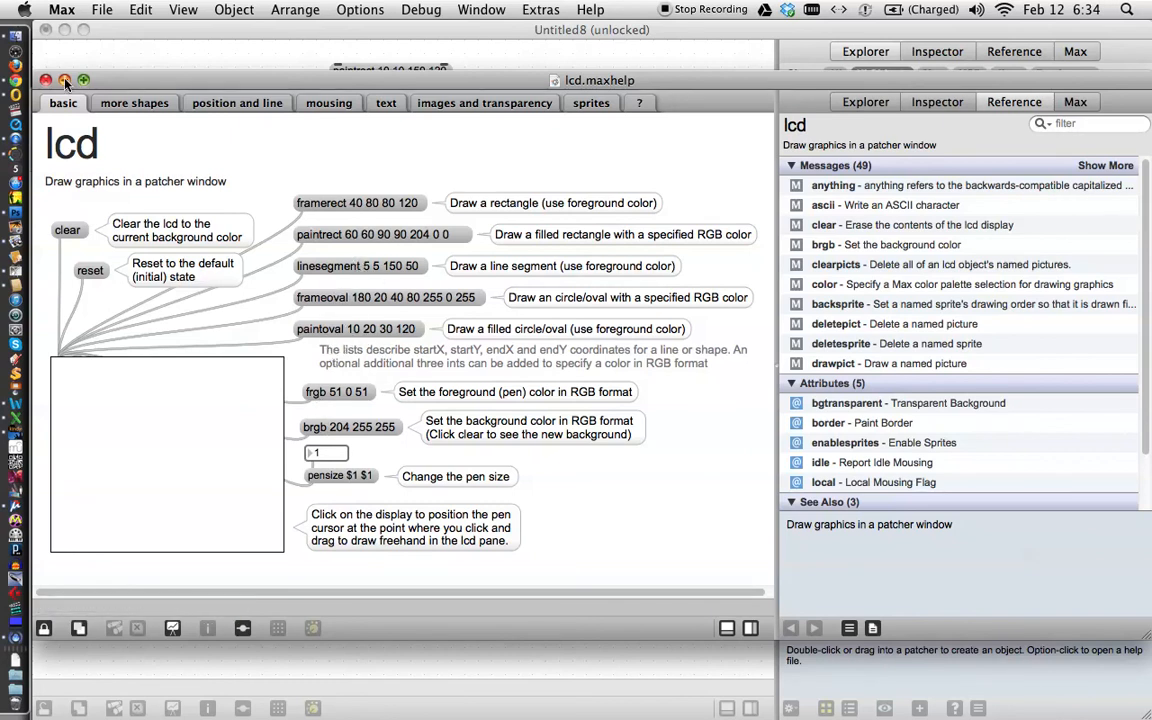
Close the lcd help reference and return to the unlocked patcher for editing.
click(64, 80)
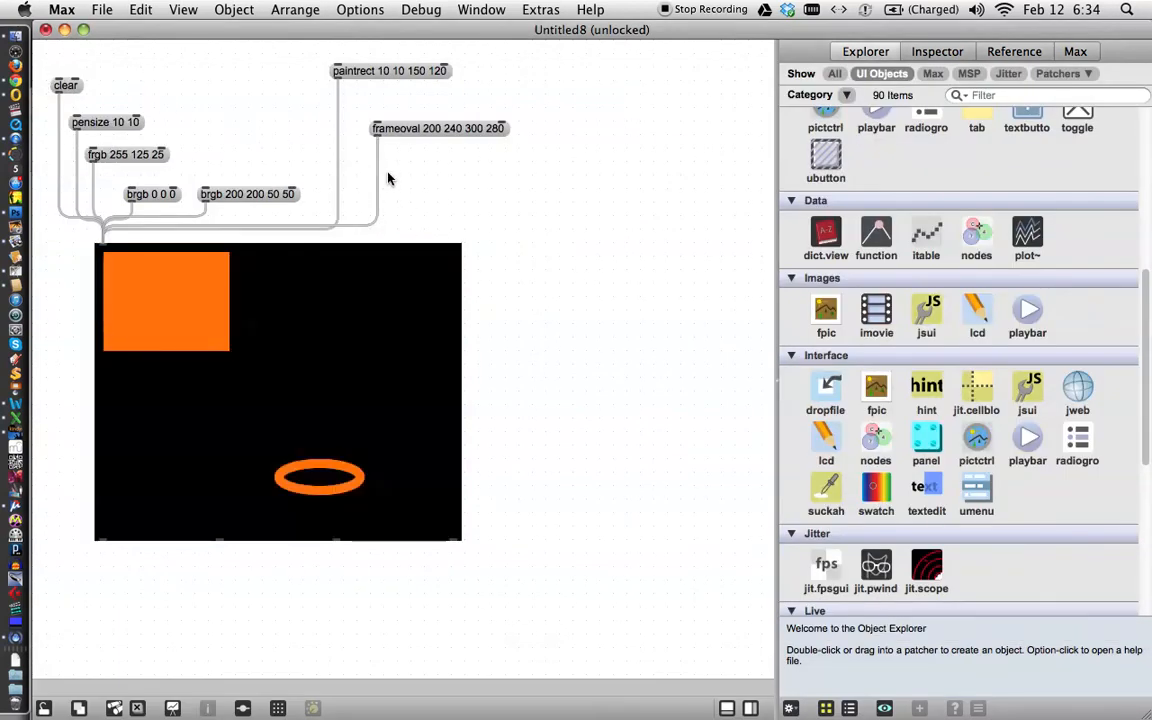
mouse_move(670, 44)
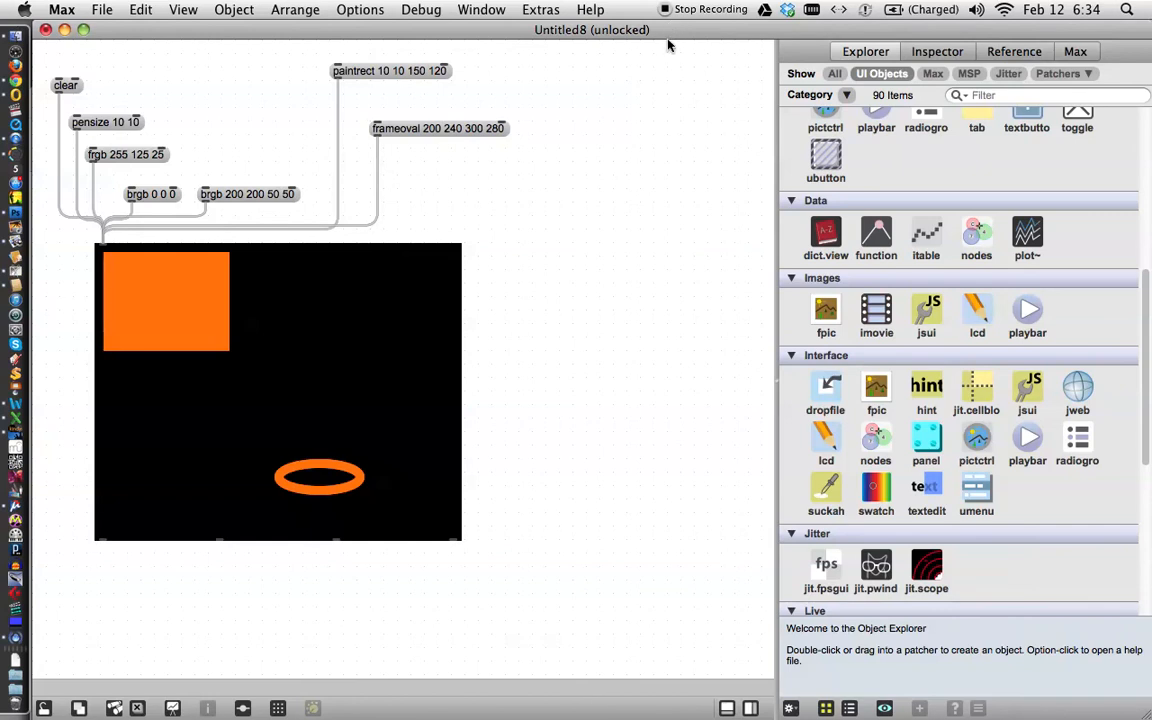